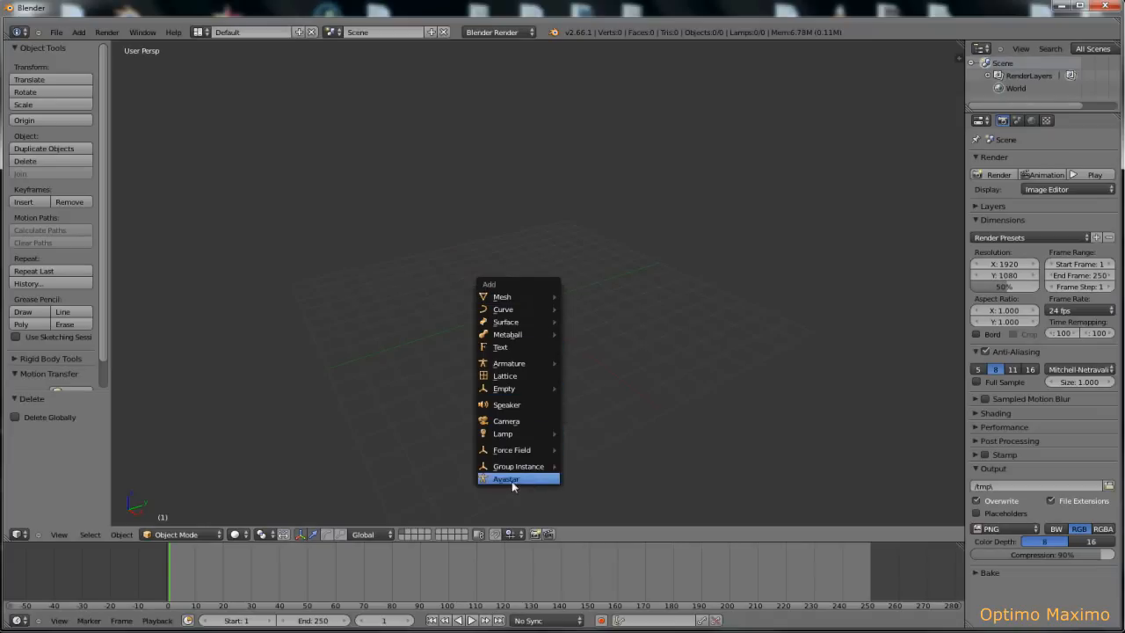
{"action": "mouse_move", "coordinate": [569, 462]}
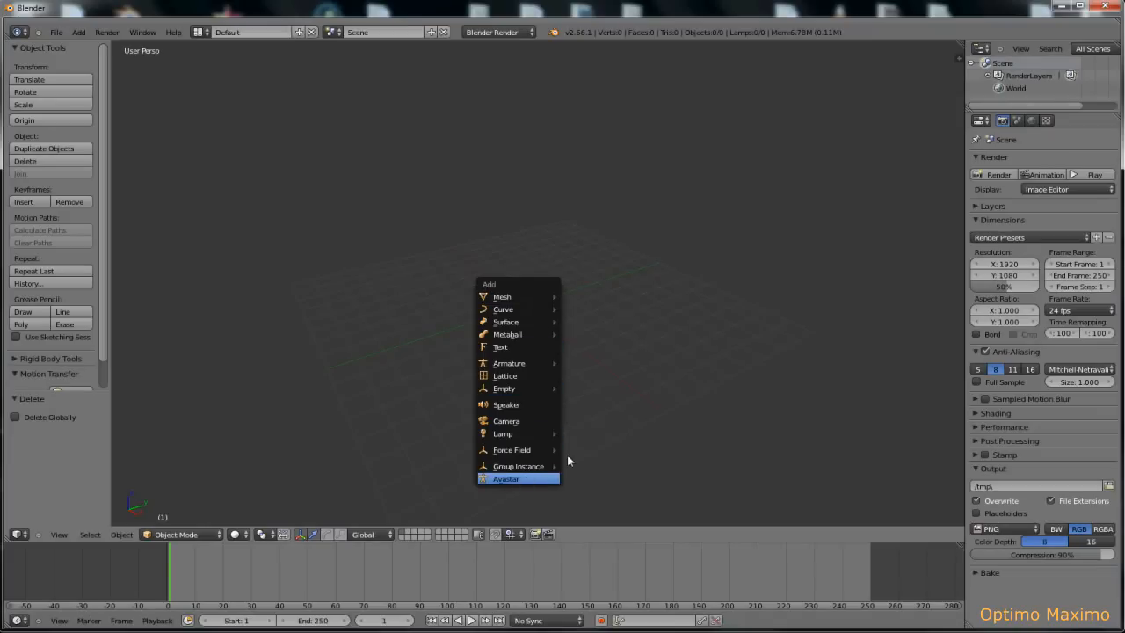
{"action": "mouse_move", "coordinate": [583, 450]}
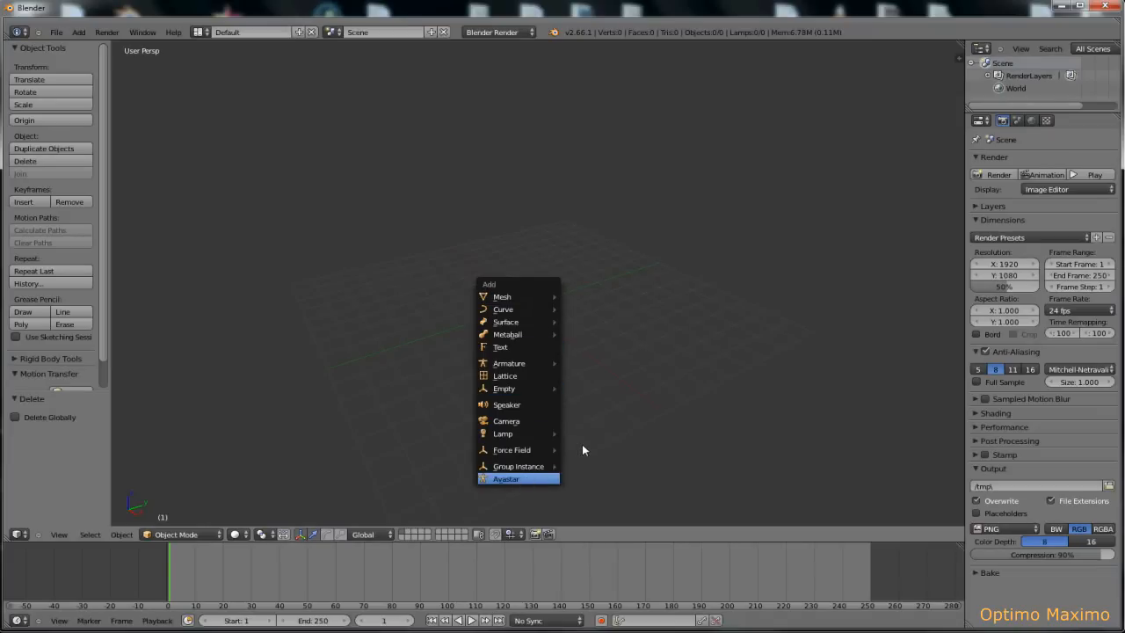
Insert the Avastar humanoid character with its rig from the Add menu
{"action": "left_click", "coordinate": [507, 478]}
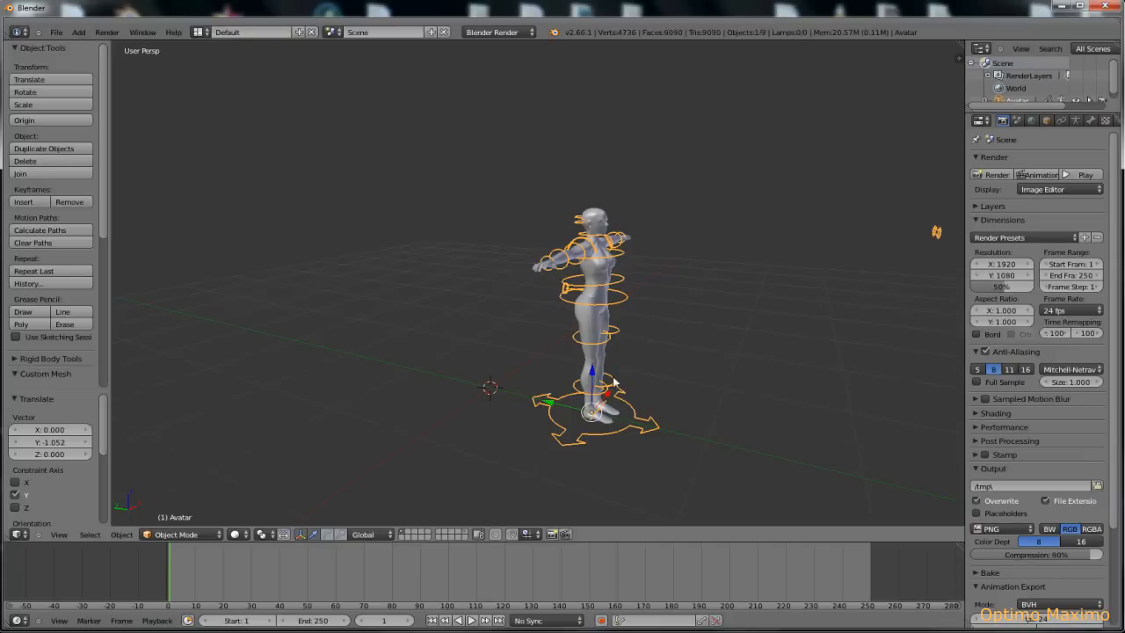
{"action": "mouse_move", "coordinate": [483, 409]}
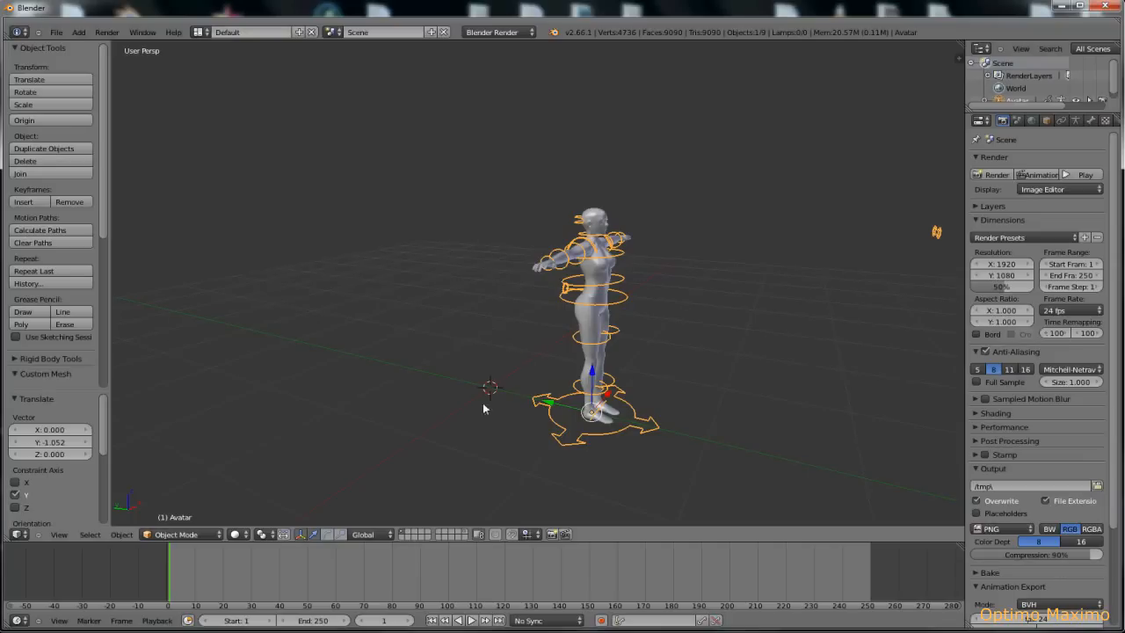
{"action": "mouse_move", "coordinate": [214, 167]}
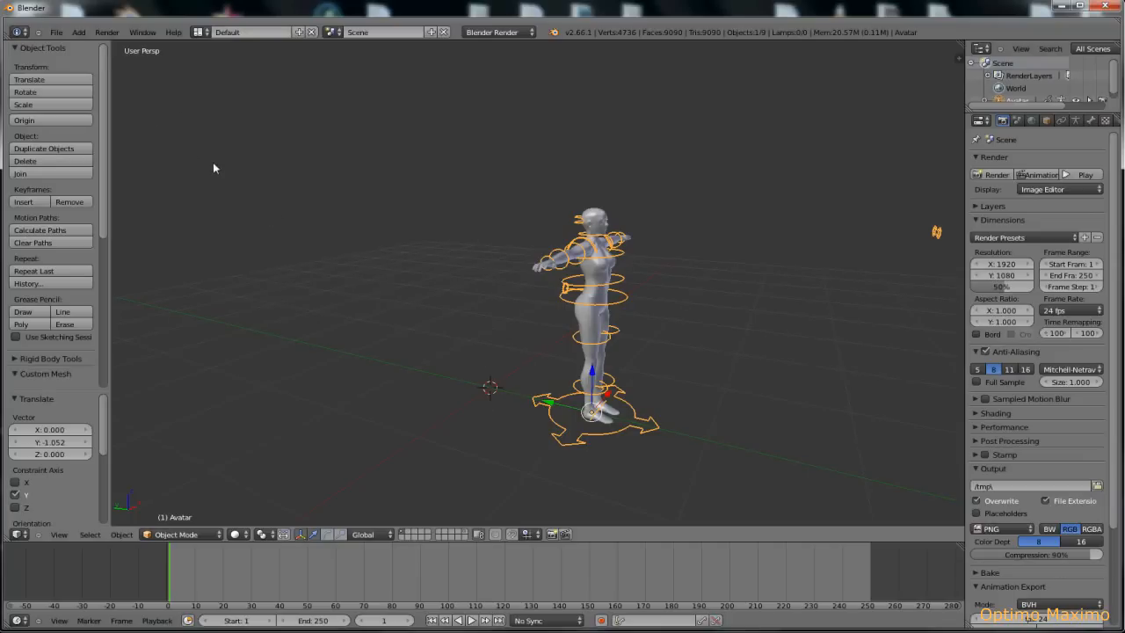
Open the File menu to reach the Import formats
{"action": "left_click", "coordinate": [57, 32]}
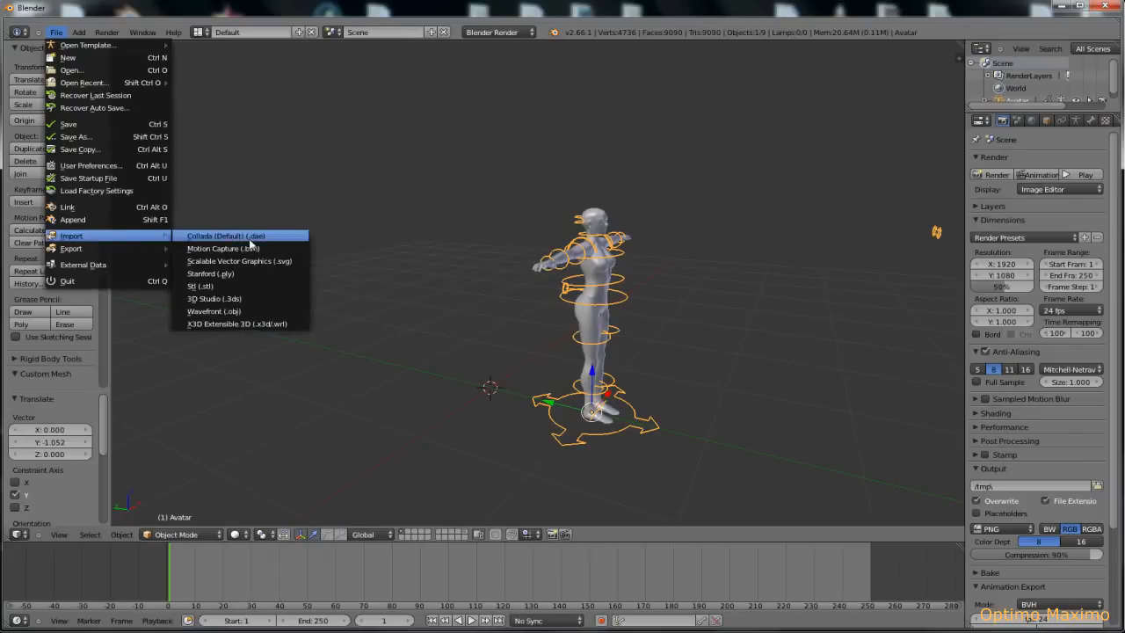
{"action": "mouse_move", "coordinate": [254, 255]}
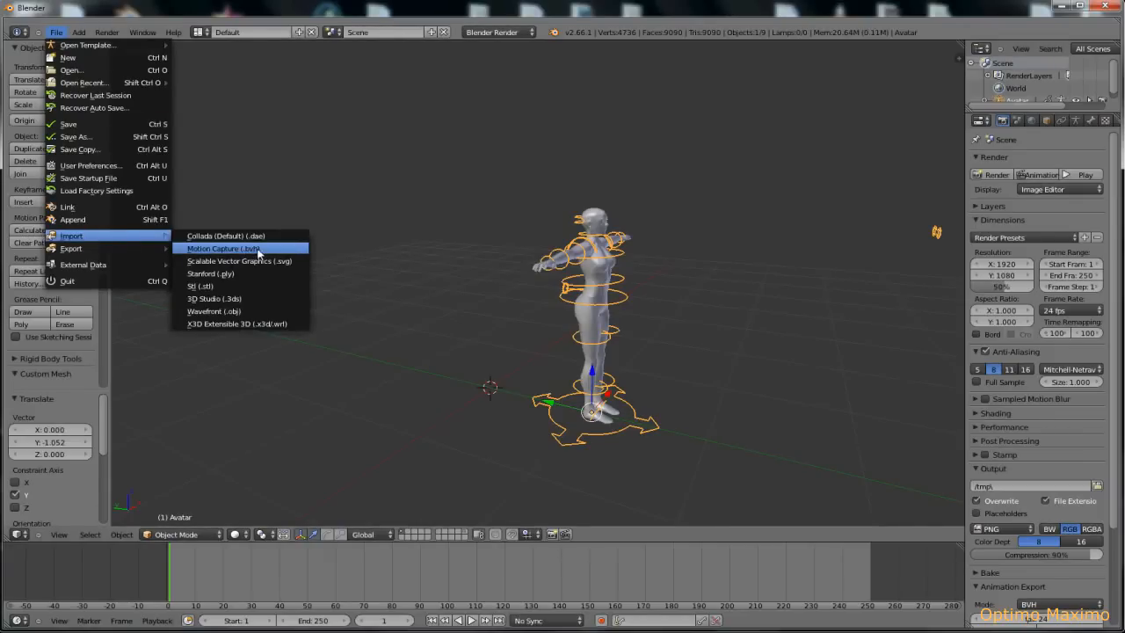
Pick rosa12.bvh from the rosa dance folder with import scale 0.0254
{"action": "left_click", "coordinate": [222, 248]}
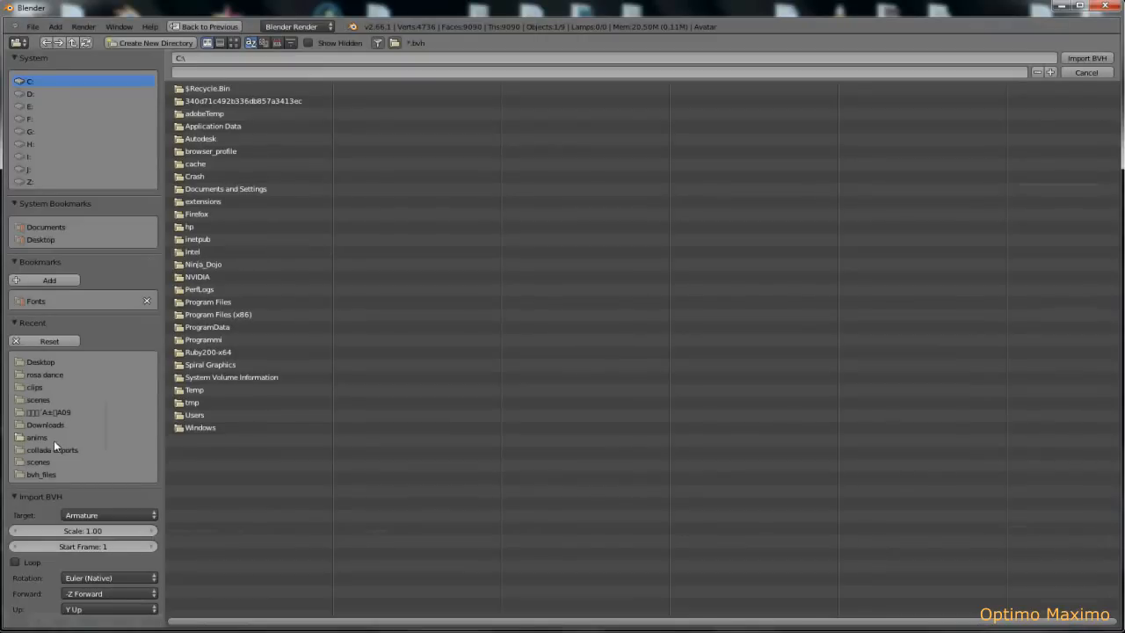
{"action": "mouse_move", "coordinate": [43, 392]}
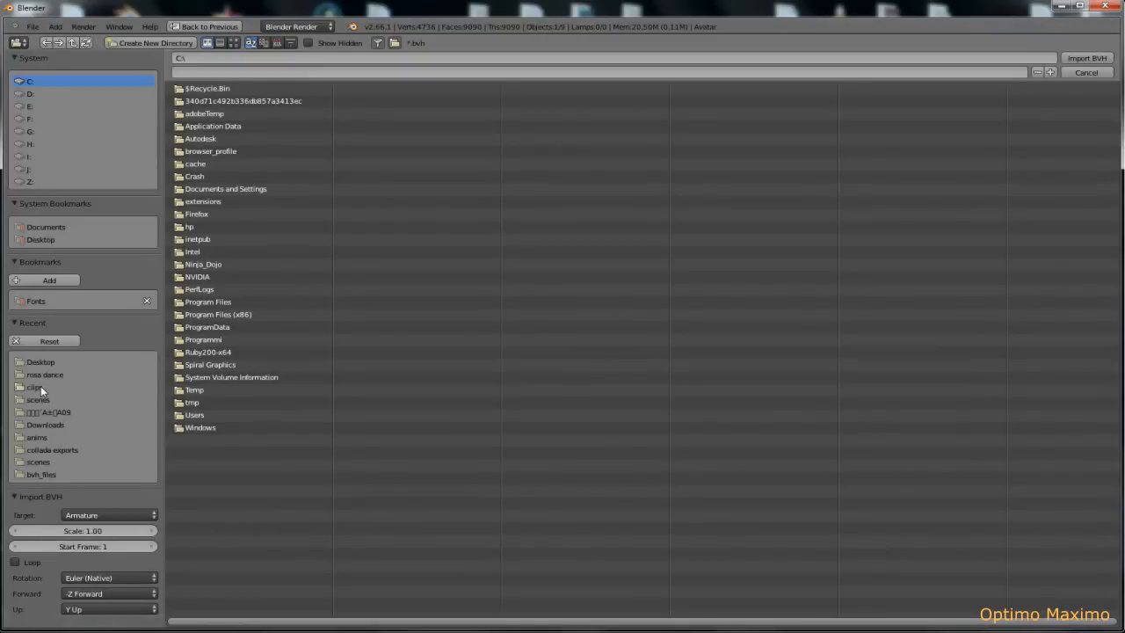
{"action": "double_click", "coordinate": [44, 375]}
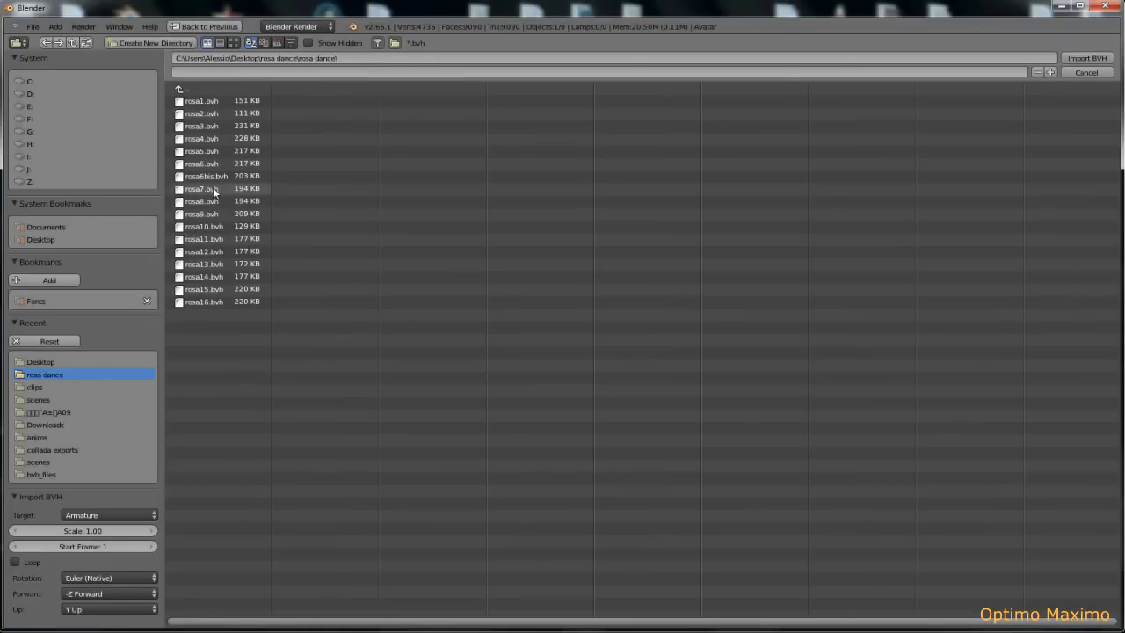
{"action": "mouse_move", "coordinate": [211, 260]}
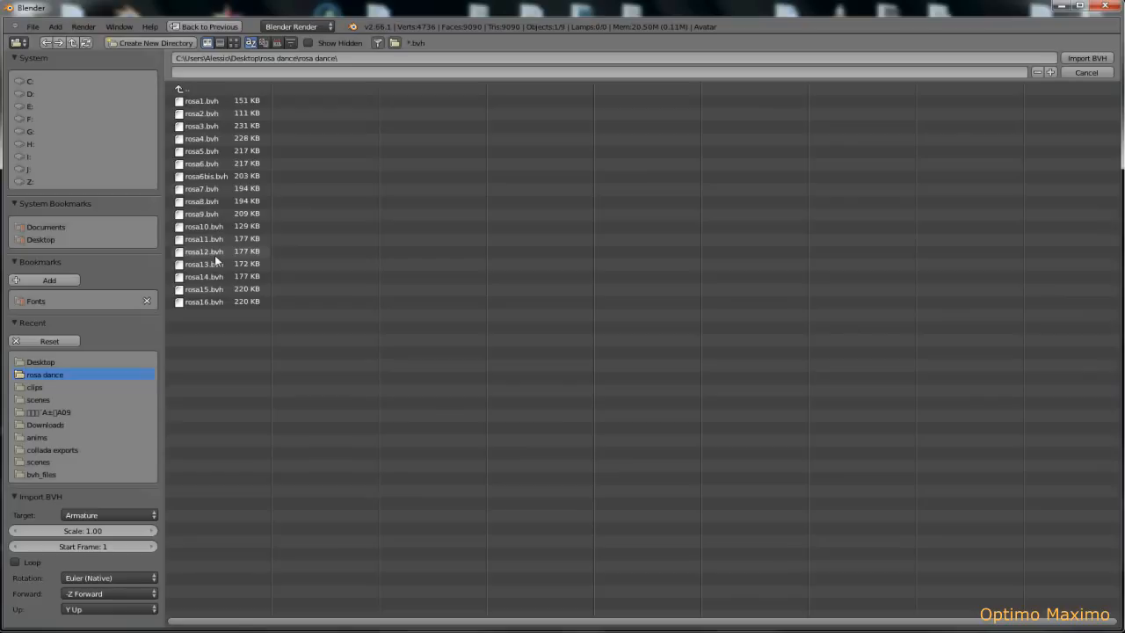
{"action": "left_click", "coordinate": [204, 251]}
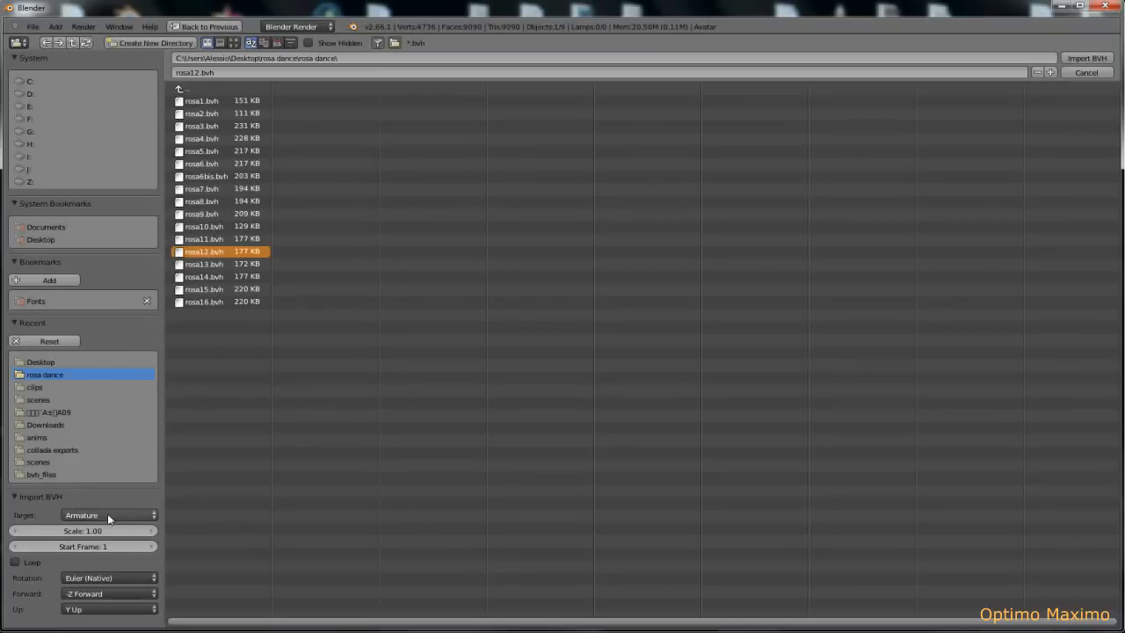
{"action": "mouse_move", "coordinate": [88, 505]}
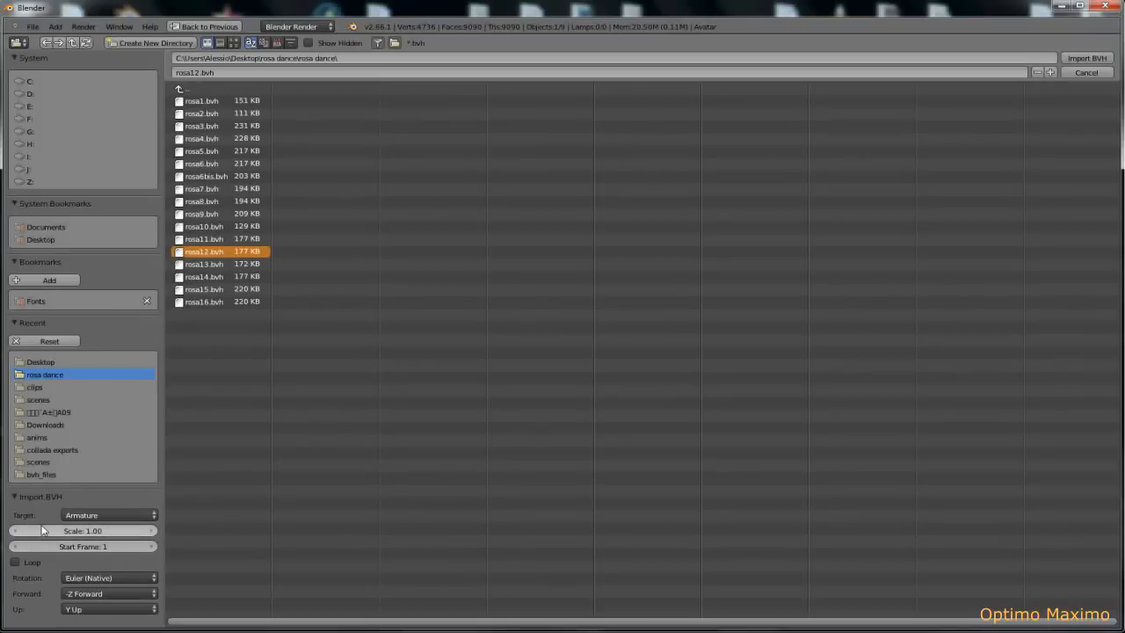
{"action": "mouse_move", "coordinate": [84, 530]}
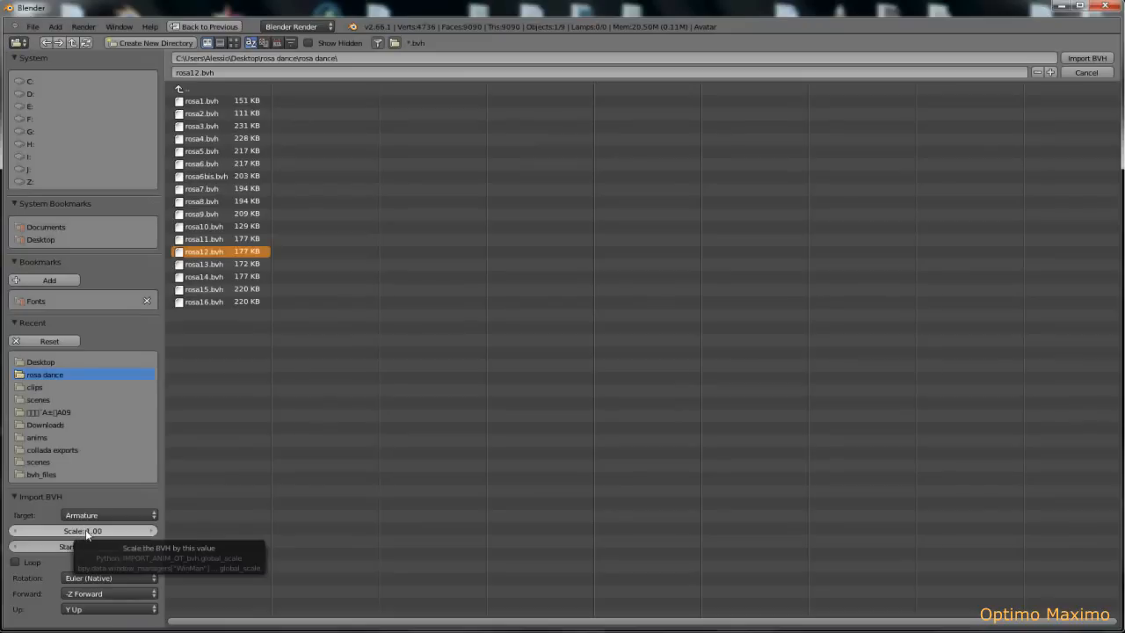
{"action": "mouse_move", "coordinate": [86, 534]}
{"action": "type", "text": "0"}
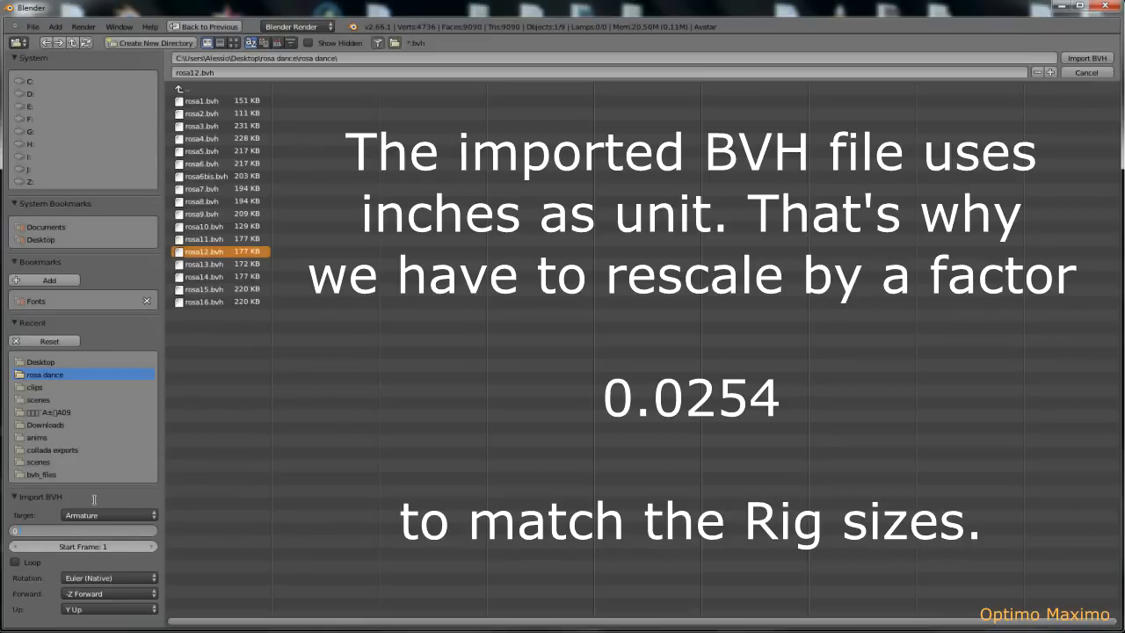
{"action": "left_click", "coordinate": [84, 530]}
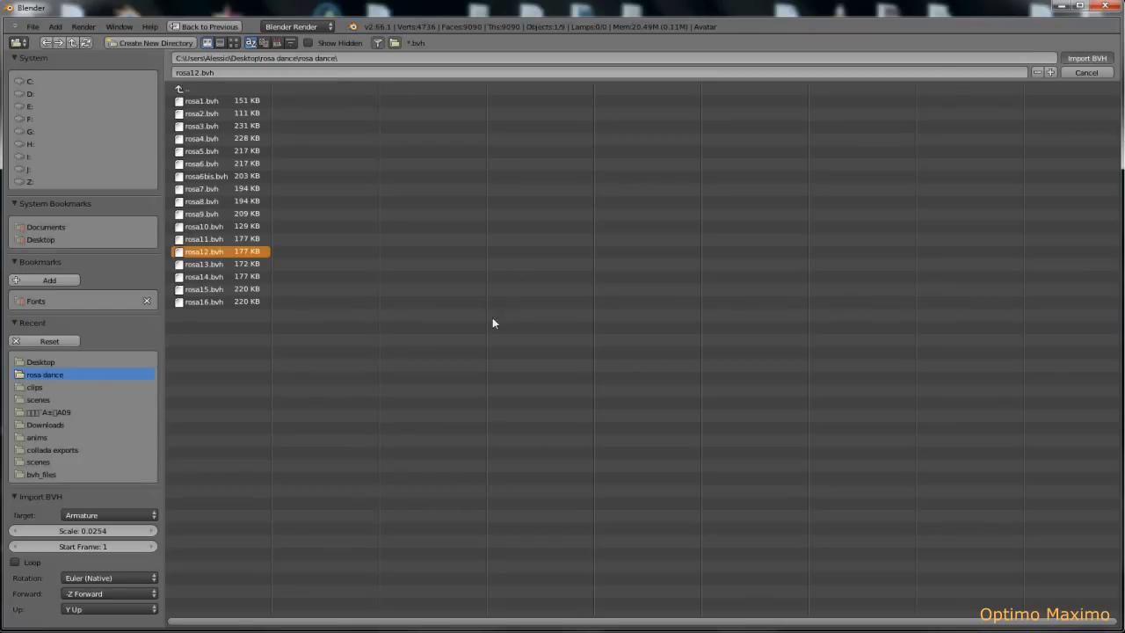
Import the rosa12.bvh skeleton beside the Avastar character
{"action": "left_click", "coordinate": [1086, 58]}
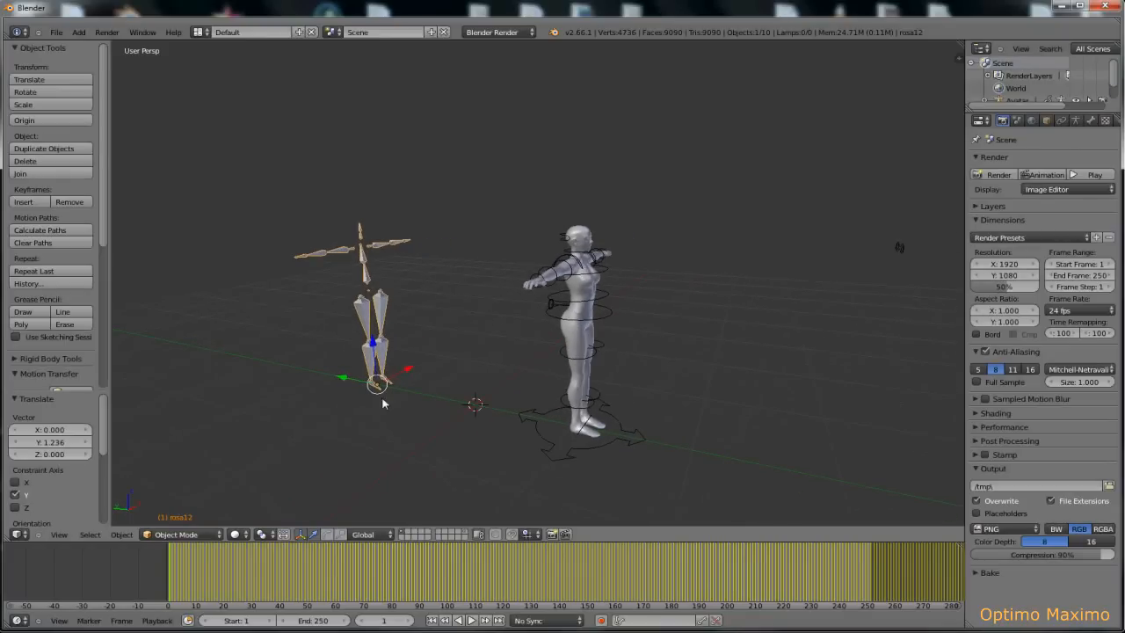
{"action": "mouse_move", "coordinate": [297, 263]}
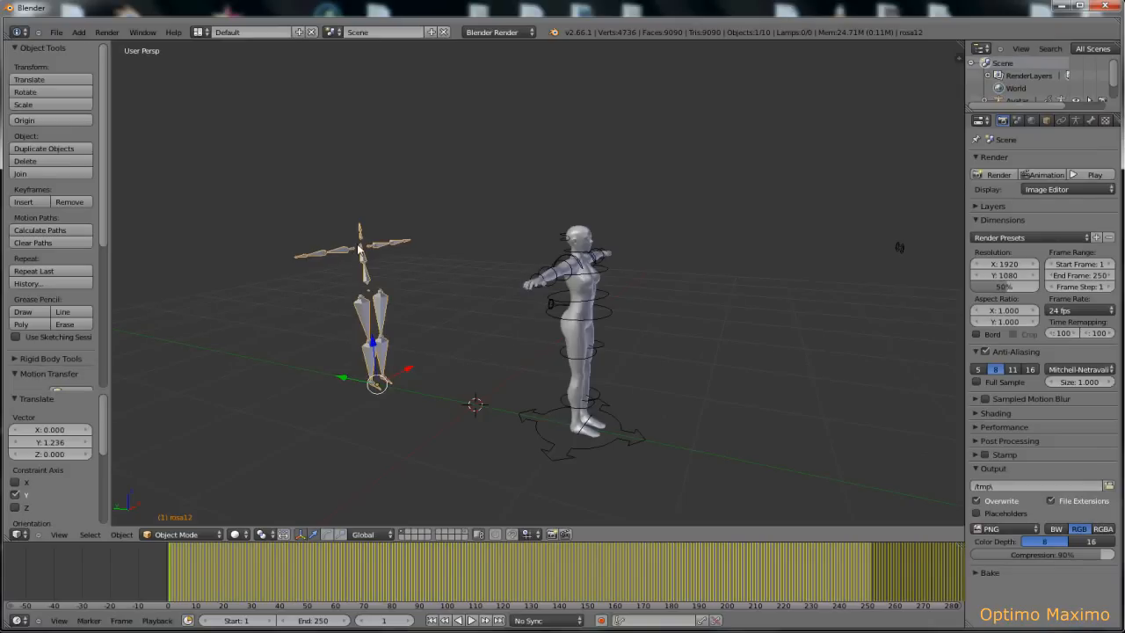
{"action": "mouse_move", "coordinate": [578, 314]}
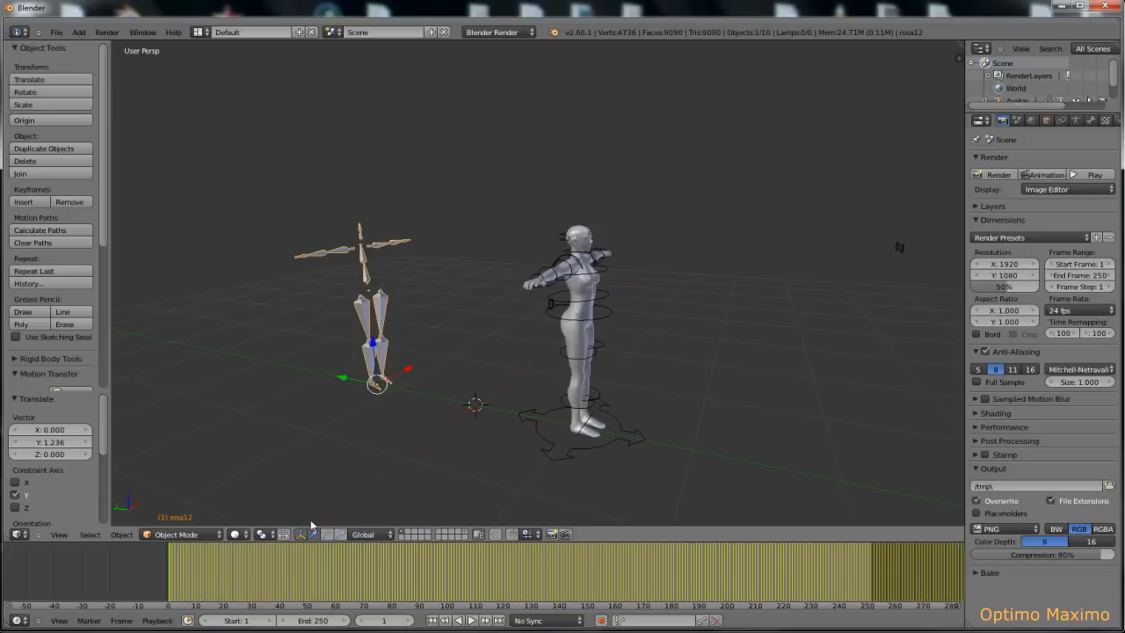
{"action": "mouse_move", "coordinate": [344, 376]}
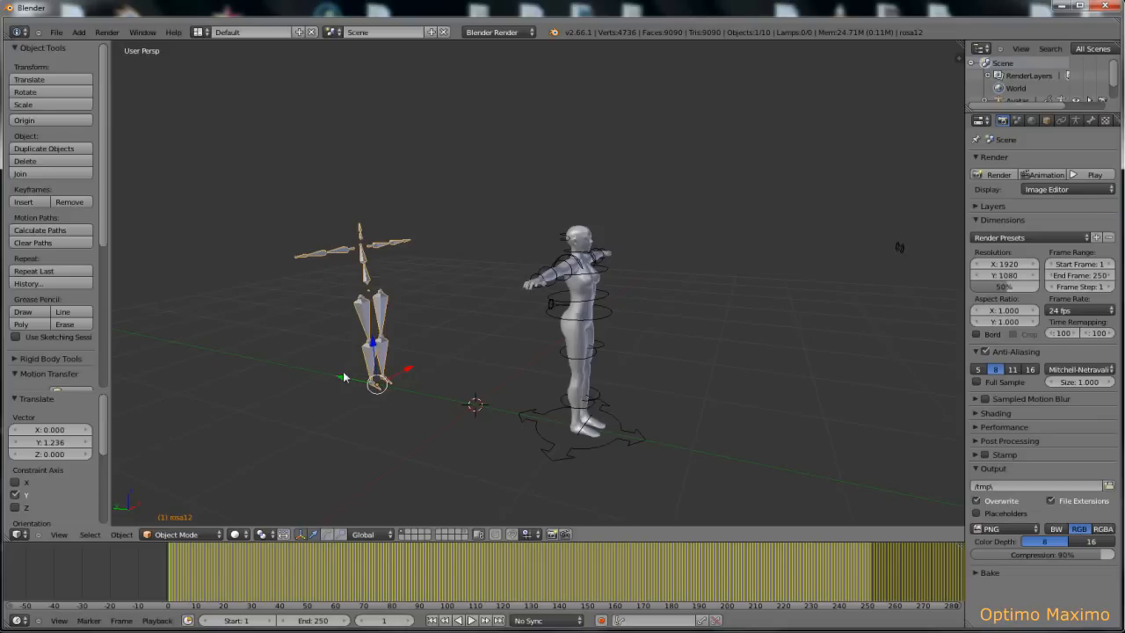
{"action": "mouse_move", "coordinate": [174, 574]}
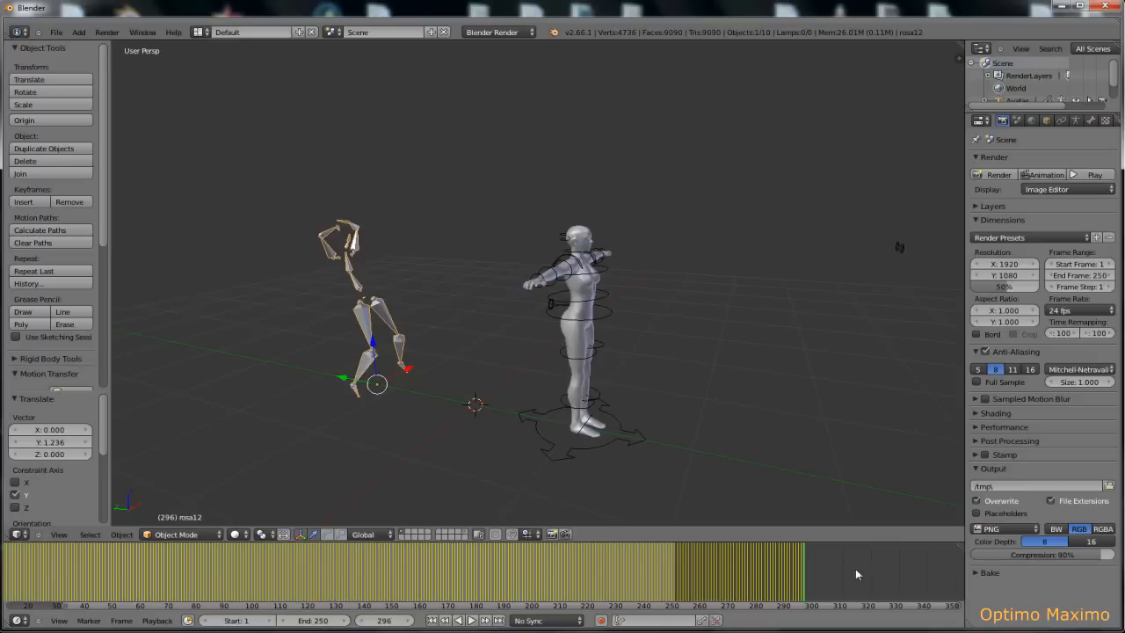
{"action": "mouse_move", "coordinate": [806, 548]}
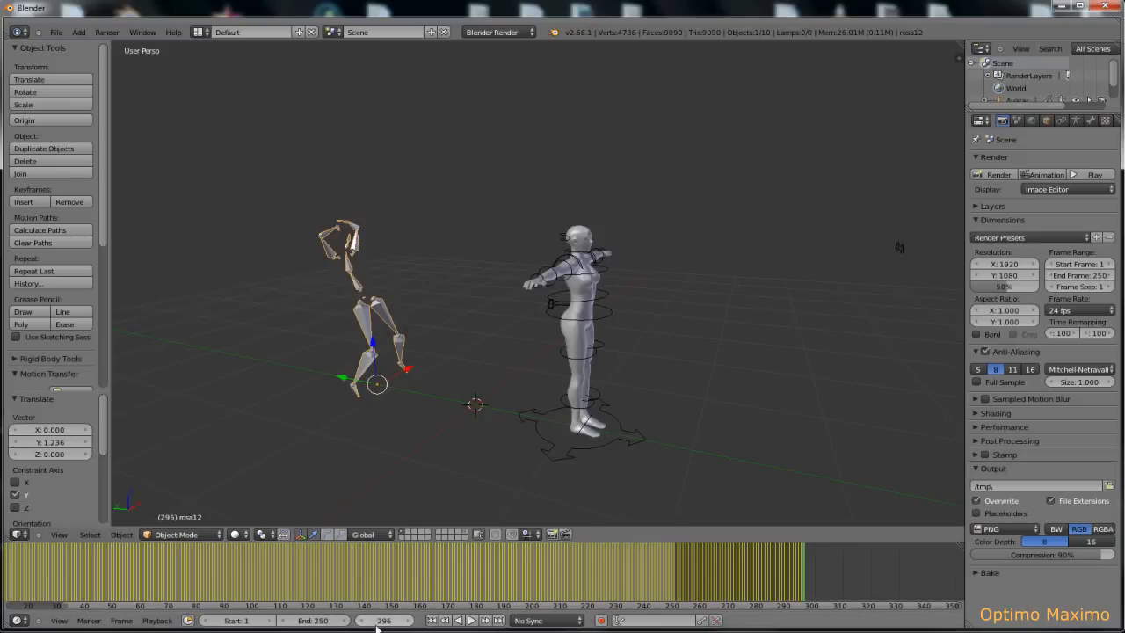
{"action": "mouse_move", "coordinate": [384, 620]}
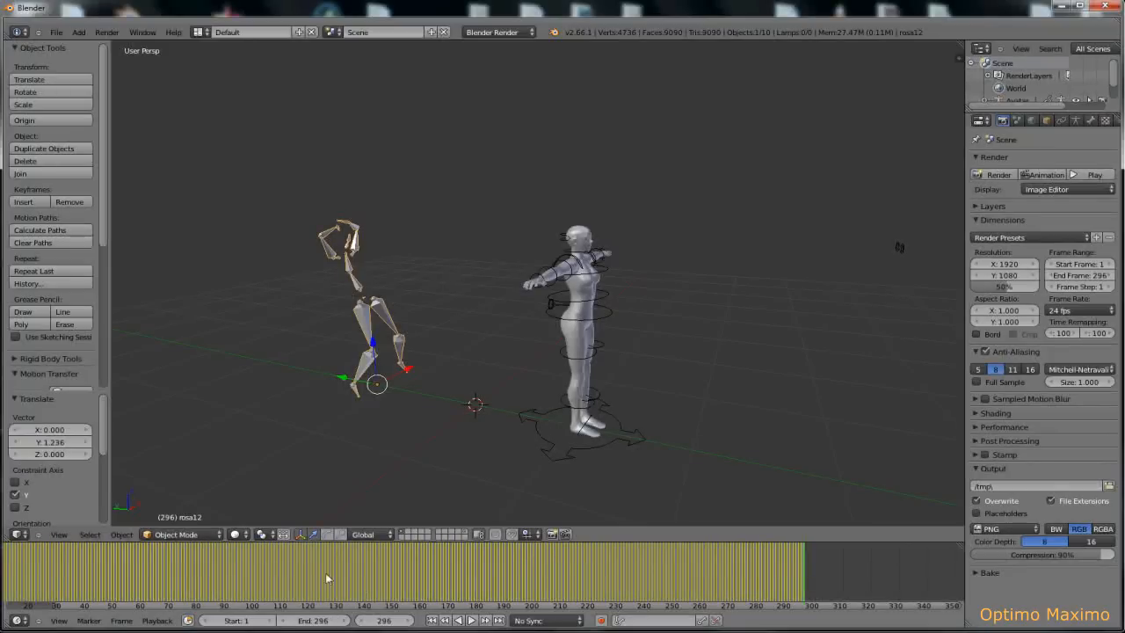
{"action": "mouse_move", "coordinate": [337, 578]}
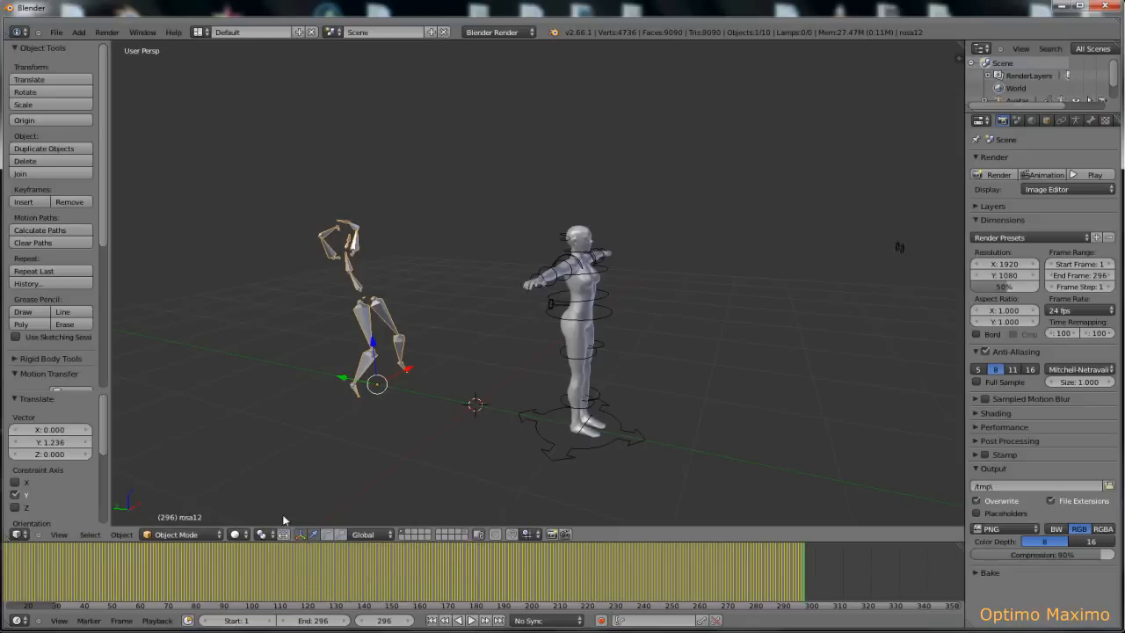
{"action": "mouse_move", "coordinate": [319, 580]}
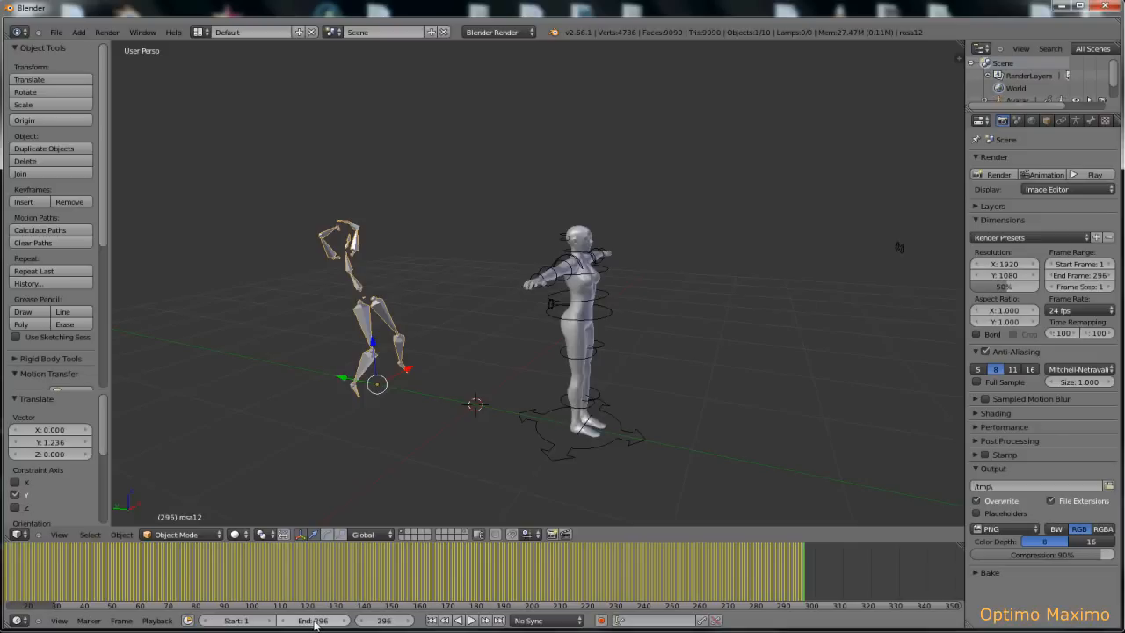
{"action": "mouse_move", "coordinate": [314, 620]}
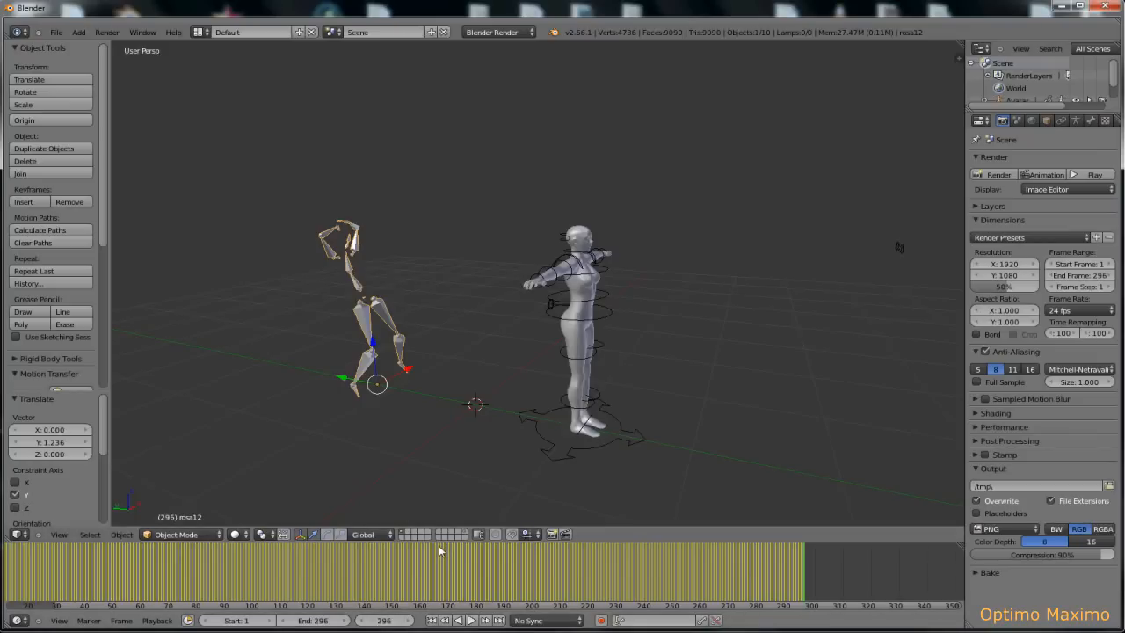
{"action": "mouse_move", "coordinate": [615, 563]}
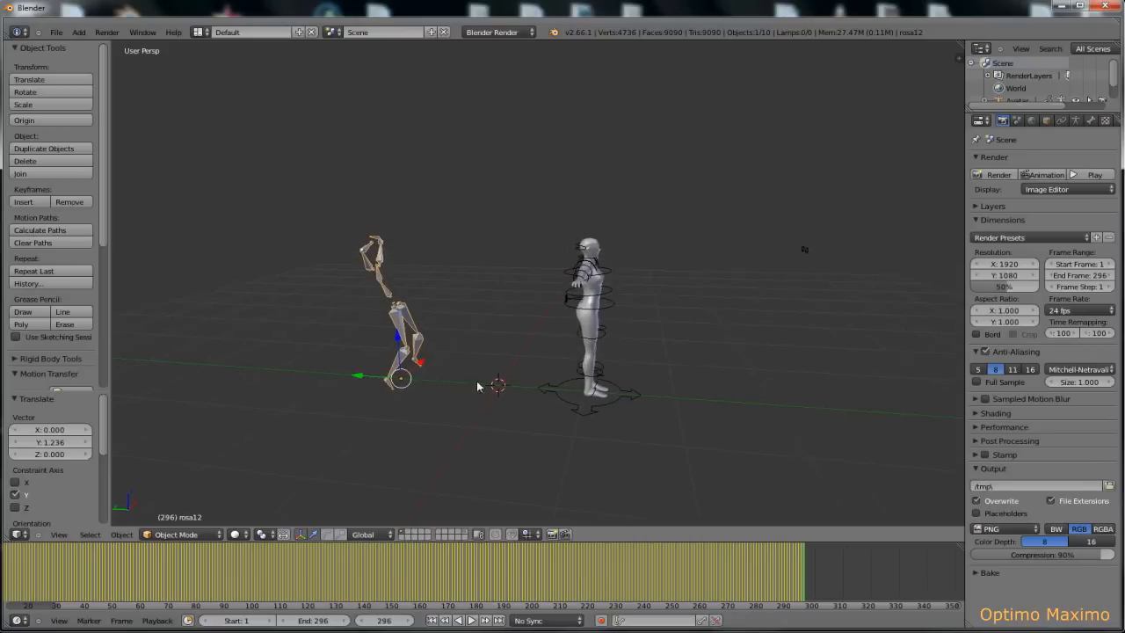
{"action": "mouse_move", "coordinate": [226, 269]}
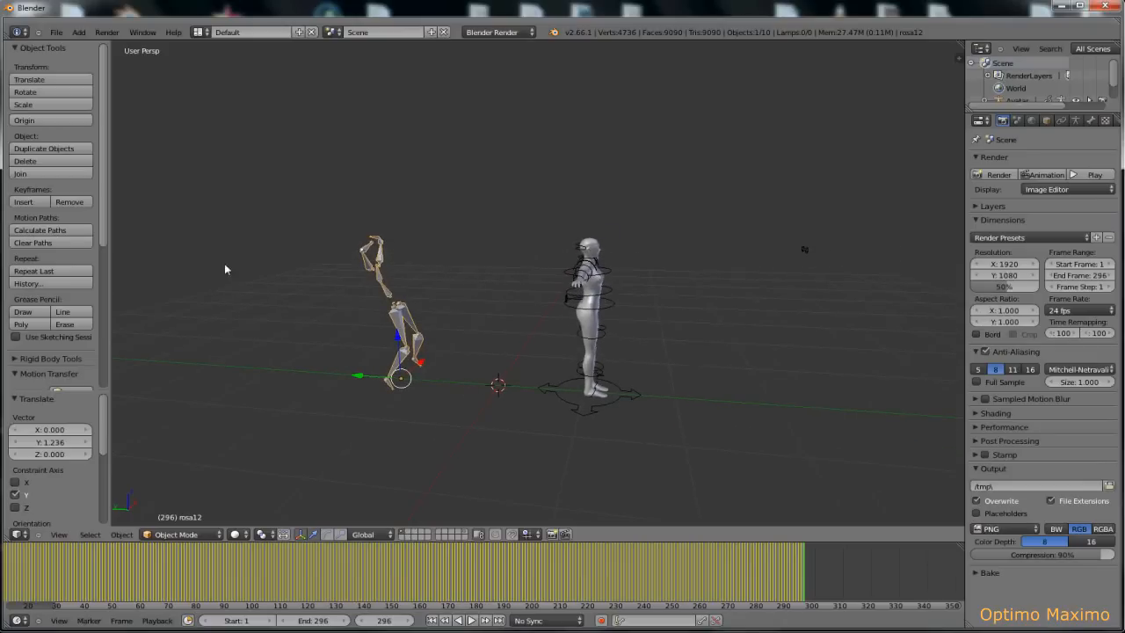
{"action": "mouse_move", "coordinate": [262, 285]}
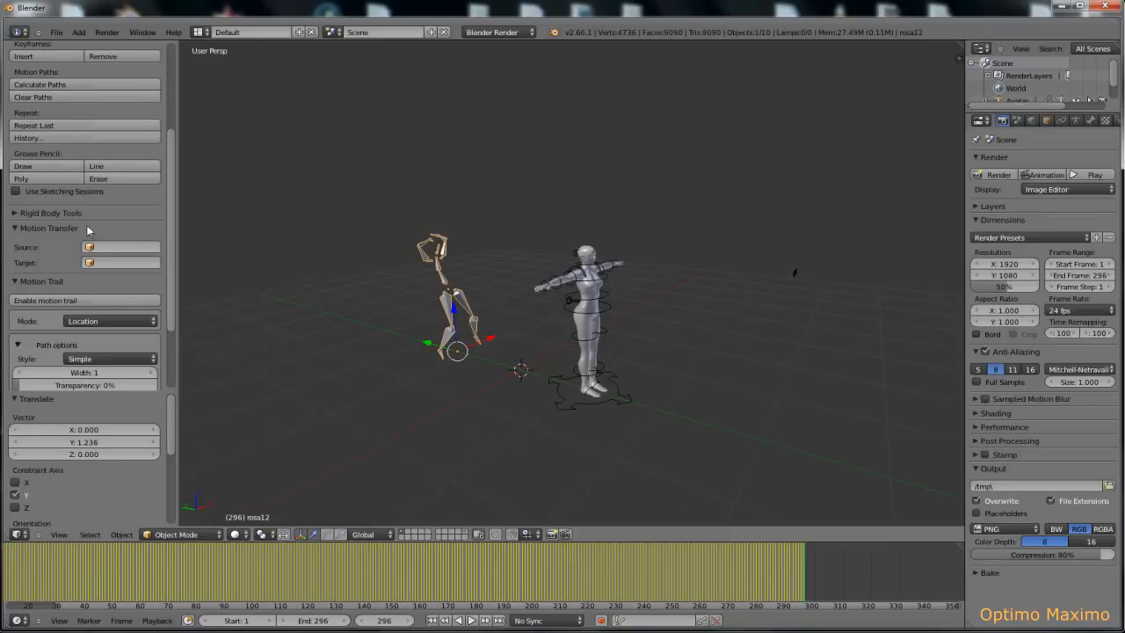
{"action": "mouse_move", "coordinate": [62, 232]}
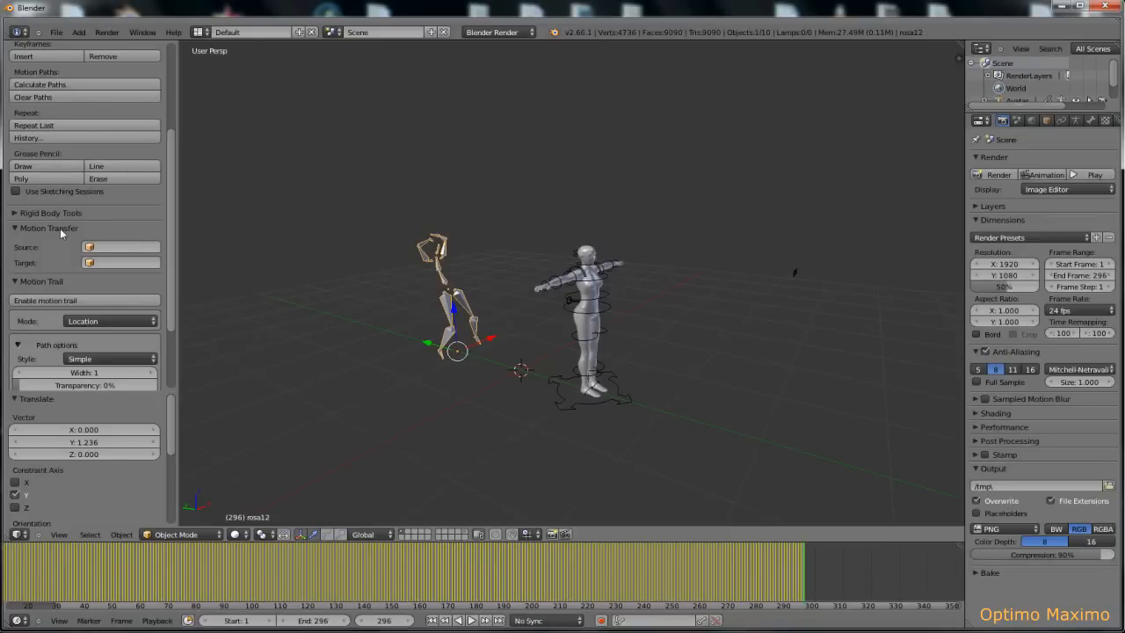
{"action": "mouse_move", "coordinate": [50, 250]}
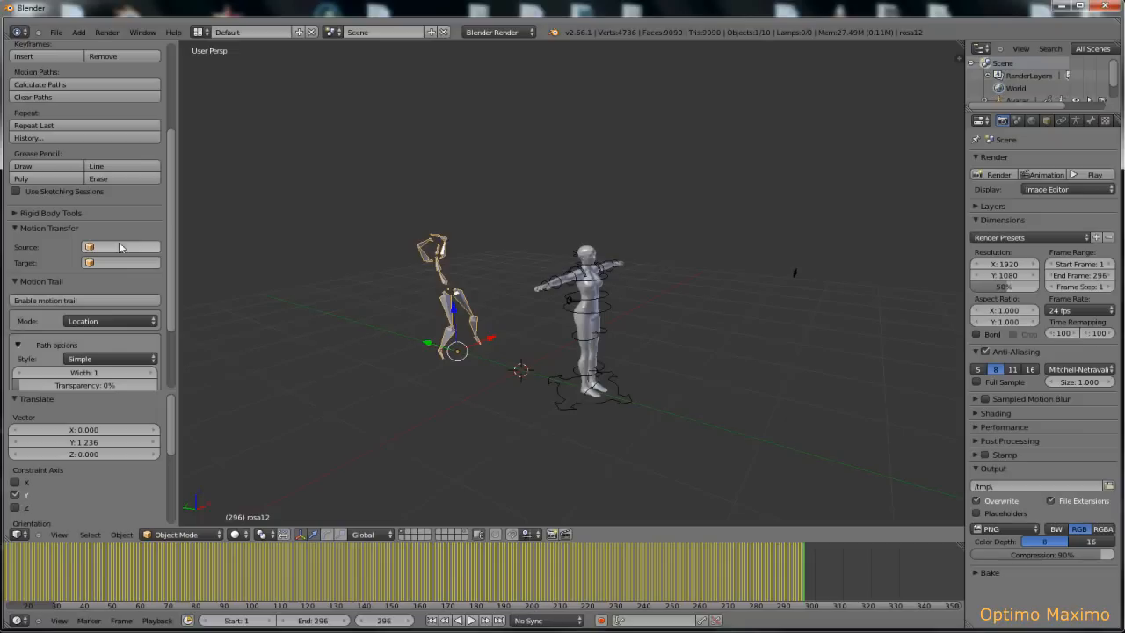
Choose rosa12 in the Motion Transfer Source object list
{"action": "left_click", "coordinate": [120, 247]}
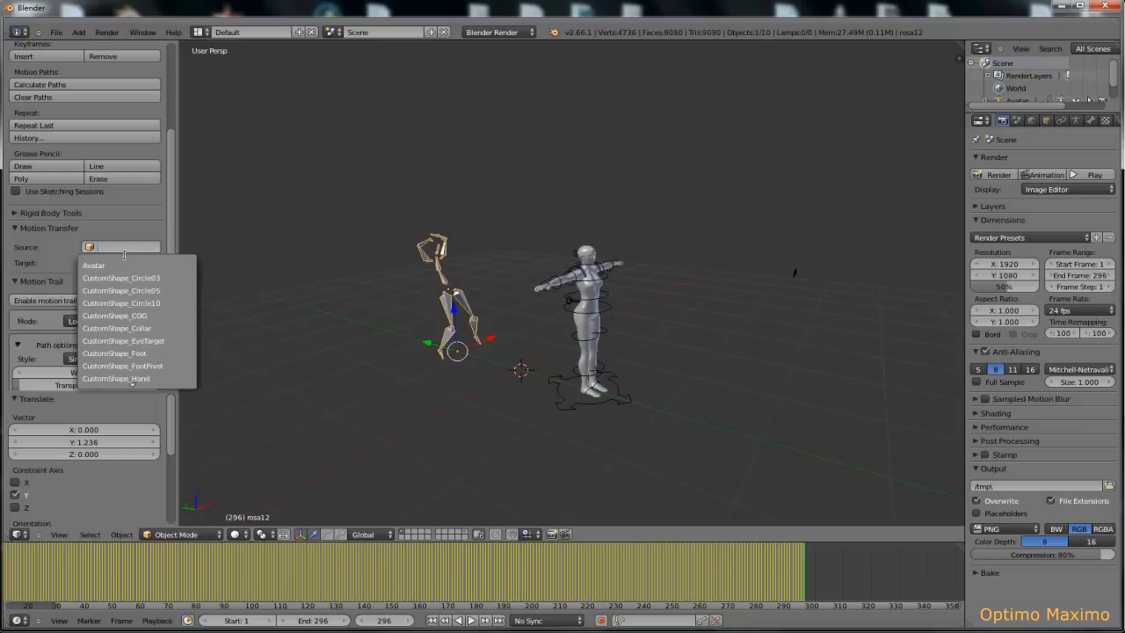
{"action": "mouse_move", "coordinate": [120, 290]}
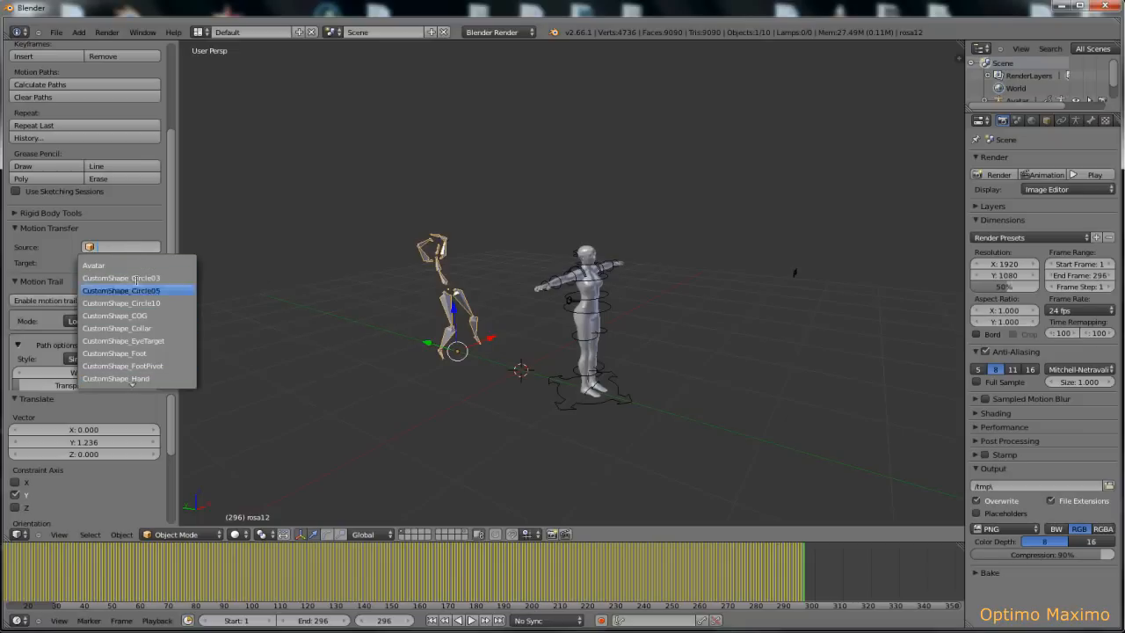
{"action": "mouse_move", "coordinate": [93, 264]}
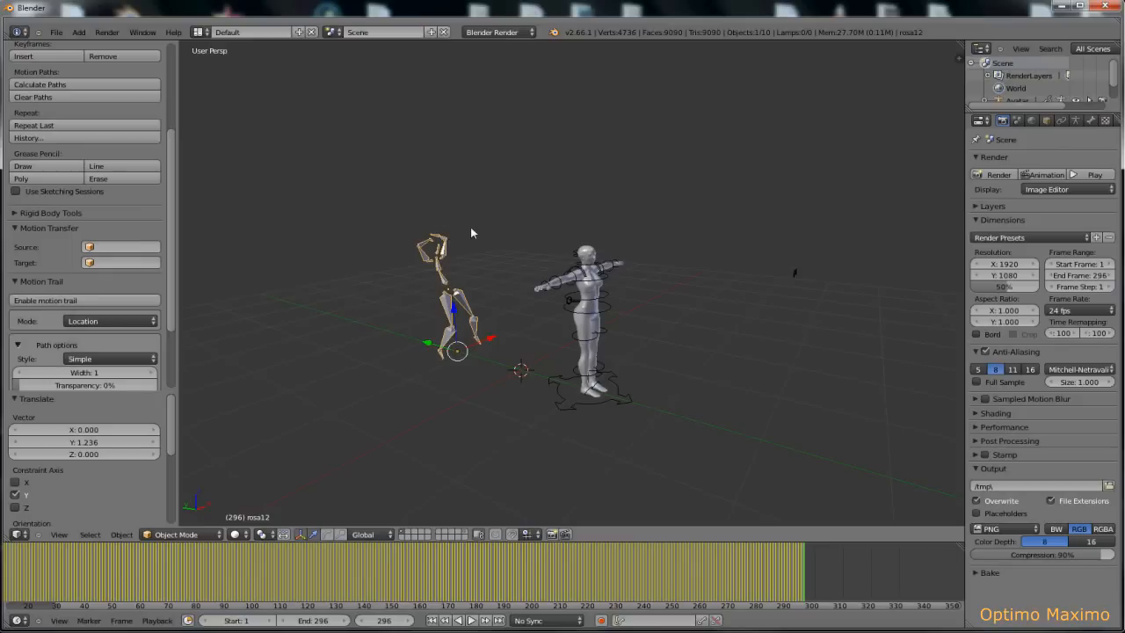
{"action": "mouse_move", "coordinate": [422, 271]}
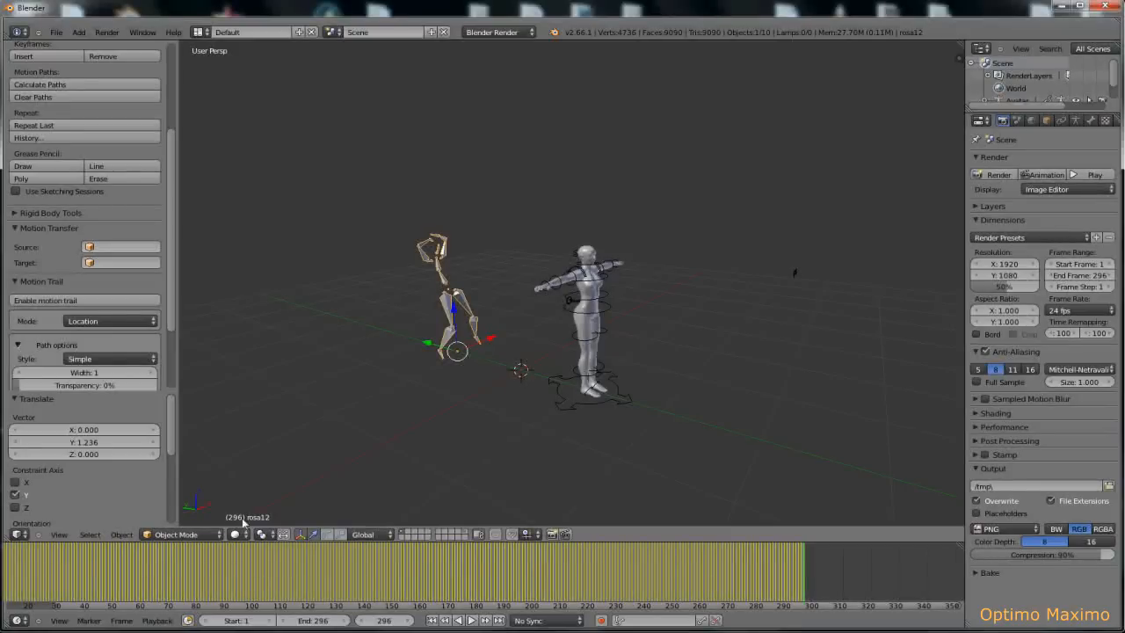
{"action": "mouse_move", "coordinate": [251, 523]}
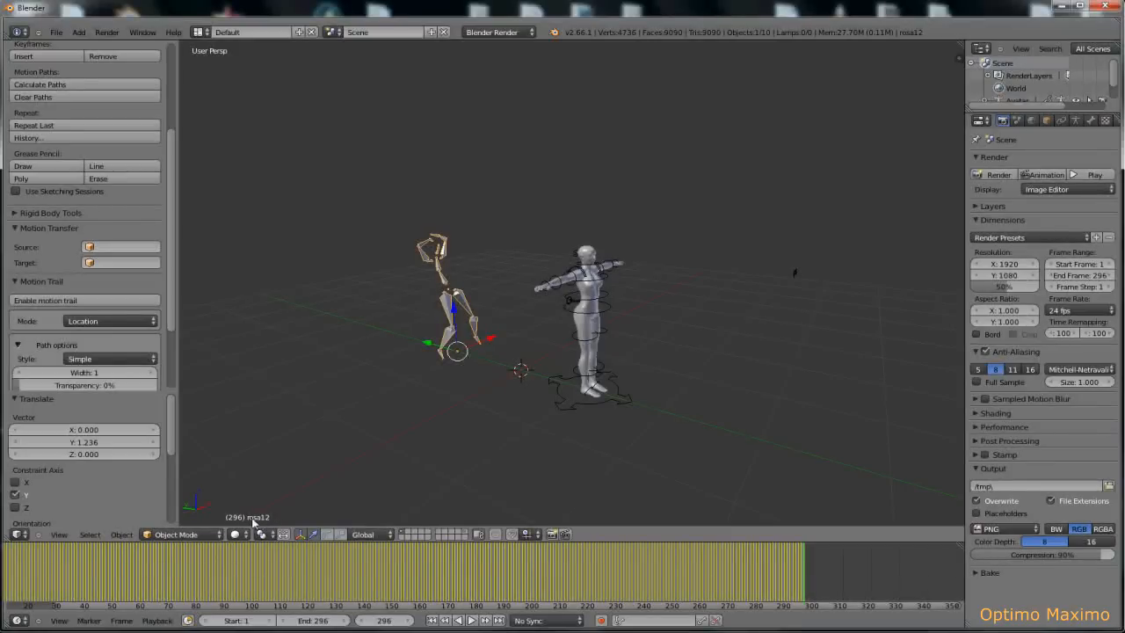
{"action": "mouse_move", "coordinate": [480, 428]}
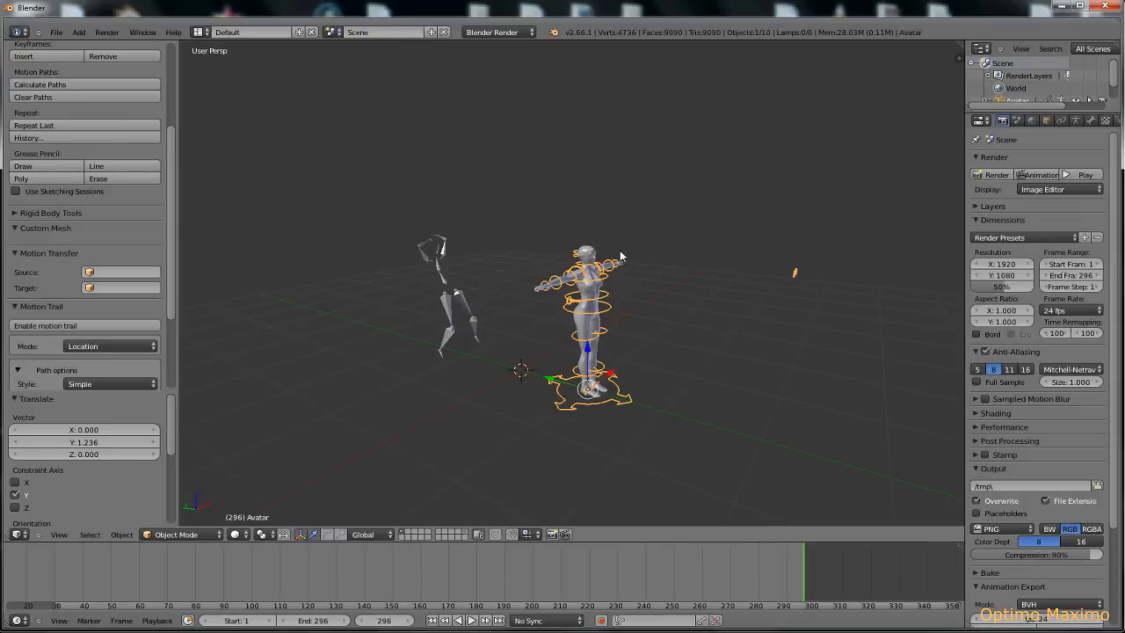
{"action": "mouse_move", "coordinate": [237, 526]}
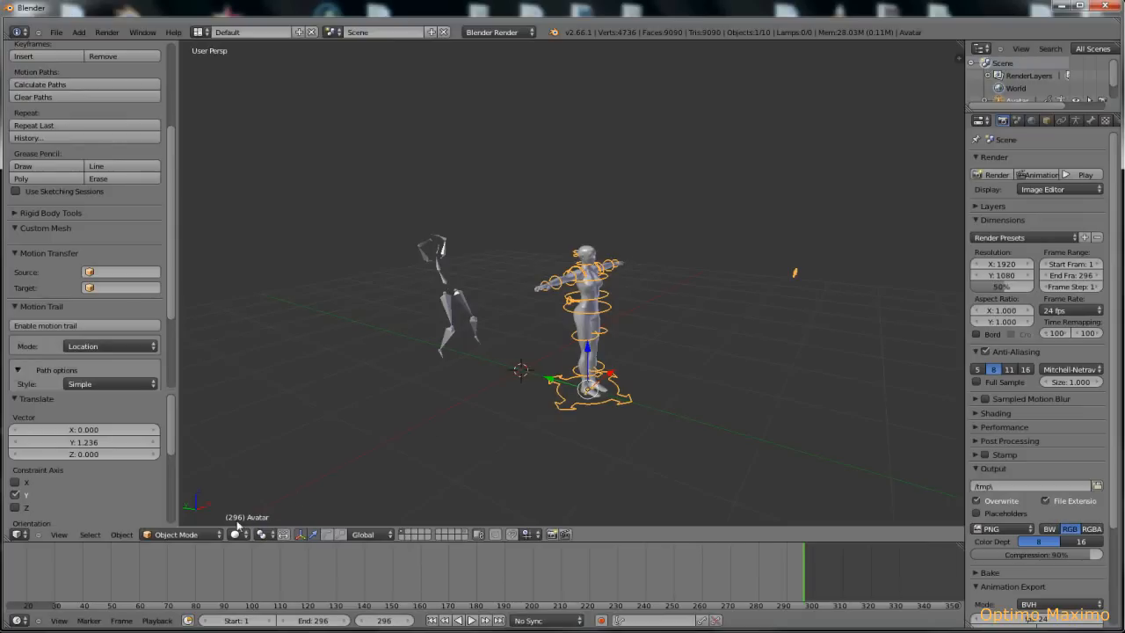
{"action": "mouse_move", "coordinate": [460, 297]}
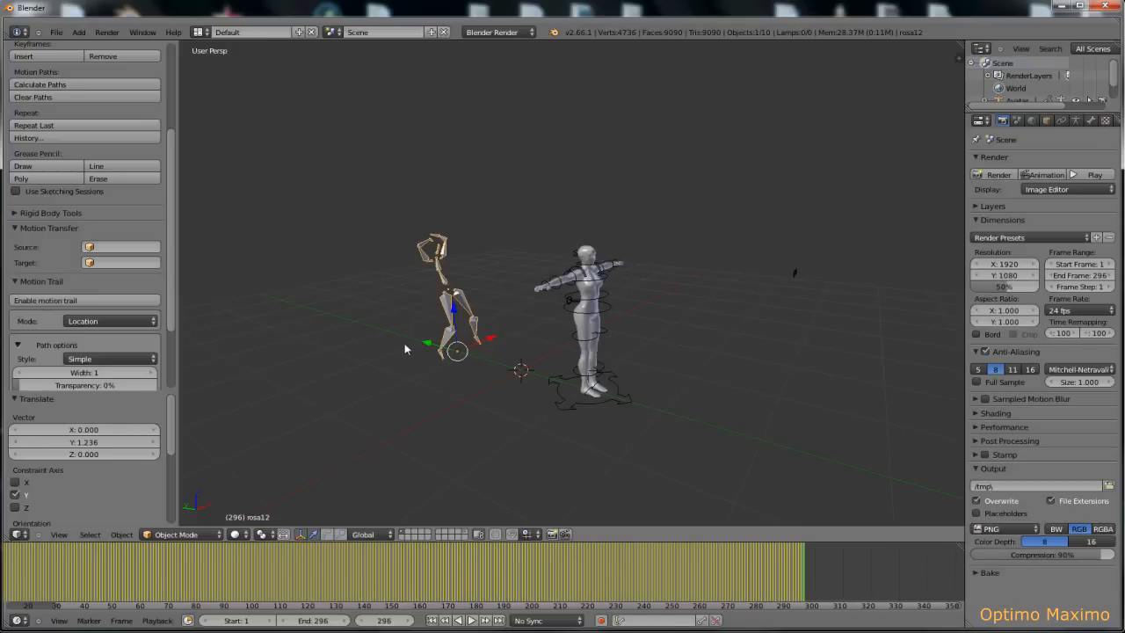
{"action": "mouse_move", "coordinate": [377, 427]}
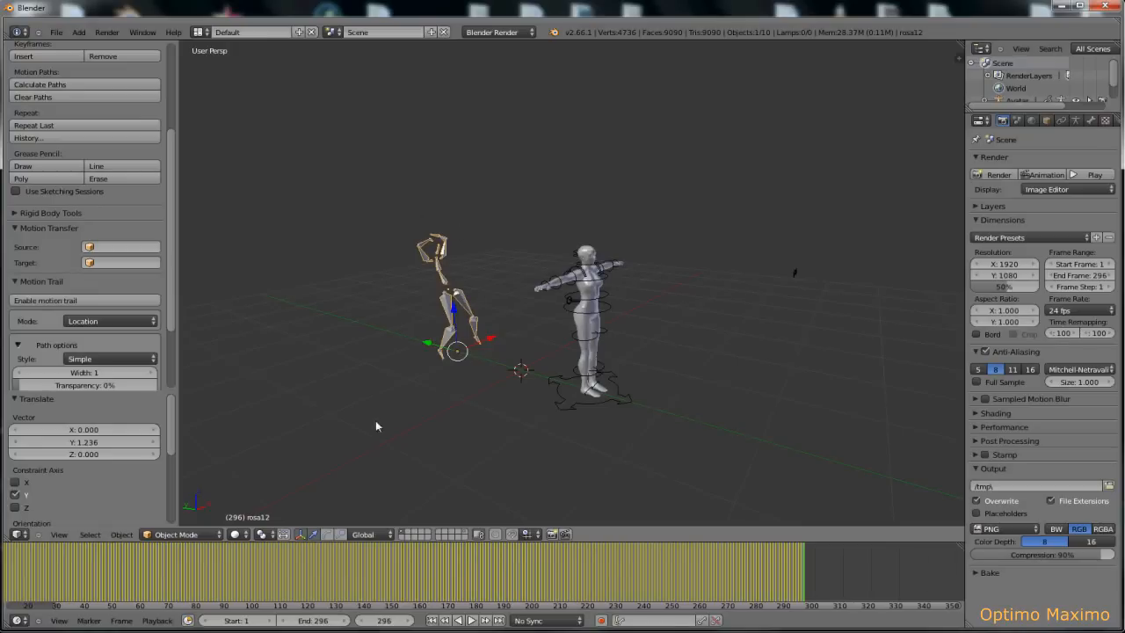
{"action": "mouse_move", "coordinate": [203, 367]}
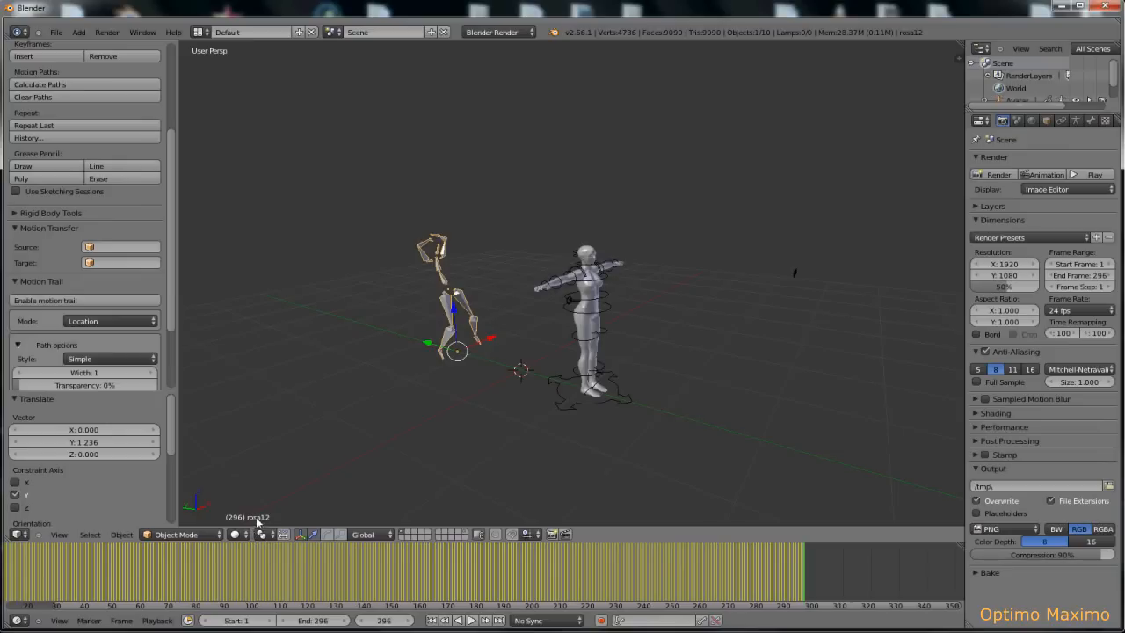
{"action": "left_click", "coordinate": [120, 246]}
{"action": "type", "text": "ros"}
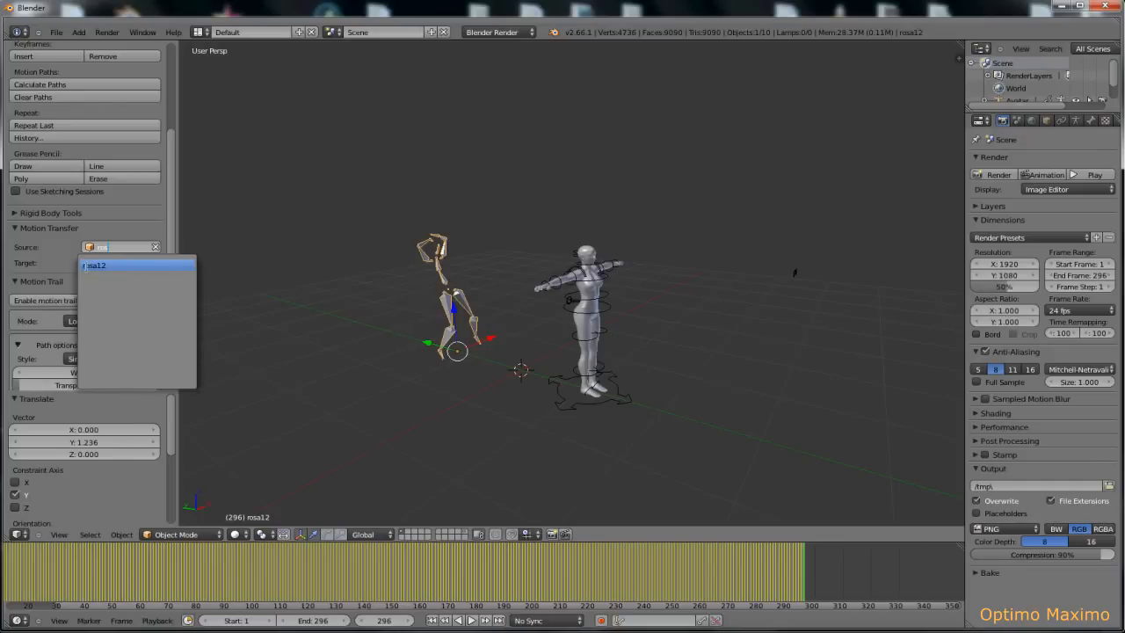
{"action": "left_click", "coordinate": [94, 265]}
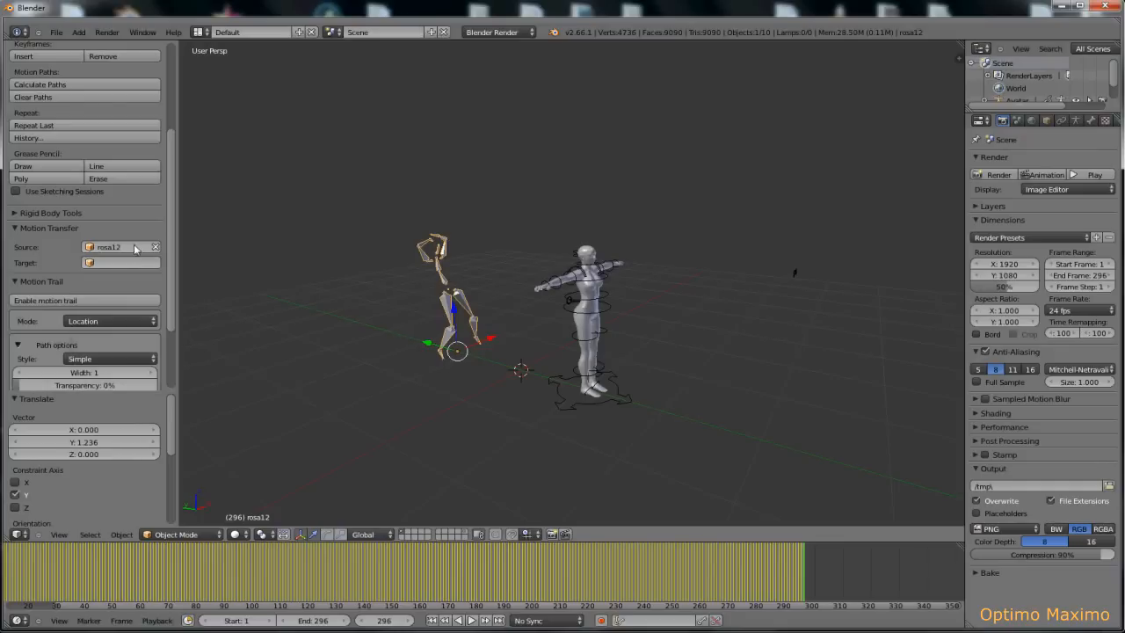
{"action": "mouse_move", "coordinate": [108, 247]}
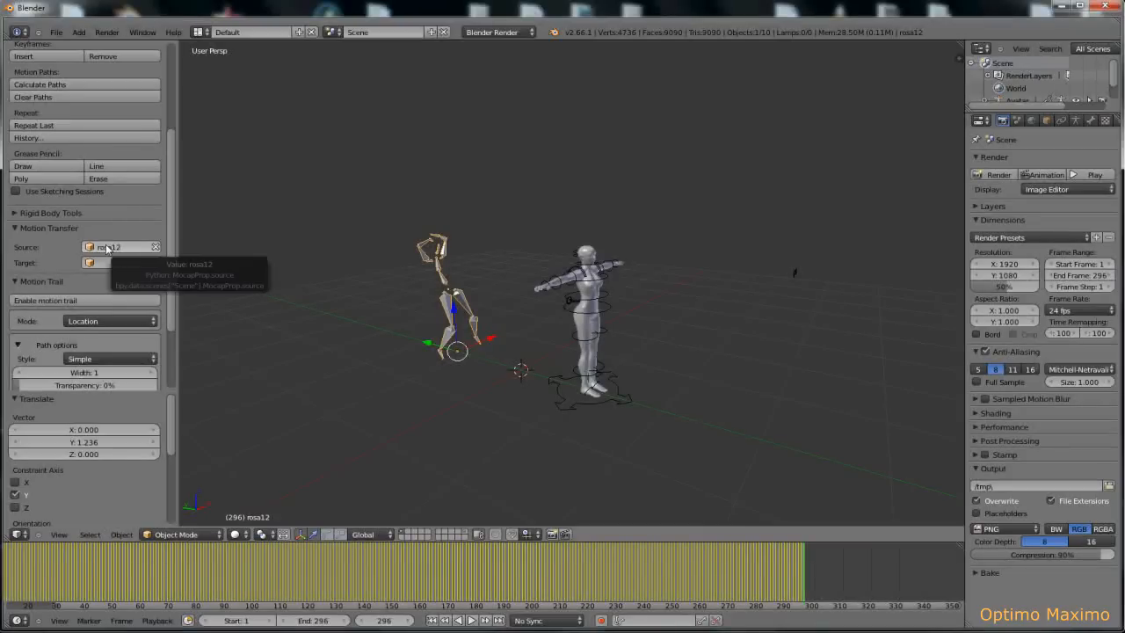
{"action": "mouse_move", "coordinate": [598, 305]}
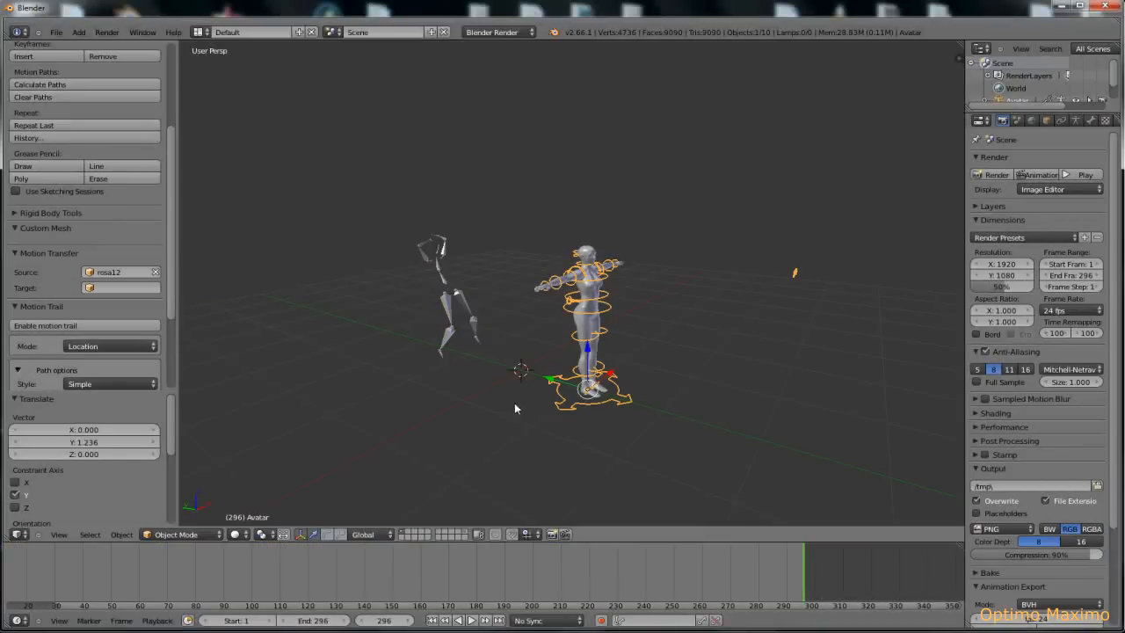
{"action": "mouse_move", "coordinate": [183, 310]}
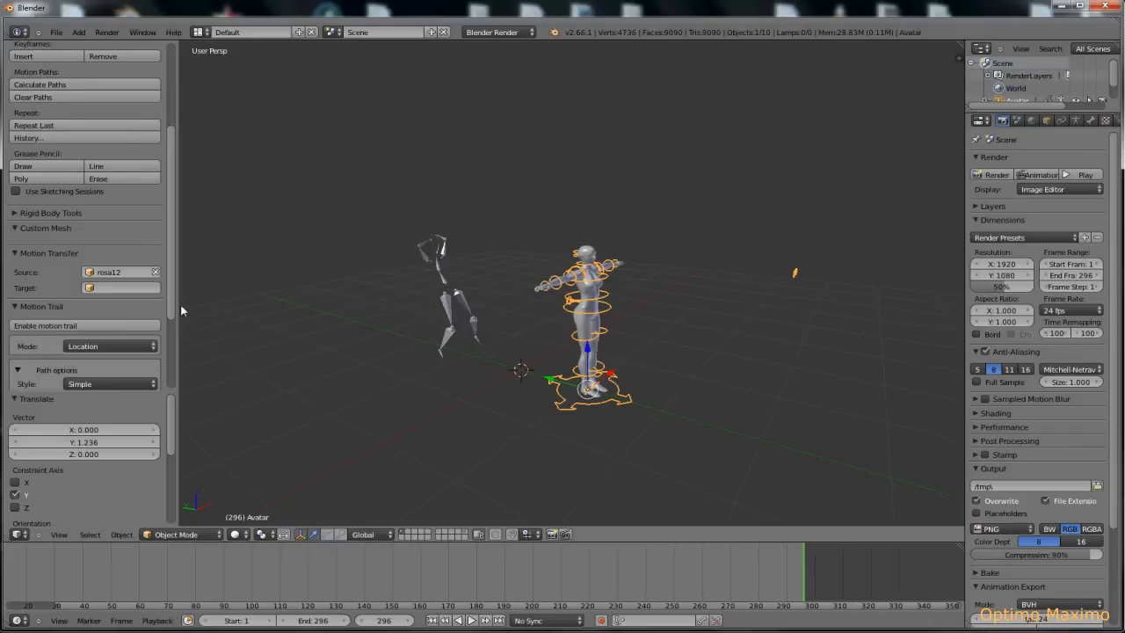
Choose Avatar in the Motion Transfer Target dropdown
{"action": "left_click", "coordinate": [120, 287]}
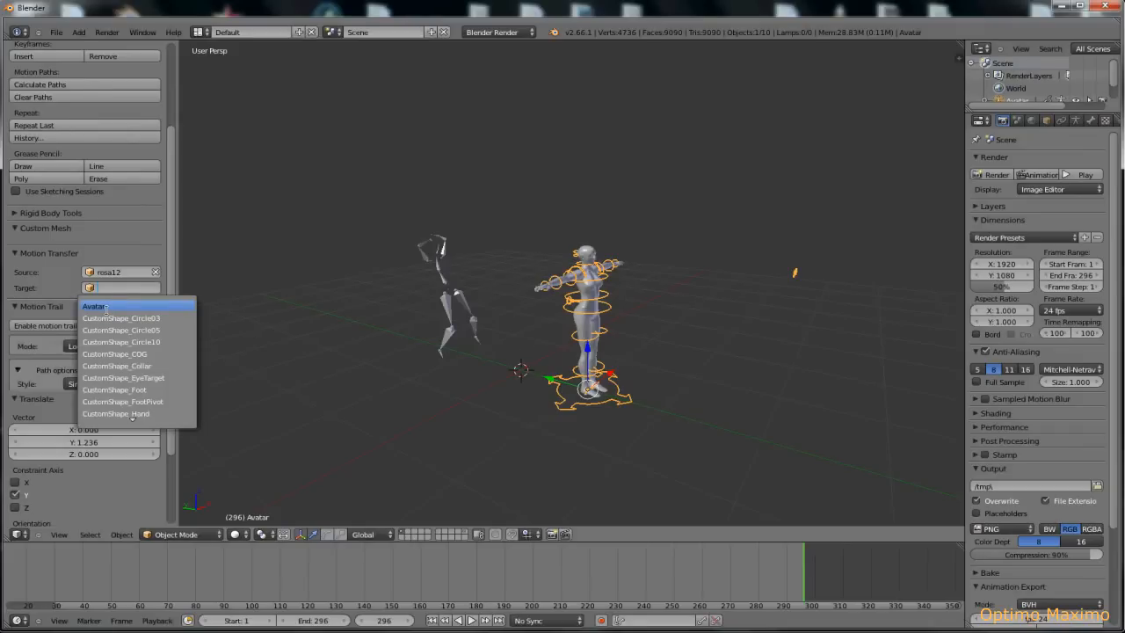
{"action": "left_click", "coordinate": [93, 305]}
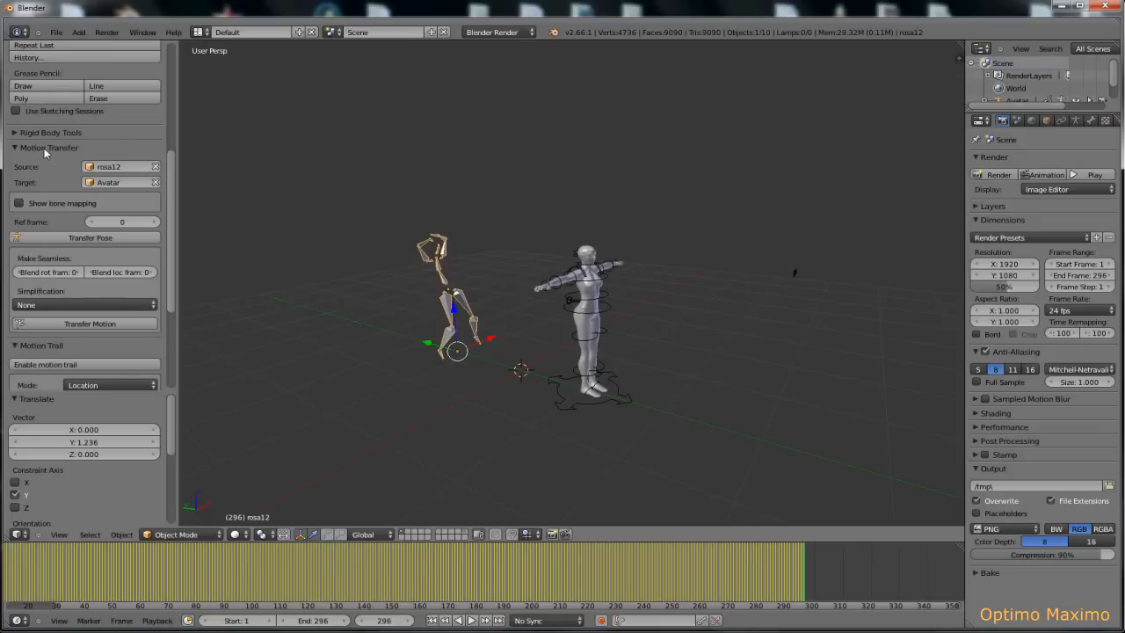
{"action": "mouse_move", "coordinate": [51, 283]}
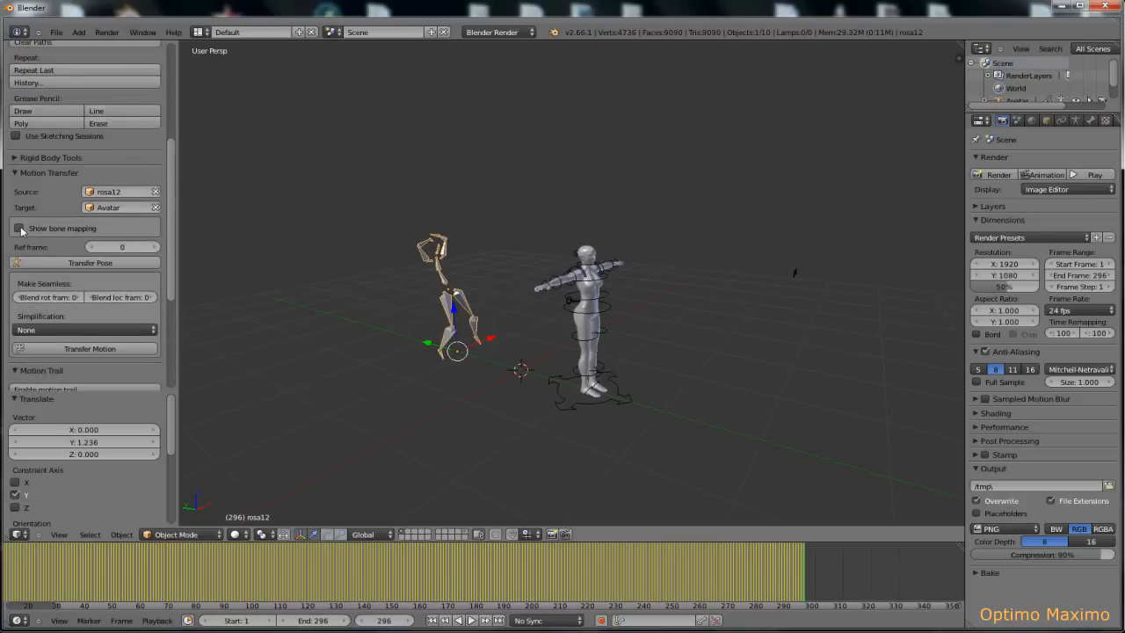
Enable Show bone mapping and select rosa12's thigh, forearm and head bones
{"action": "left_click", "coordinate": [20, 227]}
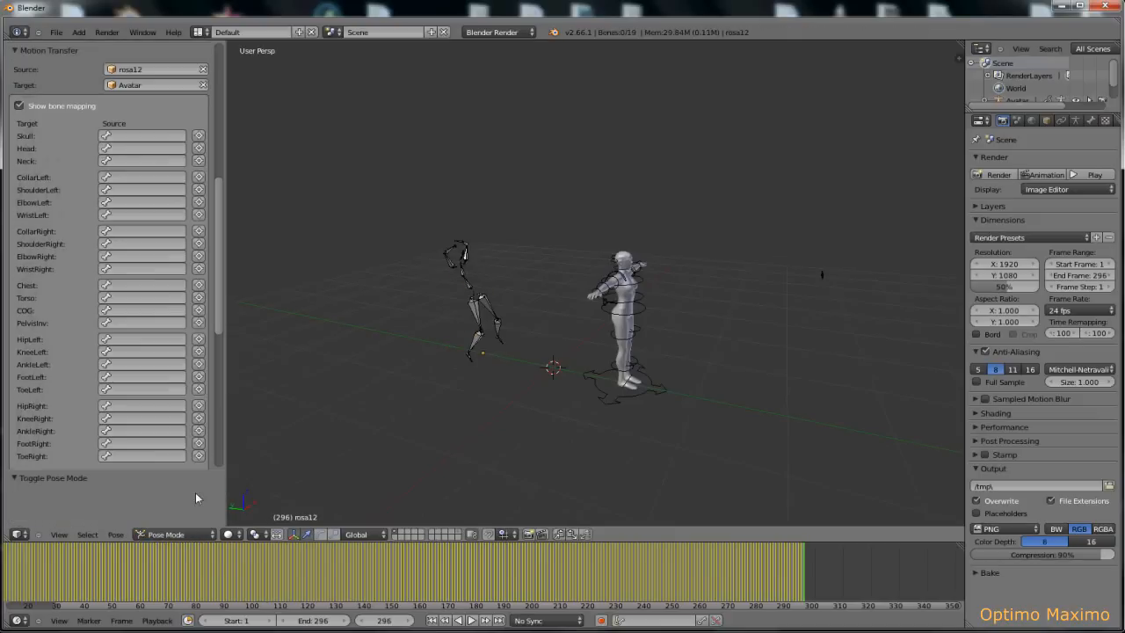
{"action": "mouse_move", "coordinate": [418, 454]}
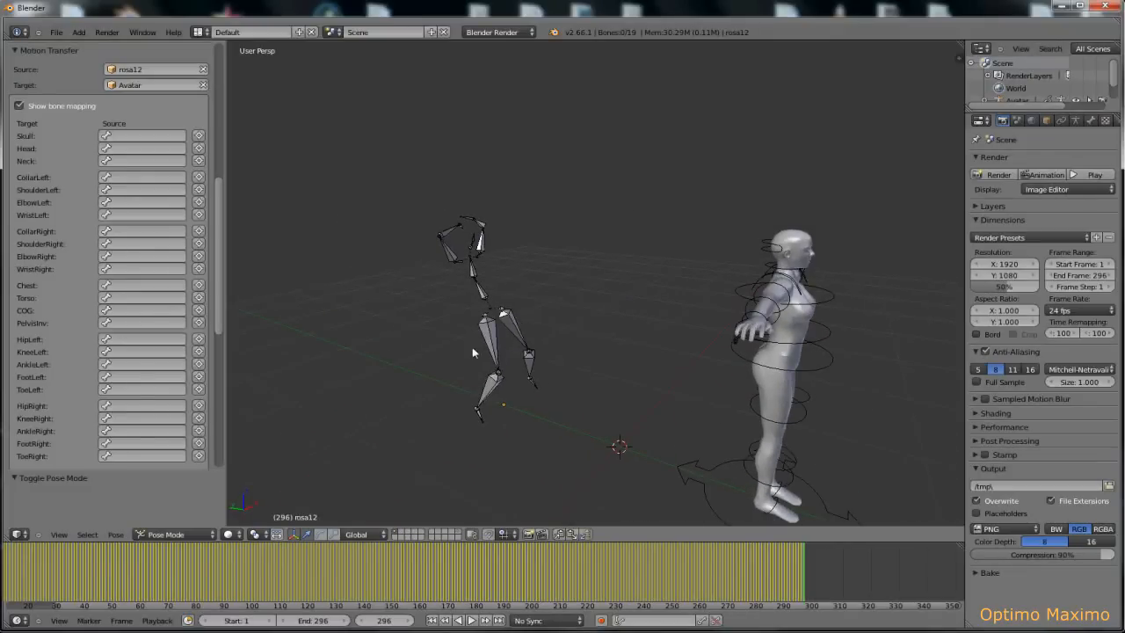
{"action": "left_click", "coordinate": [498, 308]}
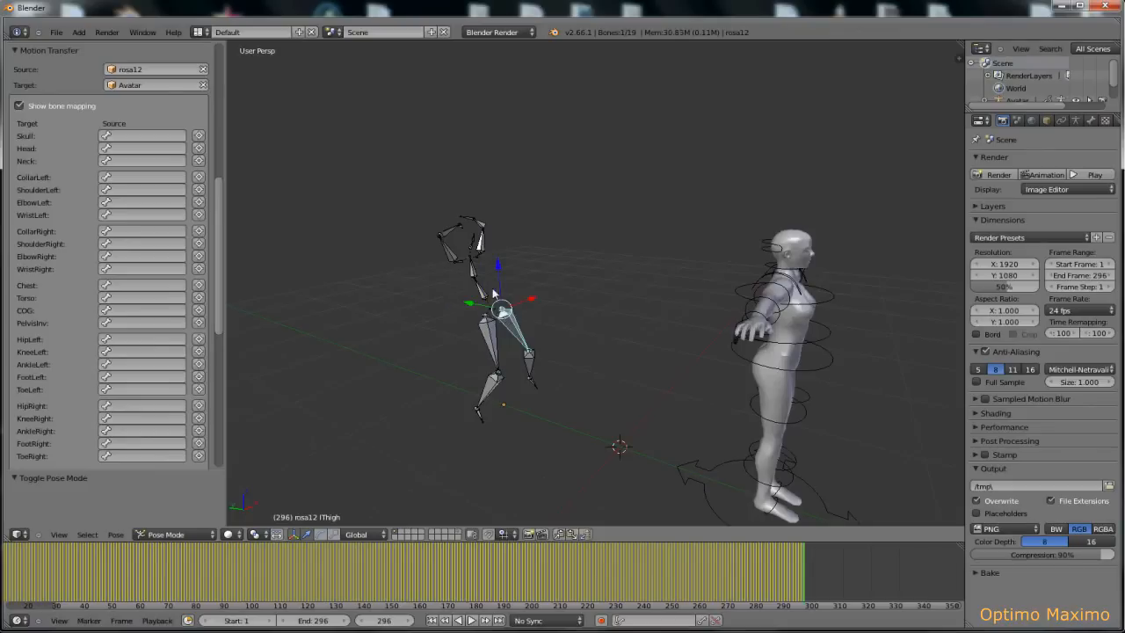
{"action": "left_click", "coordinate": [457, 237]}
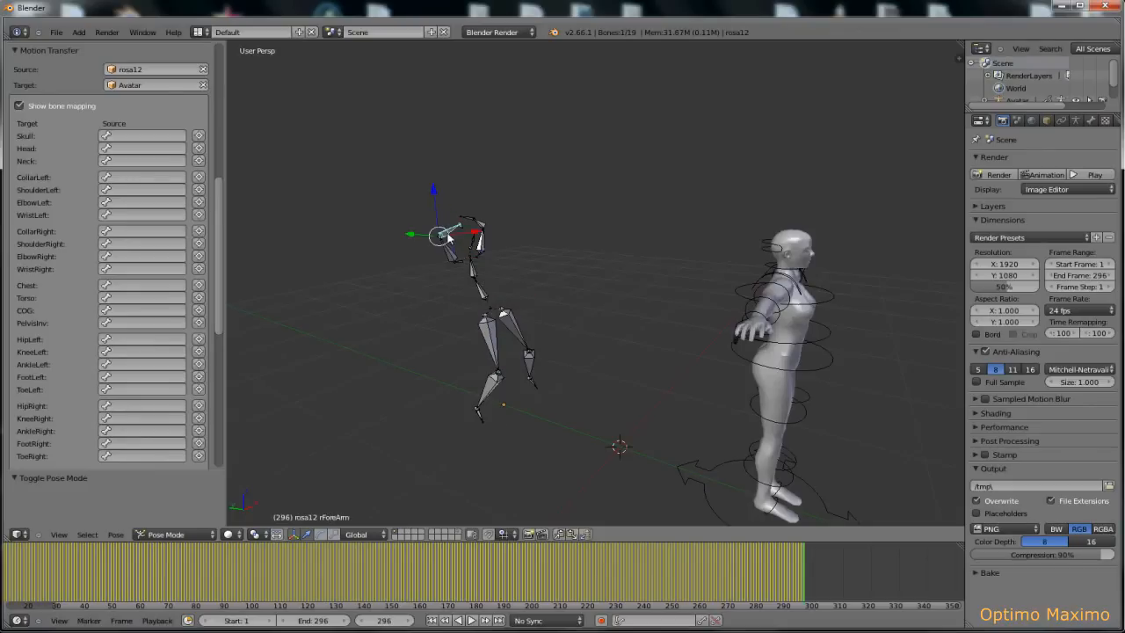
{"action": "left_click", "coordinate": [472, 239]}
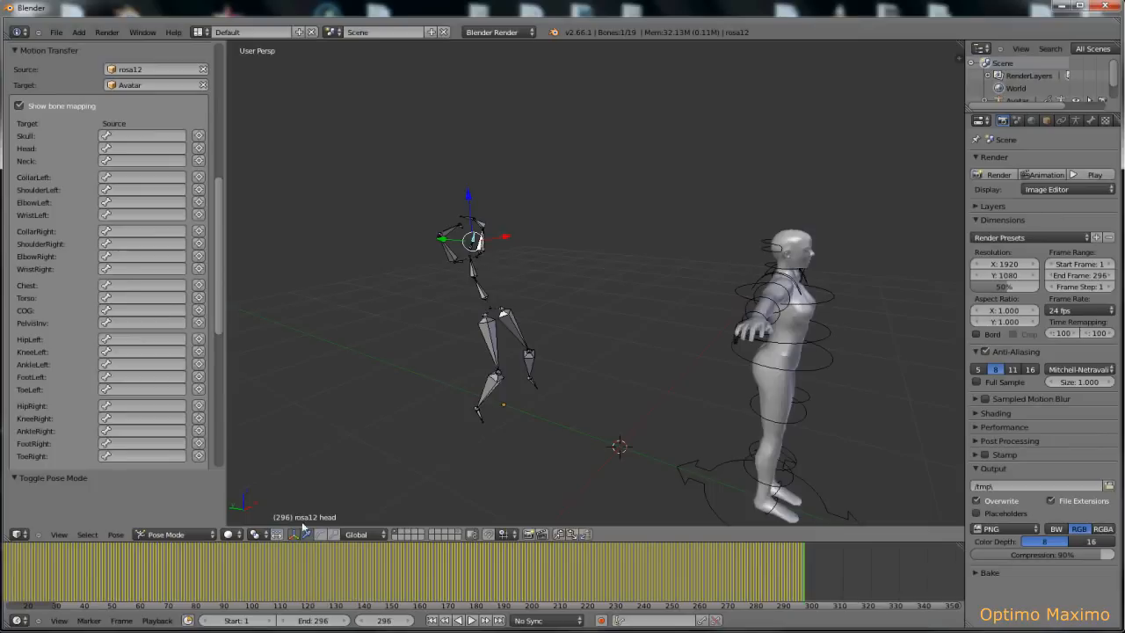
{"action": "mouse_move", "coordinate": [464, 251]}
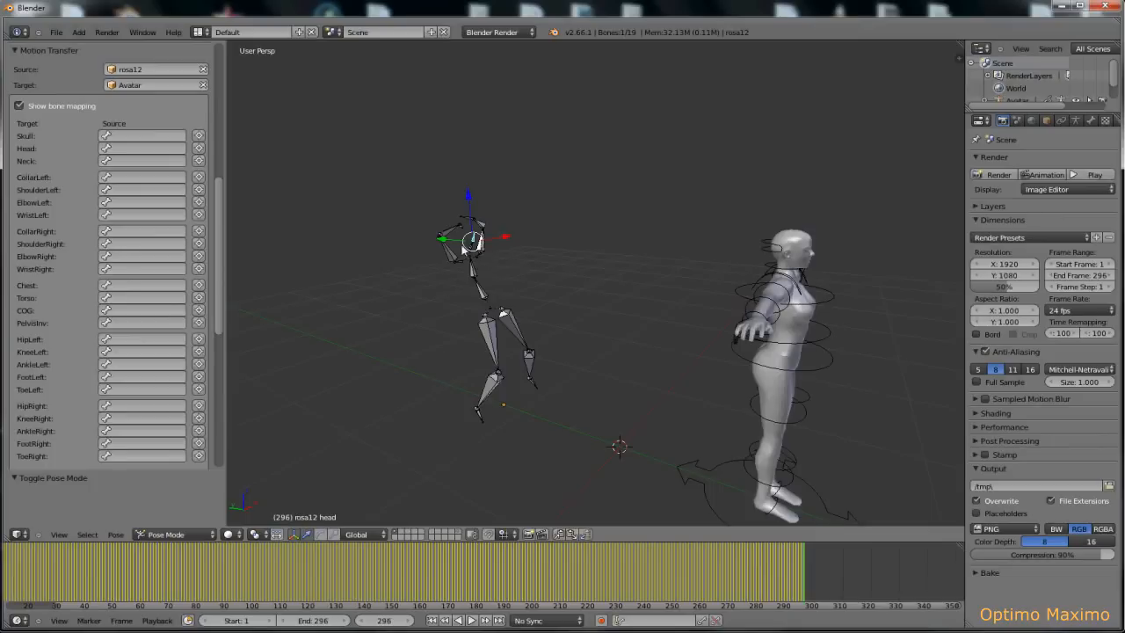
{"action": "mouse_move", "coordinate": [327, 528]}
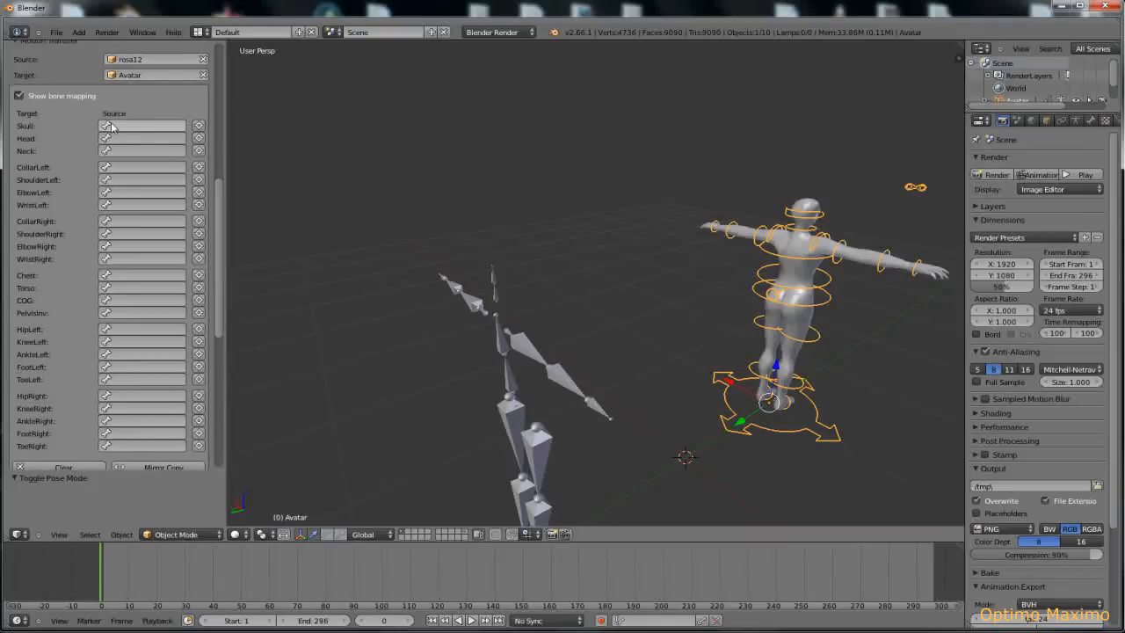
{"action": "mouse_move", "coordinate": [128, 126]}
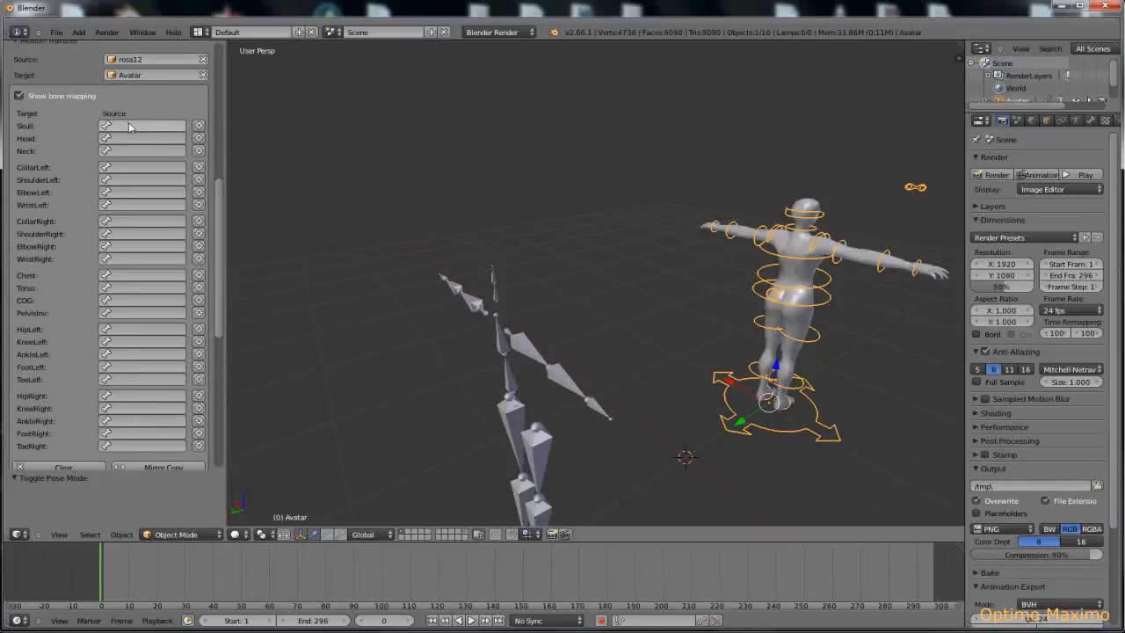
{"action": "mouse_move", "coordinate": [145, 130]}
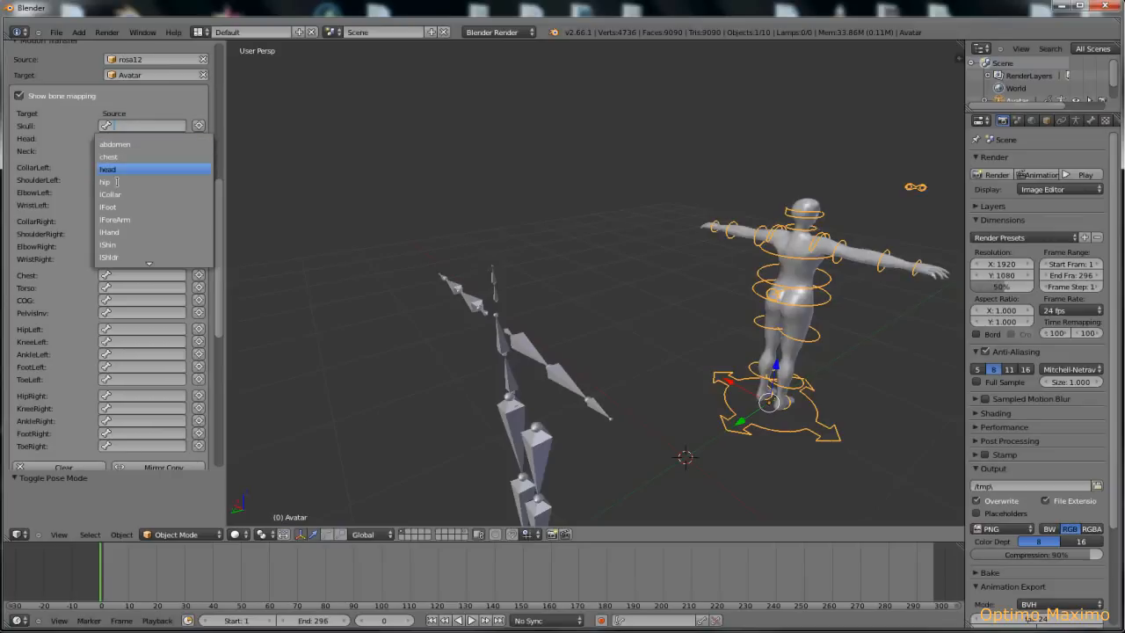
{"action": "mouse_move", "coordinate": [159, 258]}
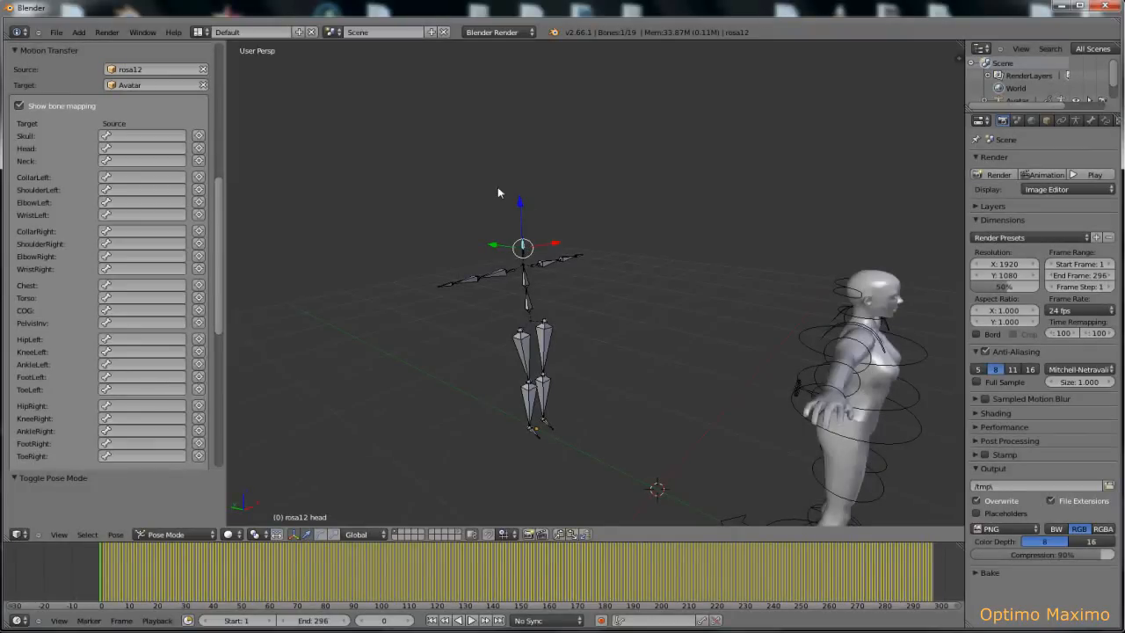
{"action": "mouse_move", "coordinate": [517, 262]}
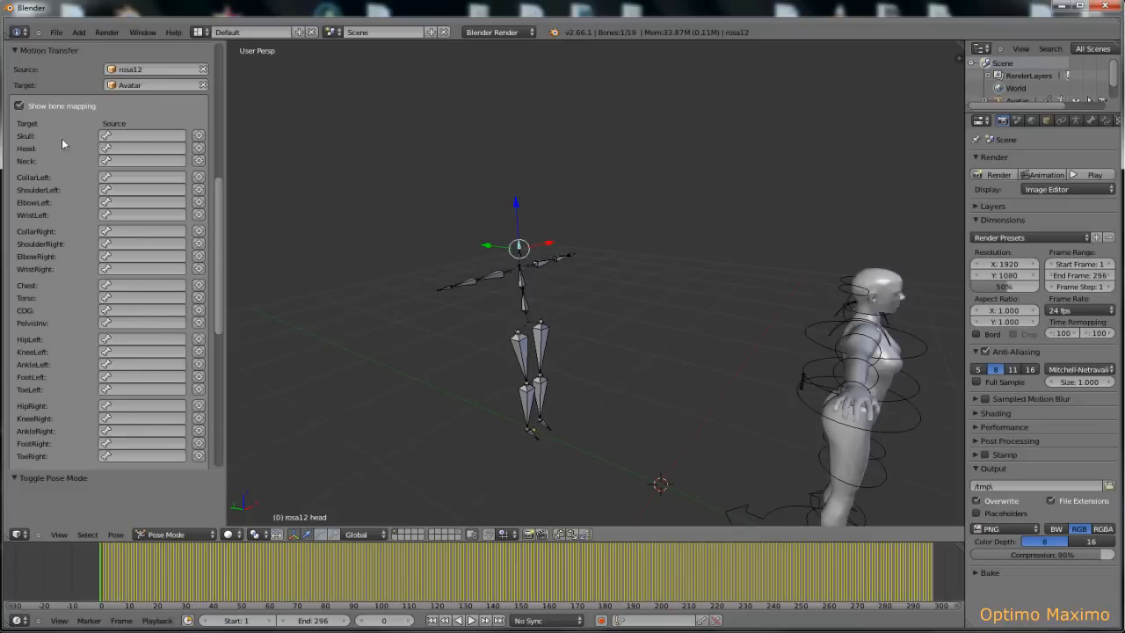
{"action": "mouse_move", "coordinate": [28, 140]}
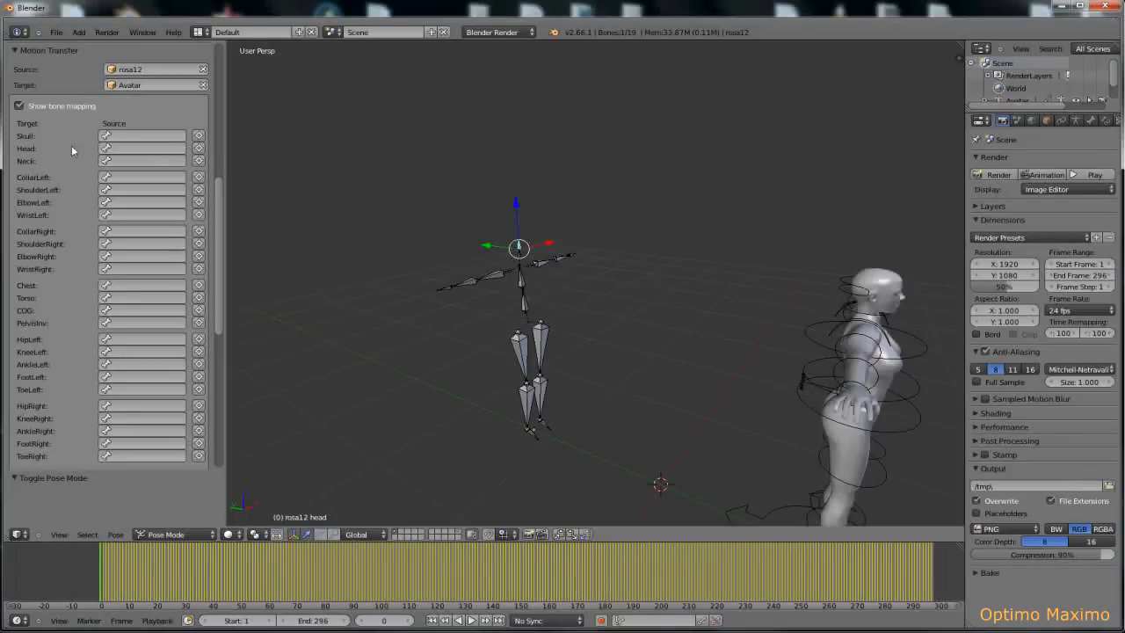
{"action": "mouse_move", "coordinate": [870, 288]}
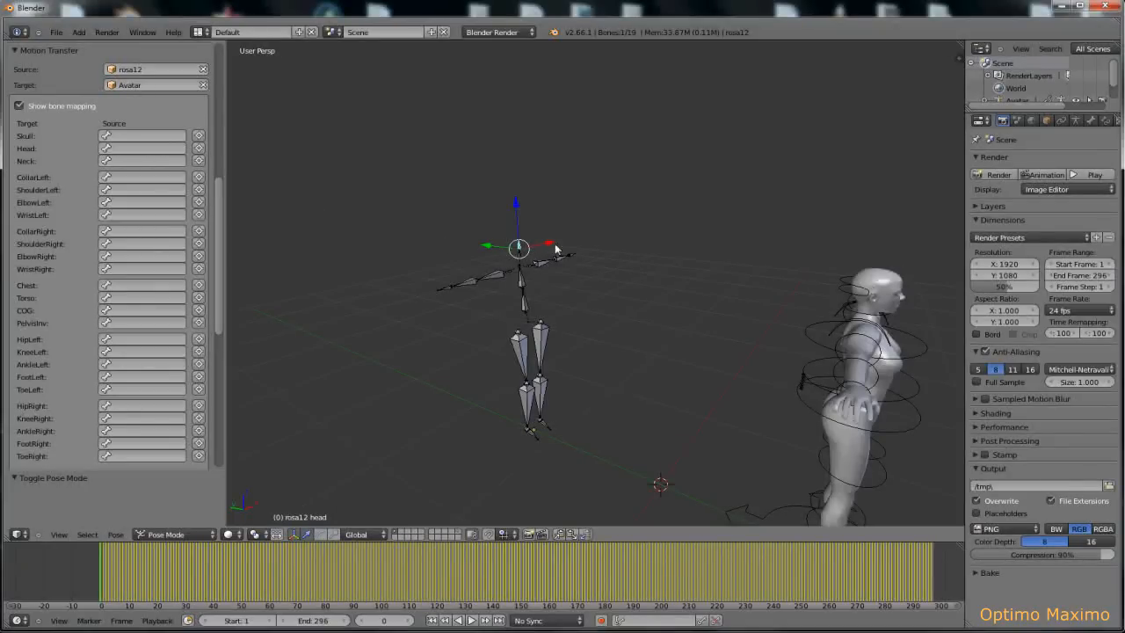
{"action": "mouse_move", "coordinate": [360, 215]}
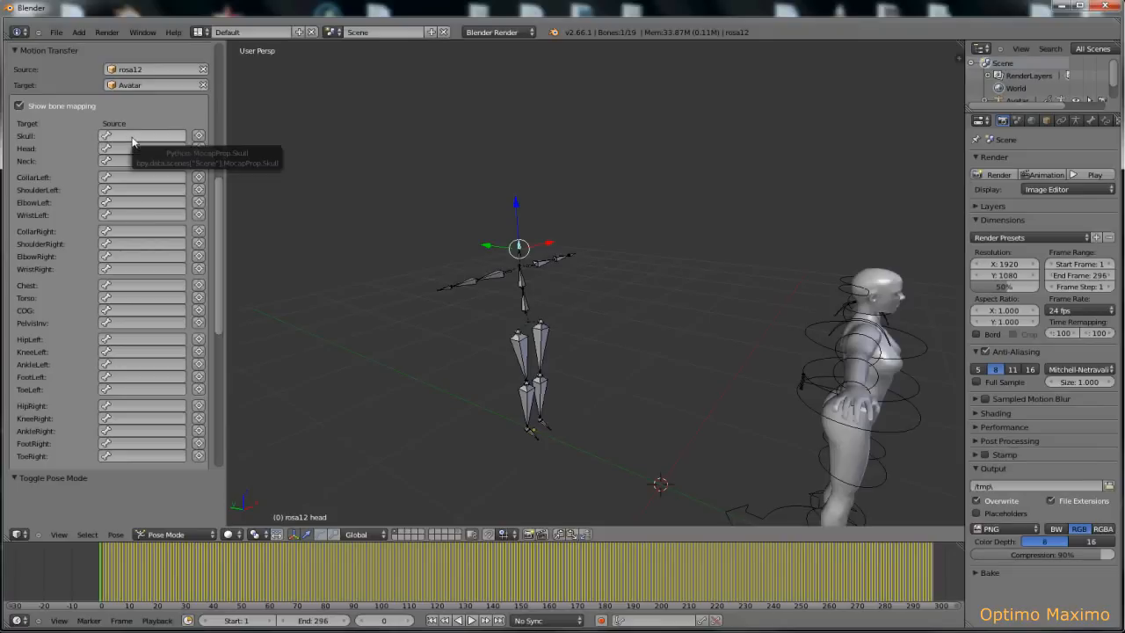
{"action": "mouse_move", "coordinate": [119, 141]}
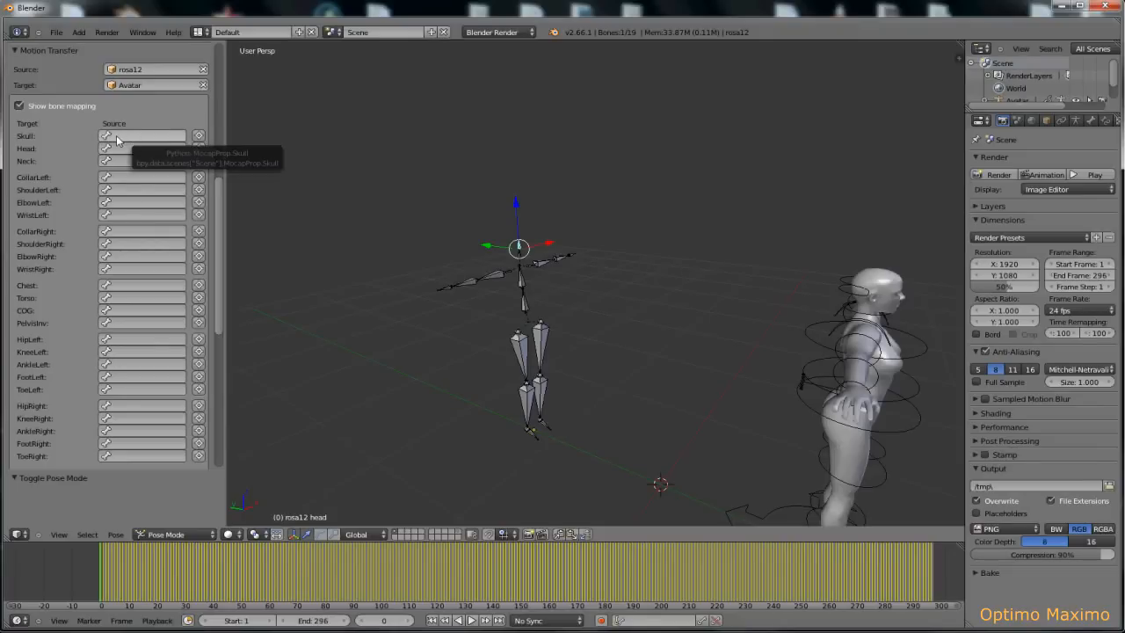
{"action": "mouse_move", "coordinate": [38, 387]}
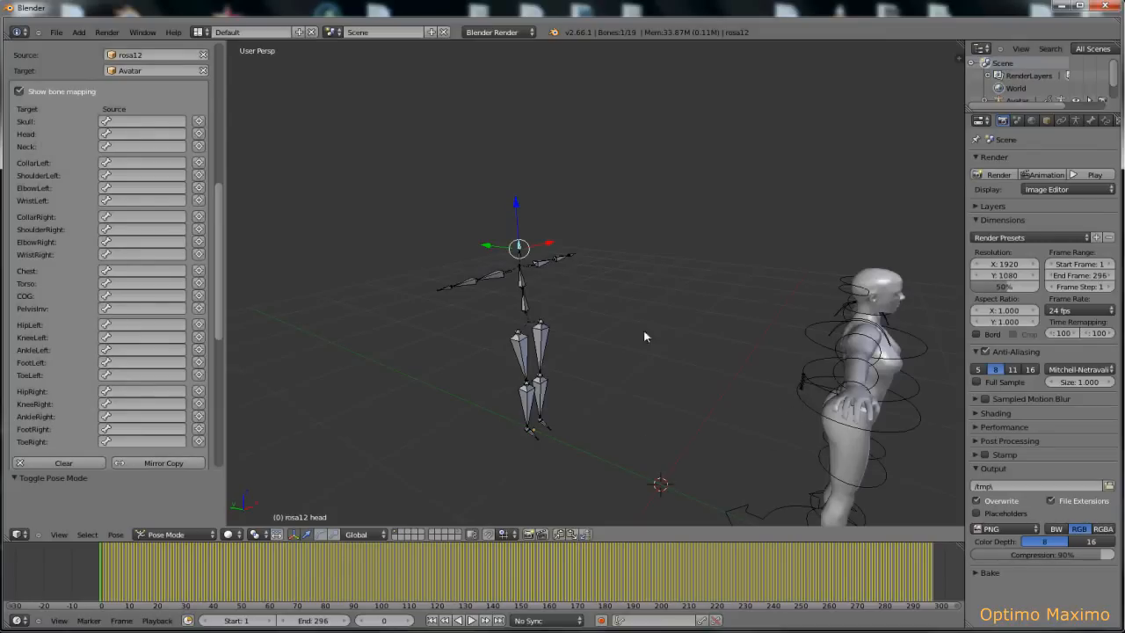
{"action": "mouse_move", "coordinate": [25, 136]}
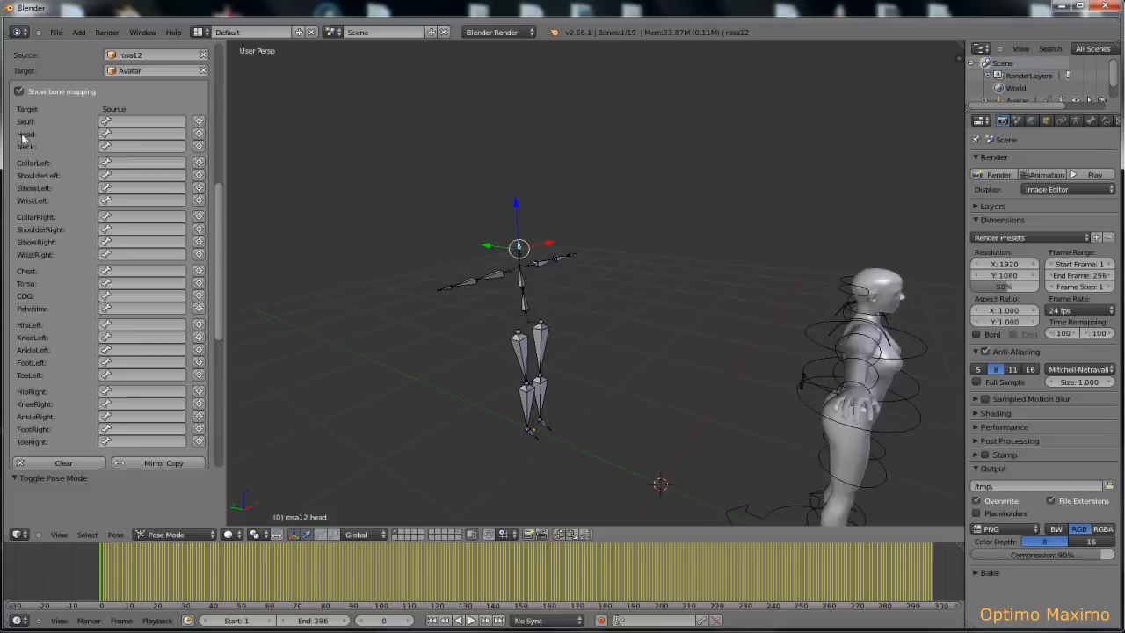
{"action": "mouse_move", "coordinate": [526, 252]}
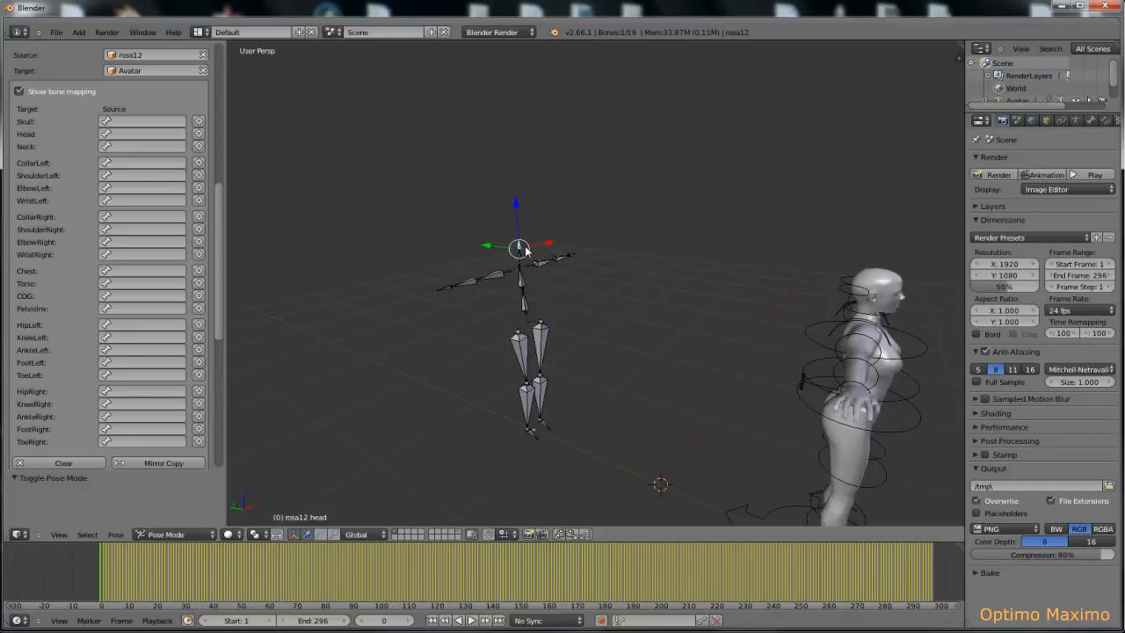
{"action": "mouse_move", "coordinate": [210, 139]}
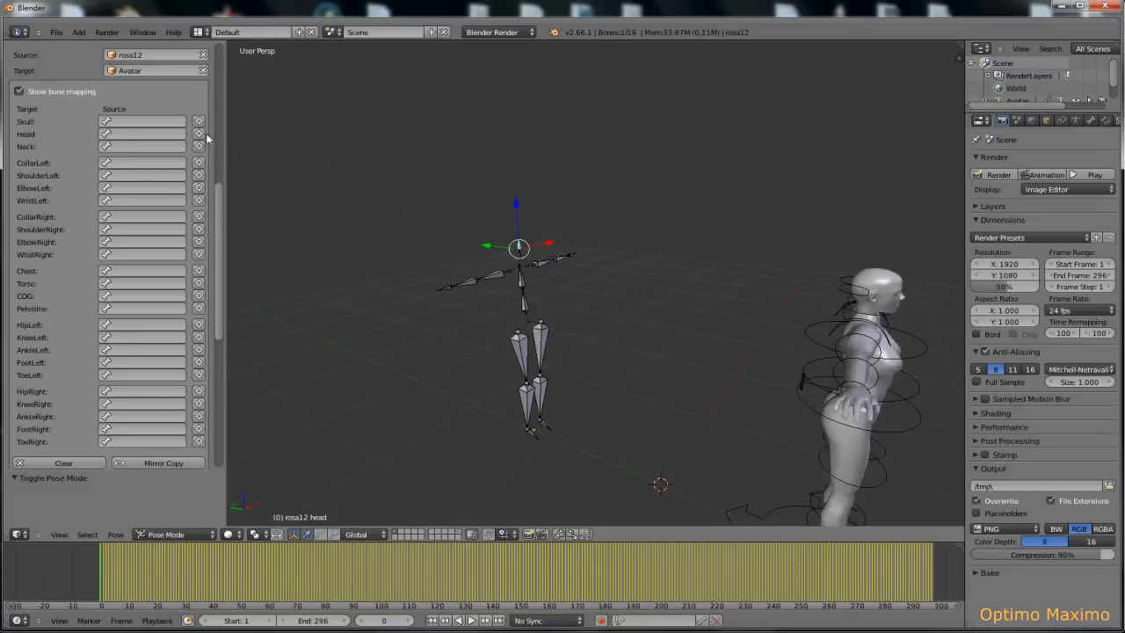
{"action": "mouse_move", "coordinate": [198, 134]}
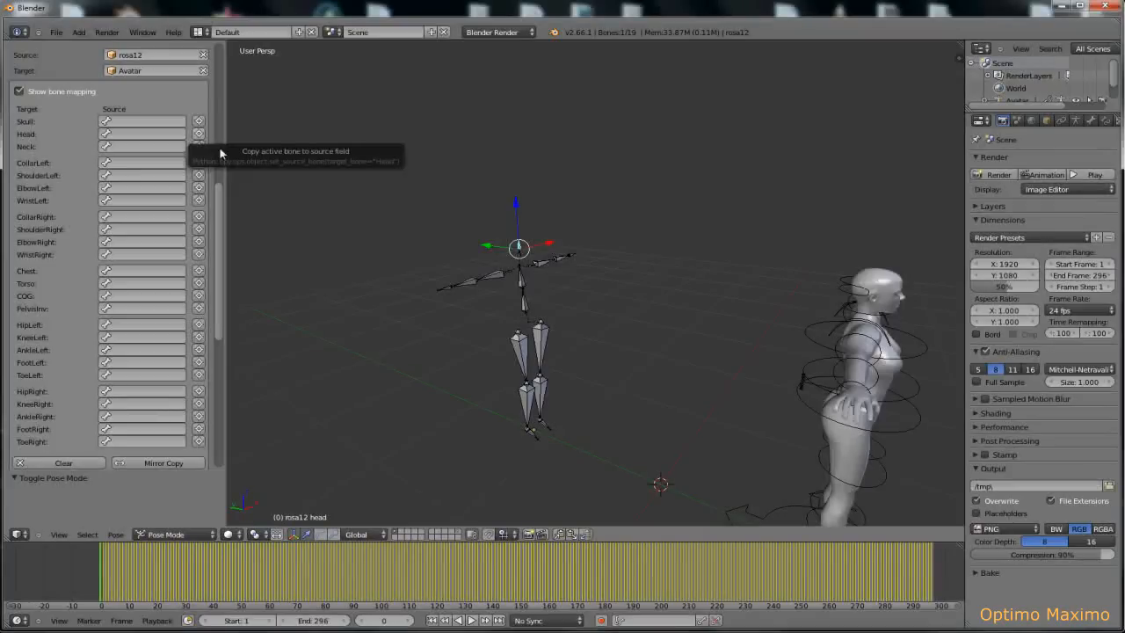
Map rosa12's head bone to Head and pick the left collar and hand bones
{"action": "left_click", "coordinate": [198, 133]}
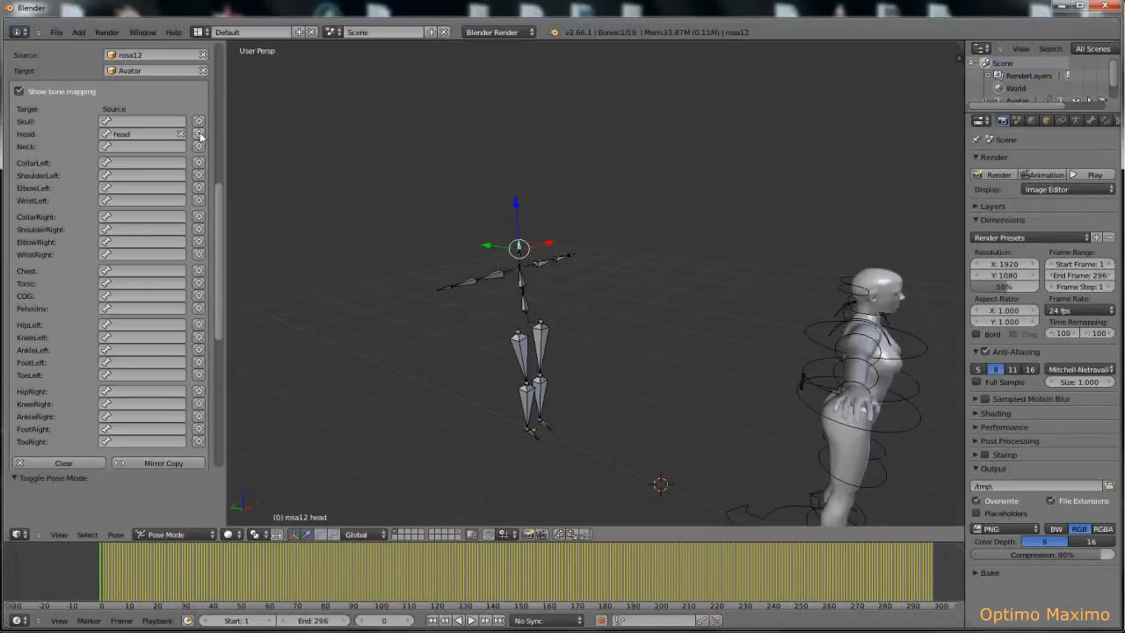
{"action": "mouse_move", "coordinate": [518, 247]}
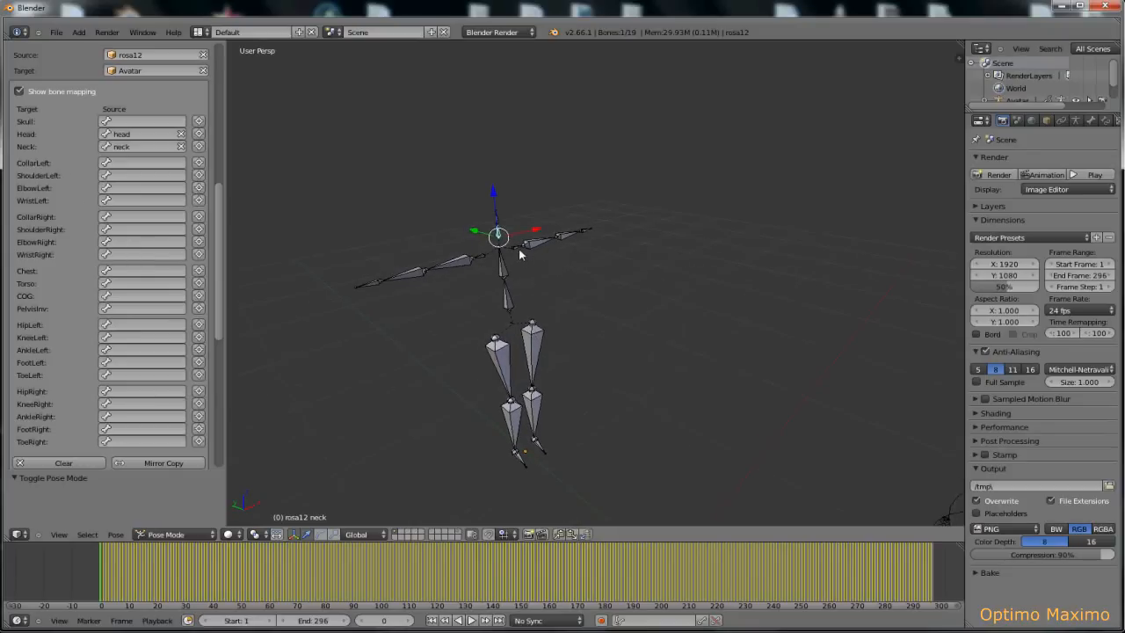
{"action": "left_click", "coordinate": [527, 250]}
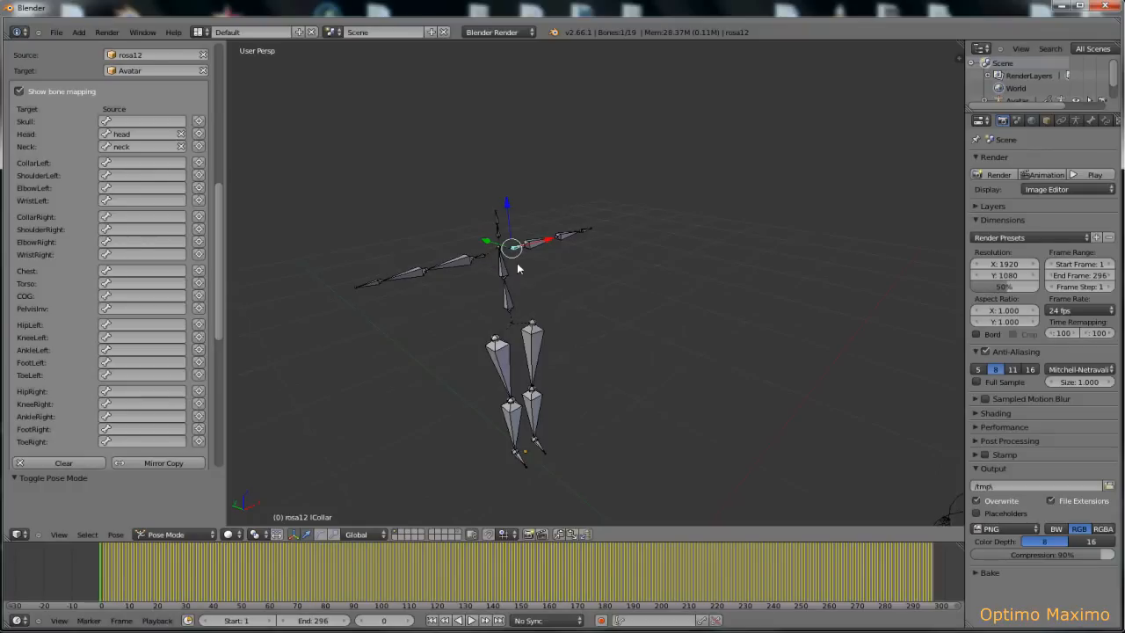
{"action": "mouse_move", "coordinate": [313, 525]}
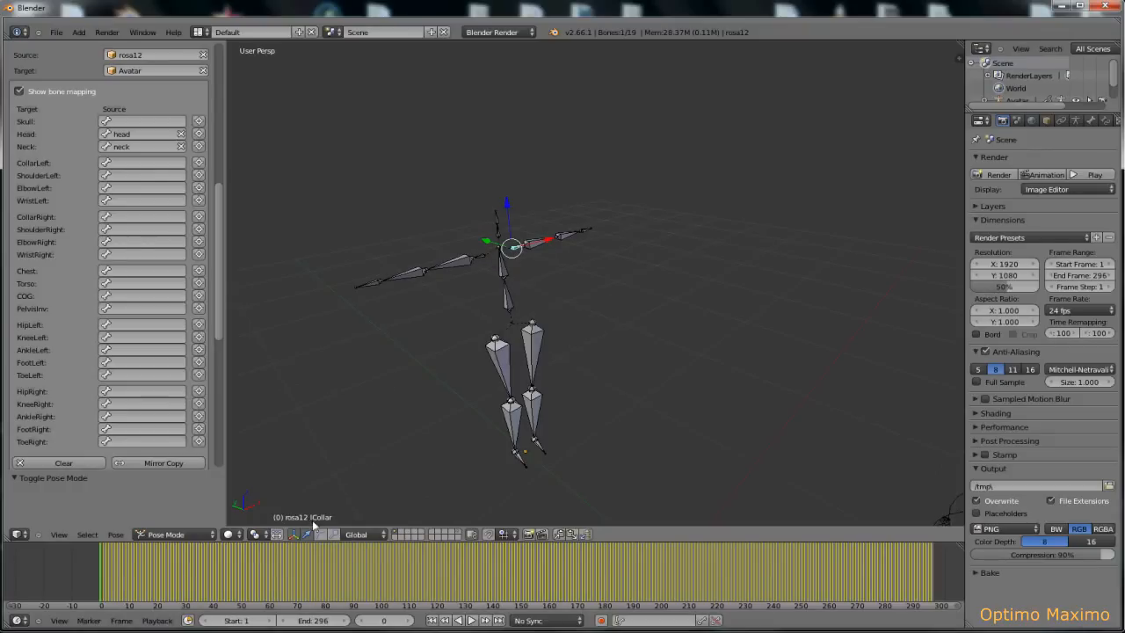
{"action": "mouse_move", "coordinate": [200, 166]}
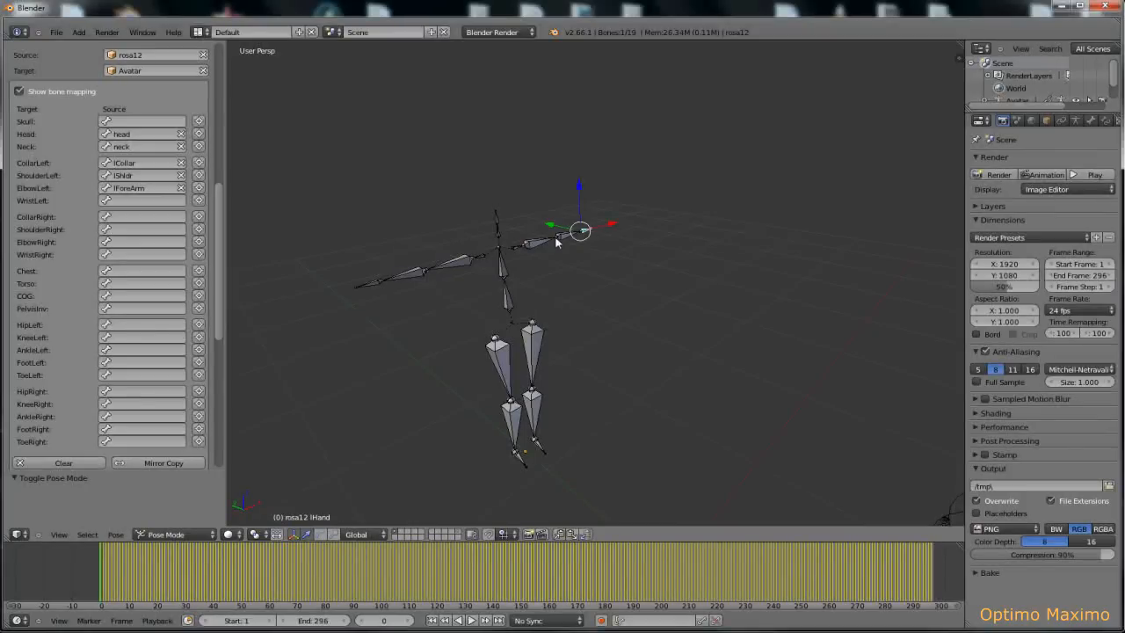
{"action": "mouse_move", "coordinate": [383, 234]}
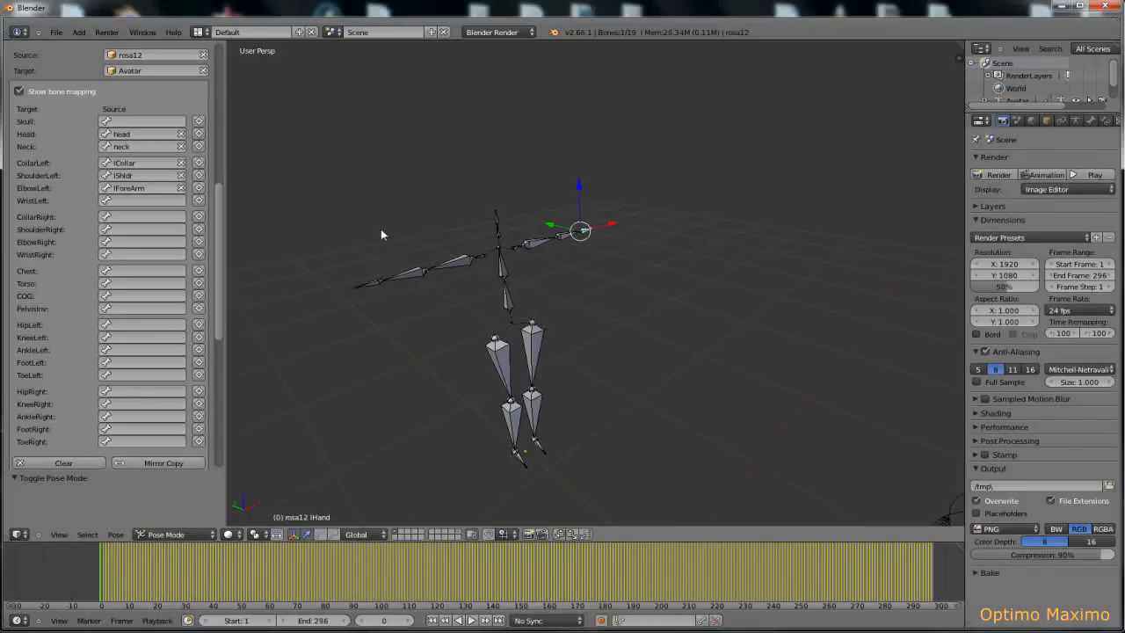
{"action": "left_click", "coordinate": [141, 217]}
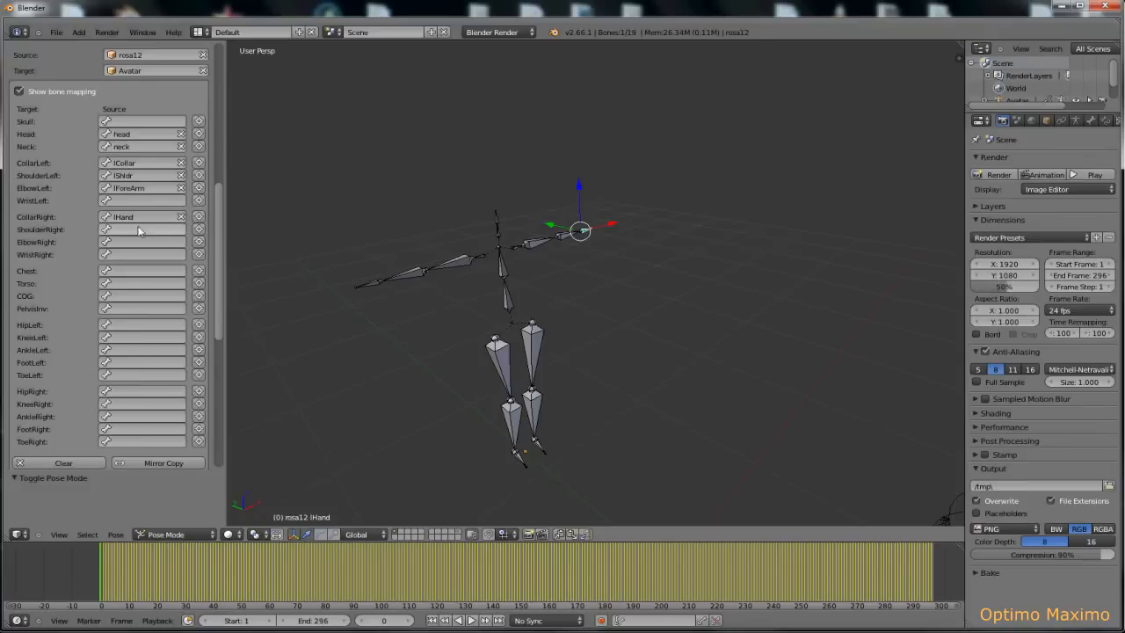
{"action": "left_click", "coordinate": [181, 216]}
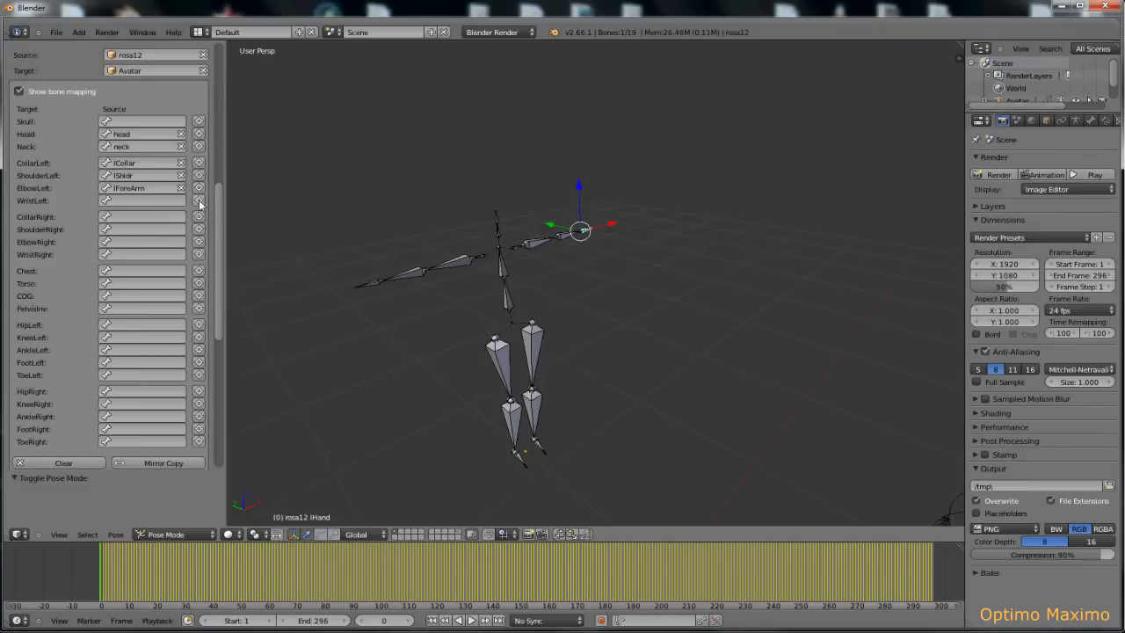
Fill WristLeft and CollarRight, then select rosa12's right hand bone
{"action": "left_click", "coordinate": [141, 200]}
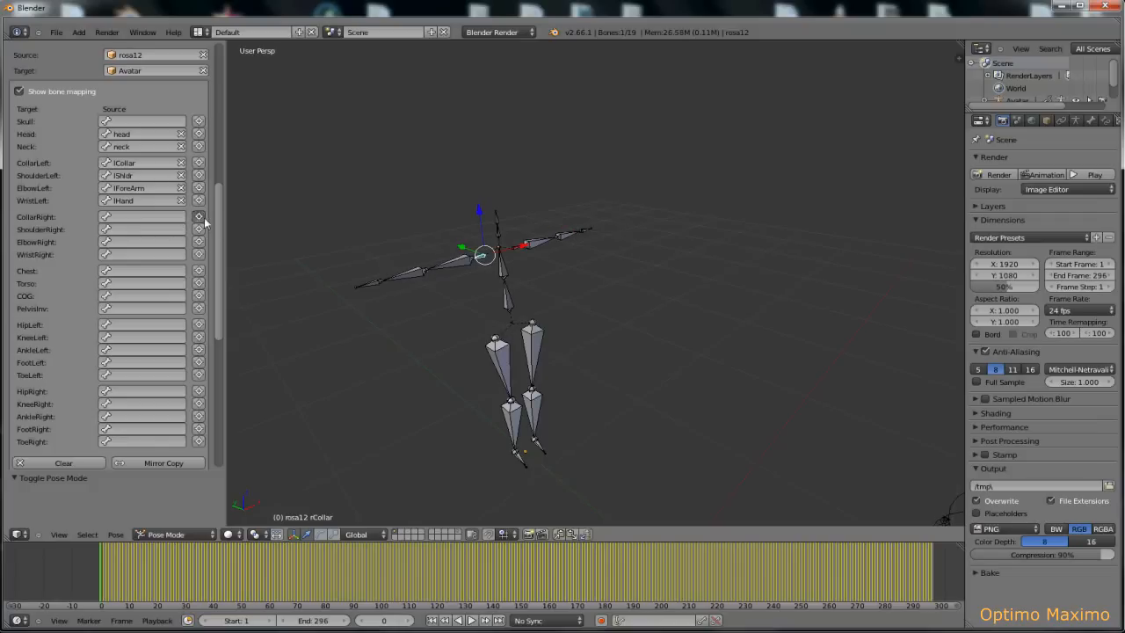
{"action": "left_click", "coordinate": [199, 216]}
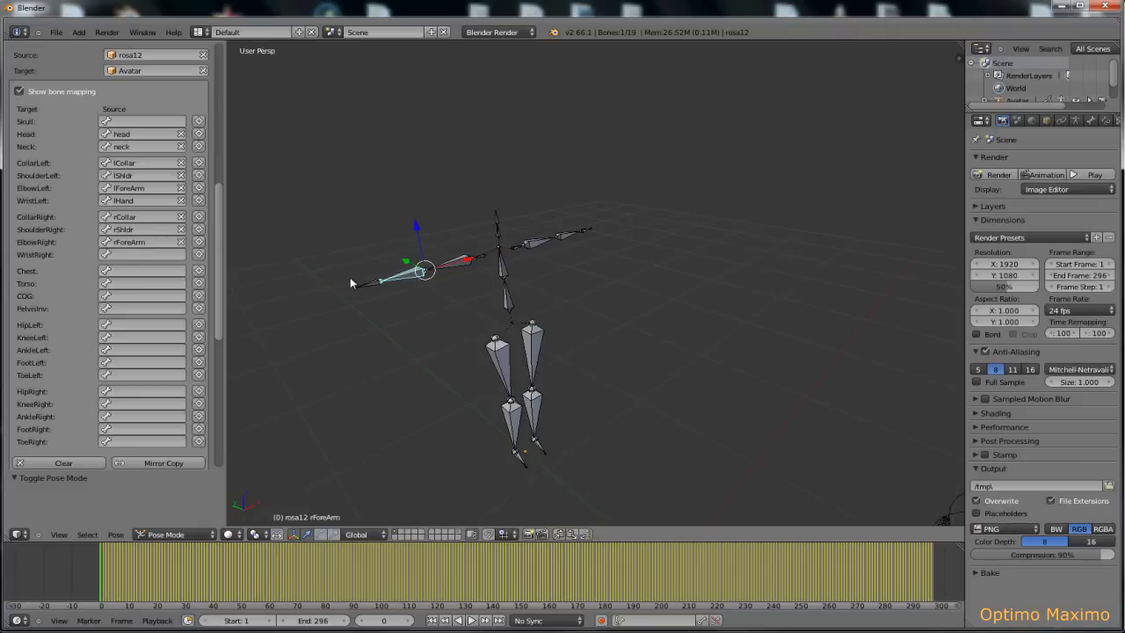
{"action": "left_click", "coordinate": [426, 272]}
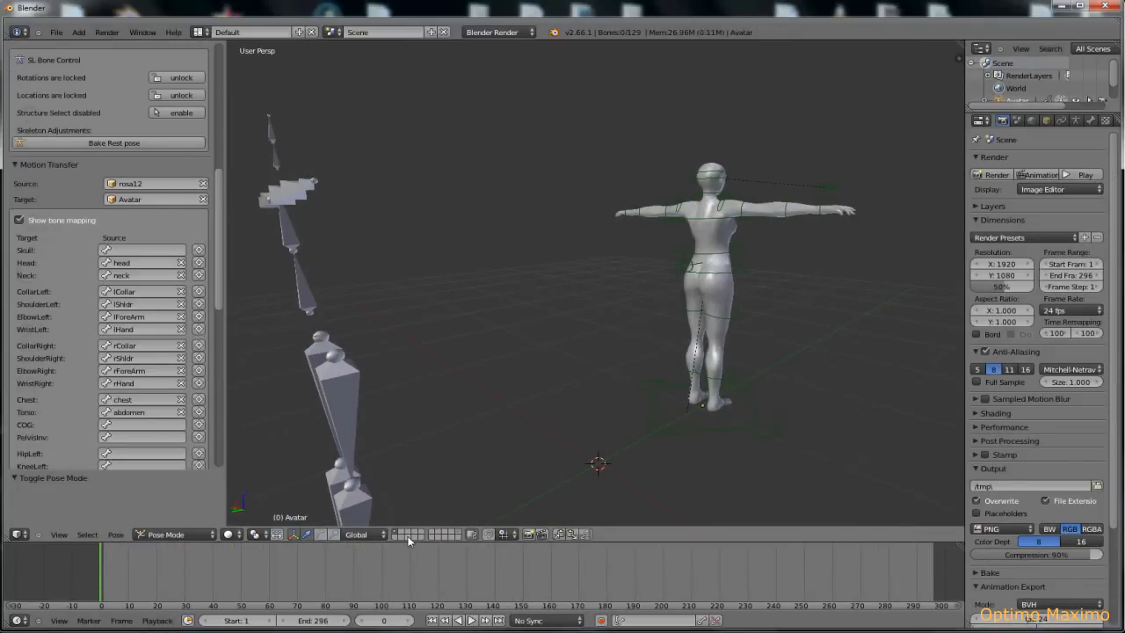
{"action": "mouse_move", "coordinate": [716, 303]}
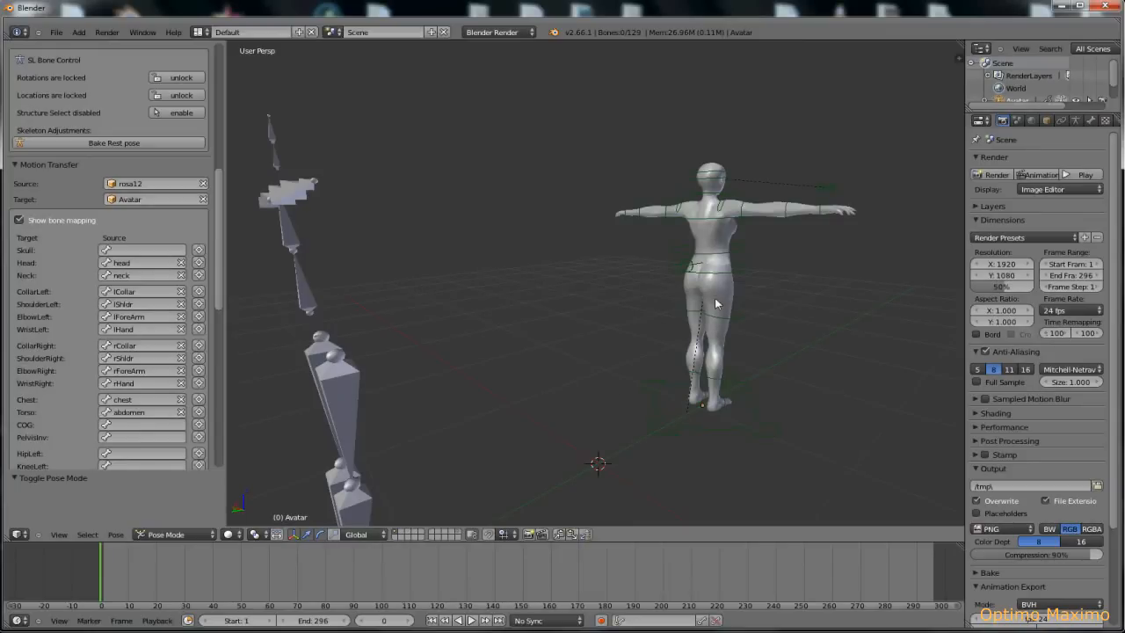
Select a bone on the Avatar rig in pose mode
{"action": "left_click", "coordinate": [703, 263]}
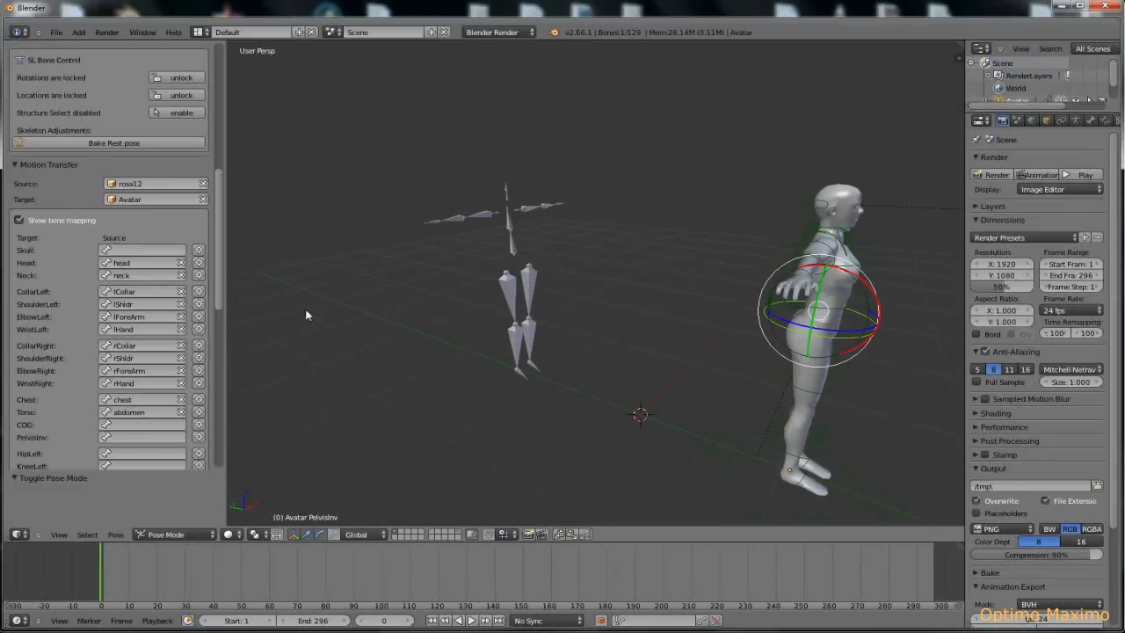
{"action": "mouse_move", "coordinate": [37, 438]}
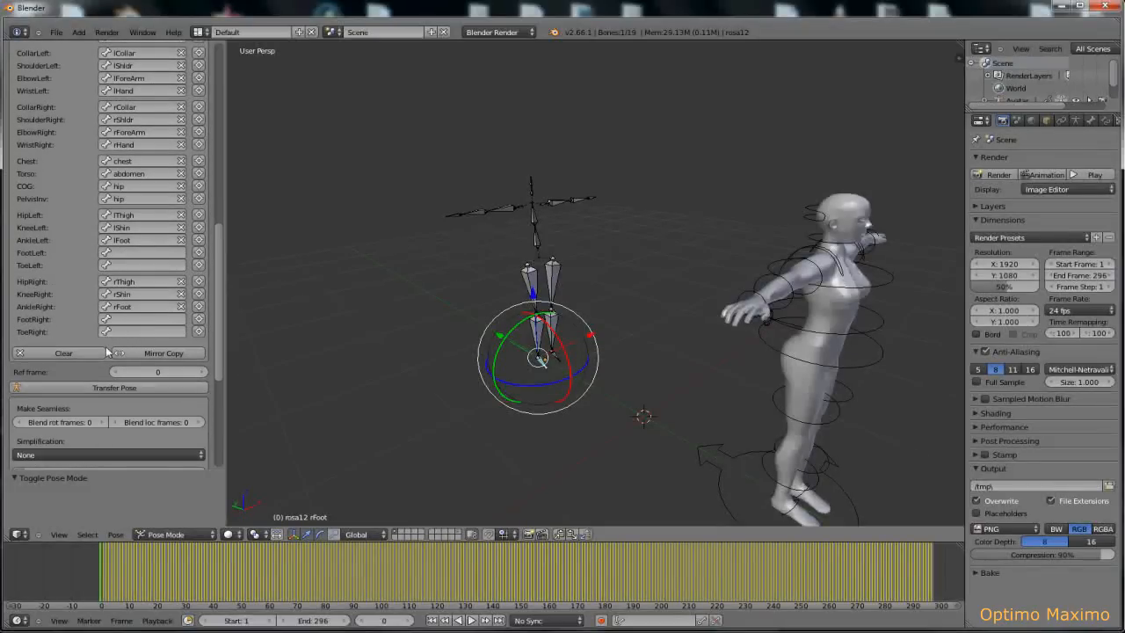
{"action": "mouse_move", "coordinate": [147, 364]}
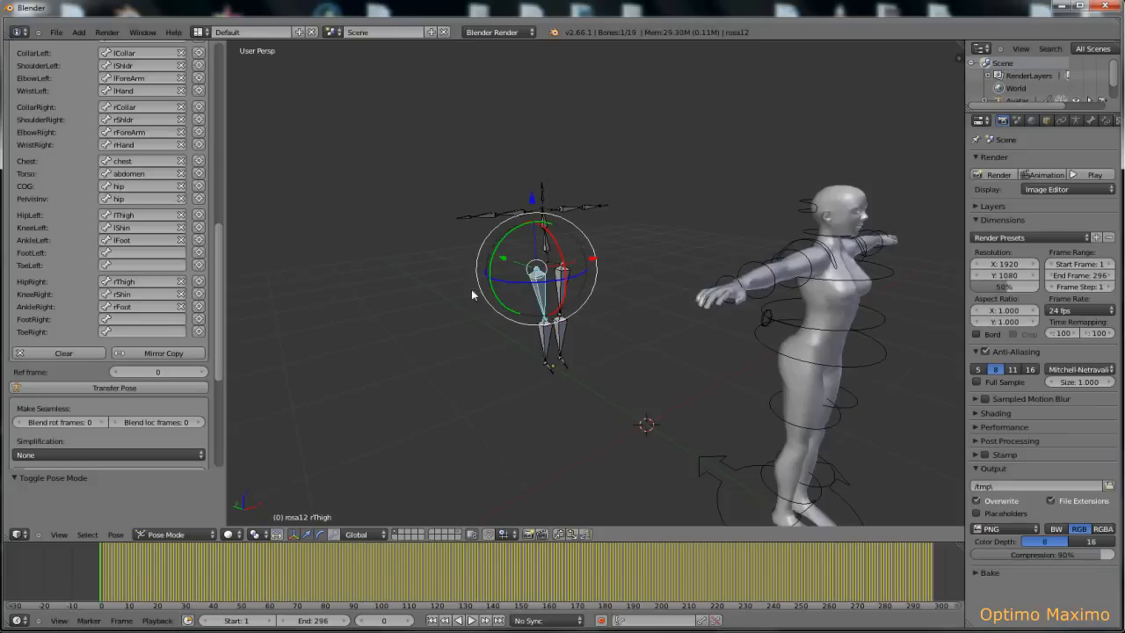
{"action": "mouse_move", "coordinate": [164, 353]}
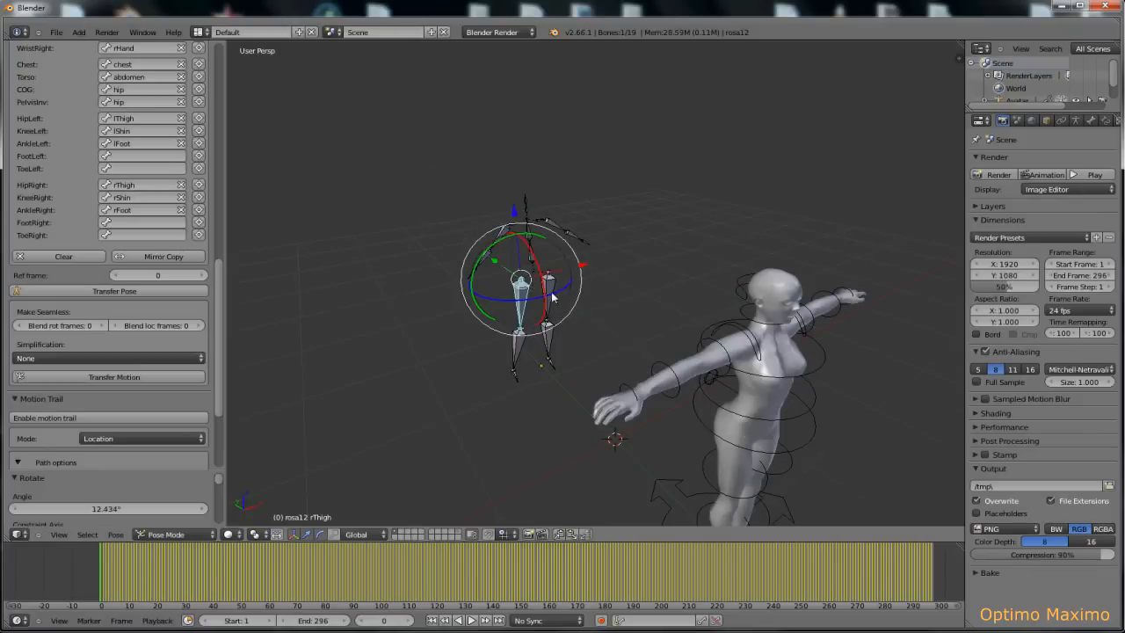
Rotate rosa12's thigh and right upper arm toward the Avatar's T-pose
{"action": "left_click_drag", "start_coordinate": [523, 281], "coordinate": [598, 303]}
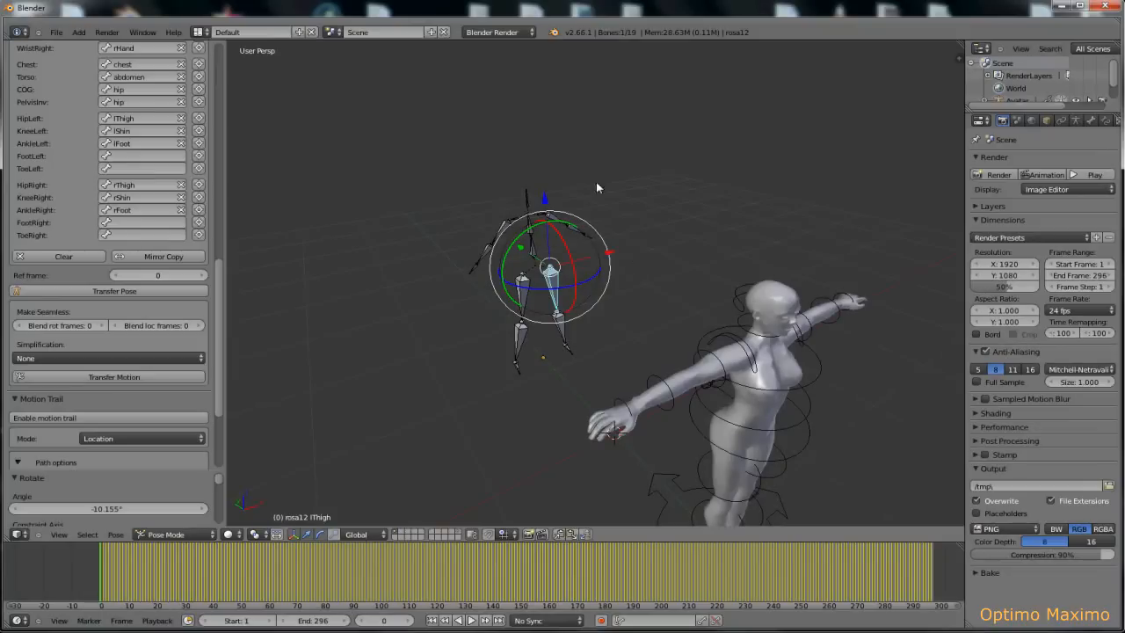
{"action": "mouse_move", "coordinate": [534, 172]}
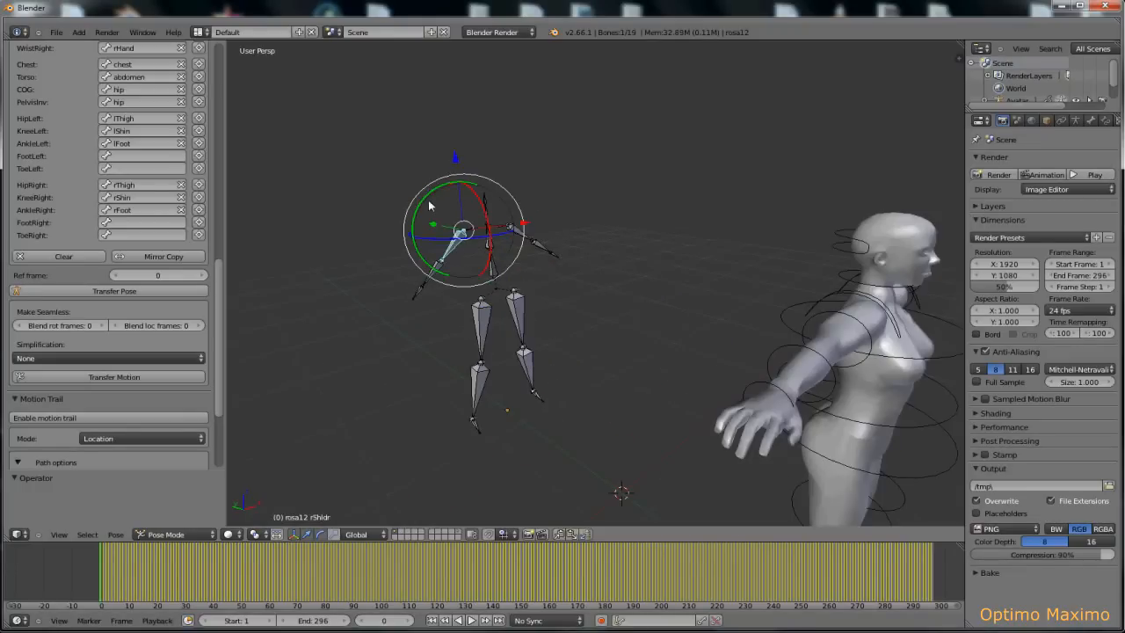
{"action": "left_click_drag", "start_coordinate": [431, 202], "coordinate": [514, 237]}
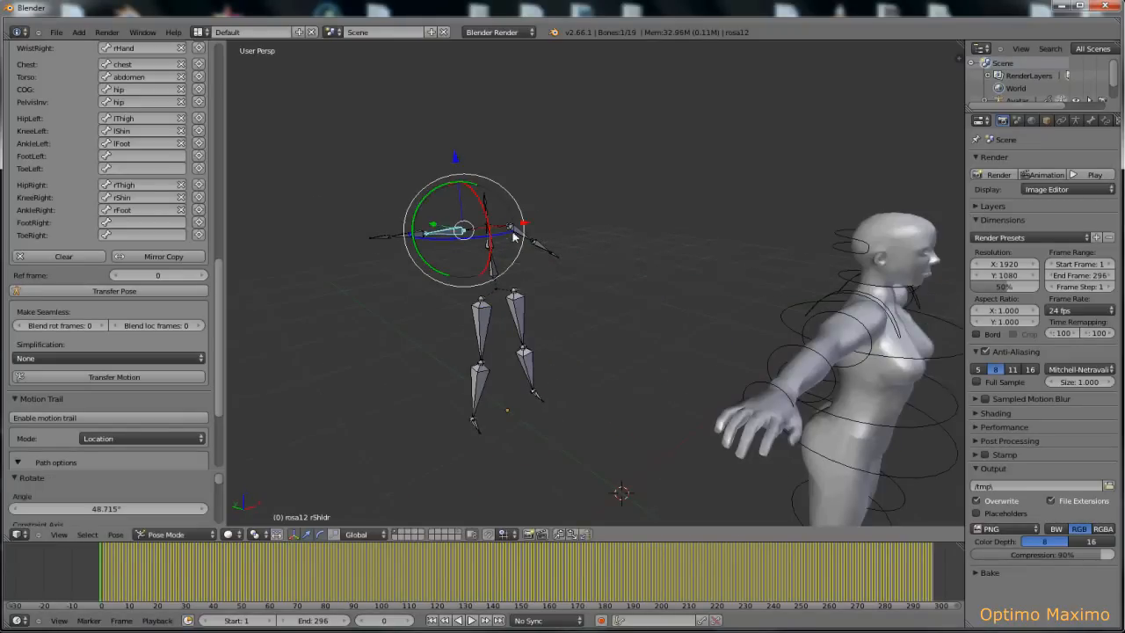
{"action": "left_click_drag", "start_coordinate": [514, 237], "coordinate": [463, 201]}
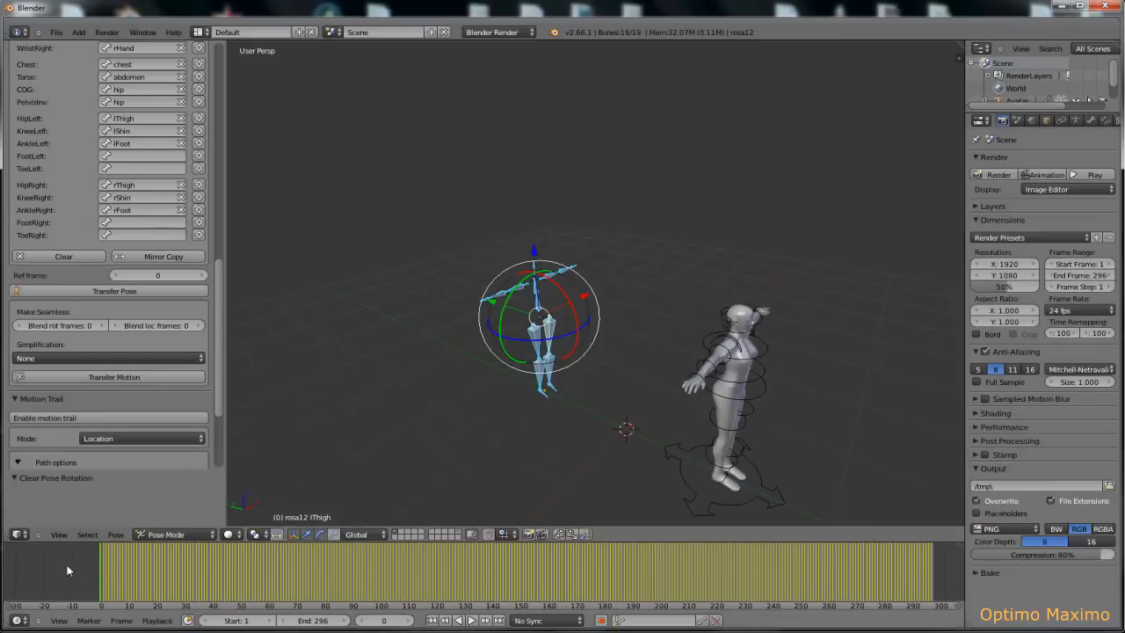
{"action": "mouse_move", "coordinate": [512, 343]}
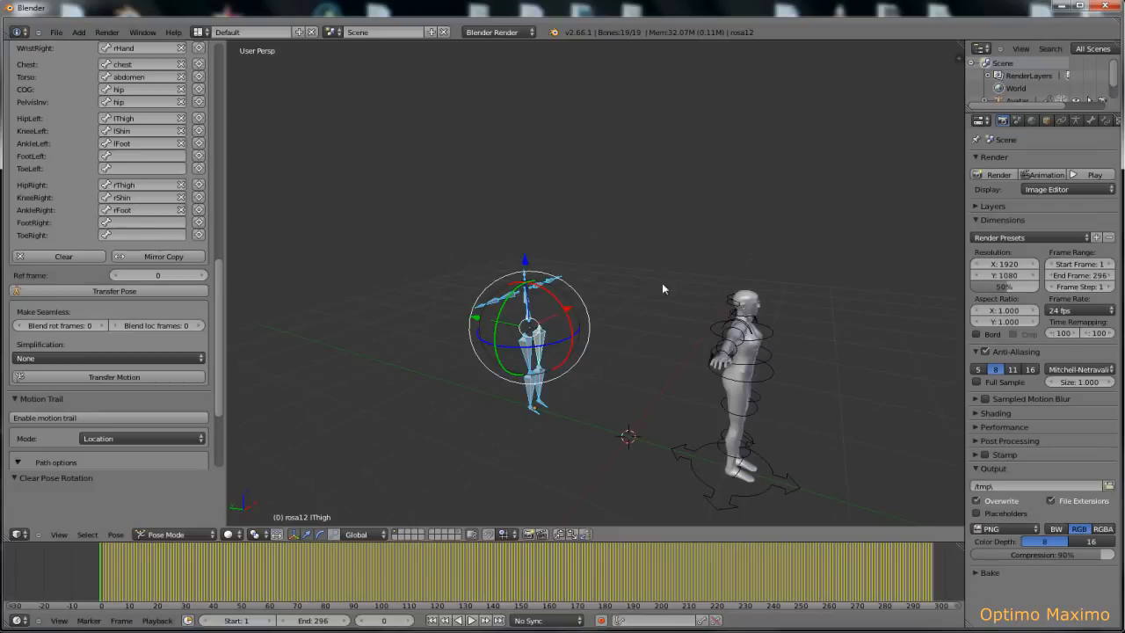
{"action": "mouse_move", "coordinate": [512, 314]}
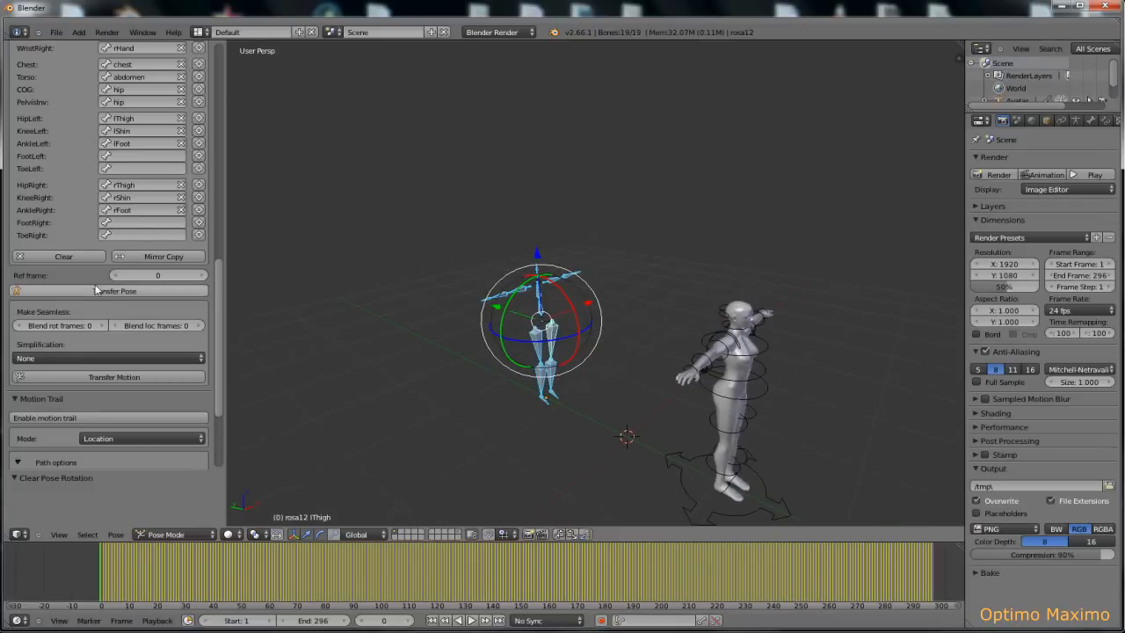
{"action": "mouse_move", "coordinate": [124, 296]}
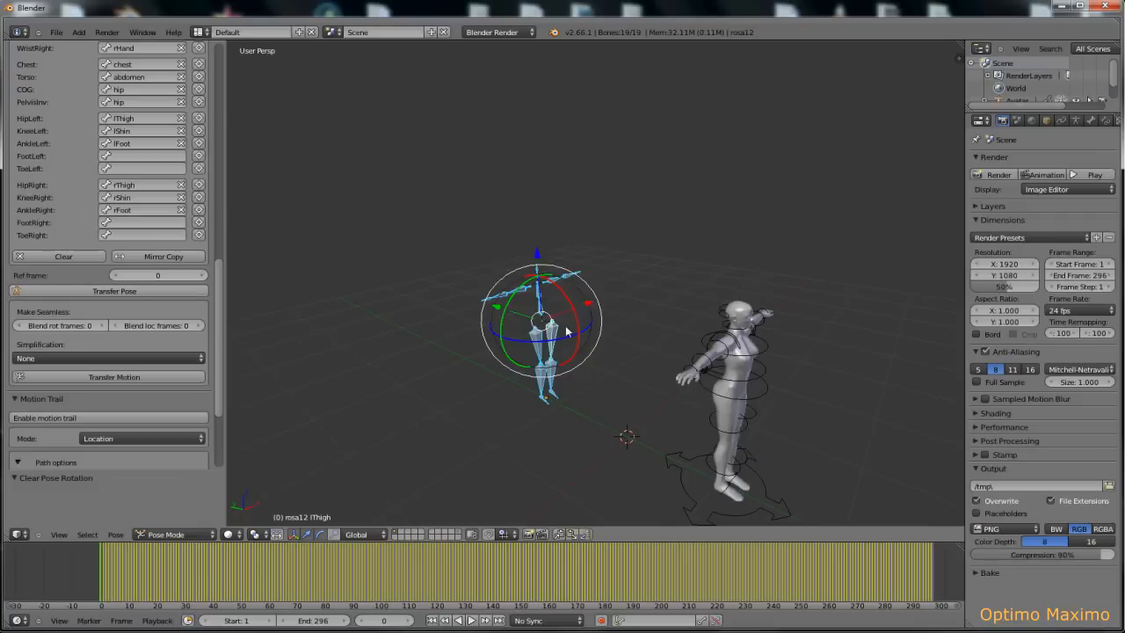
{"action": "mouse_move", "coordinate": [750, 358]}
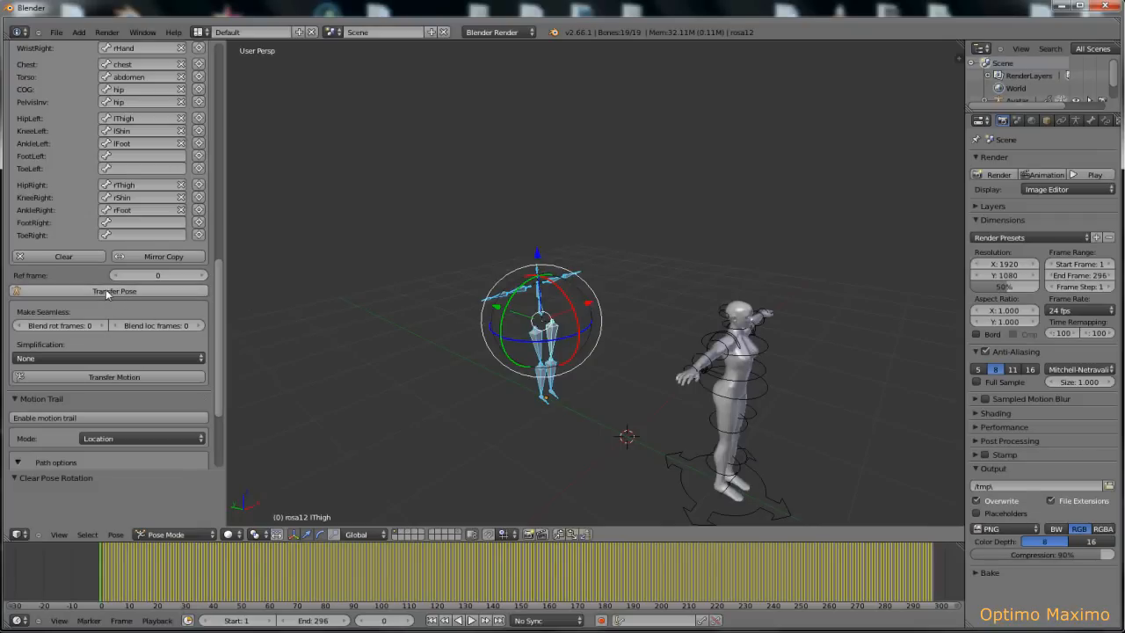
{"action": "mouse_move", "coordinate": [113, 291]}
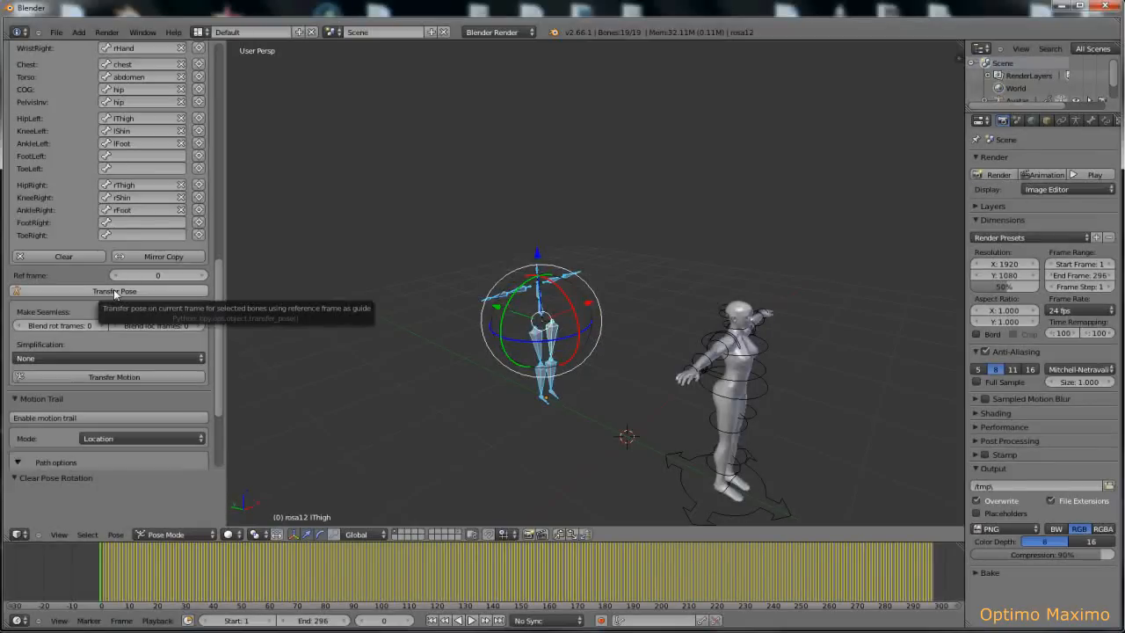
{"action": "mouse_move", "coordinate": [167, 291]}
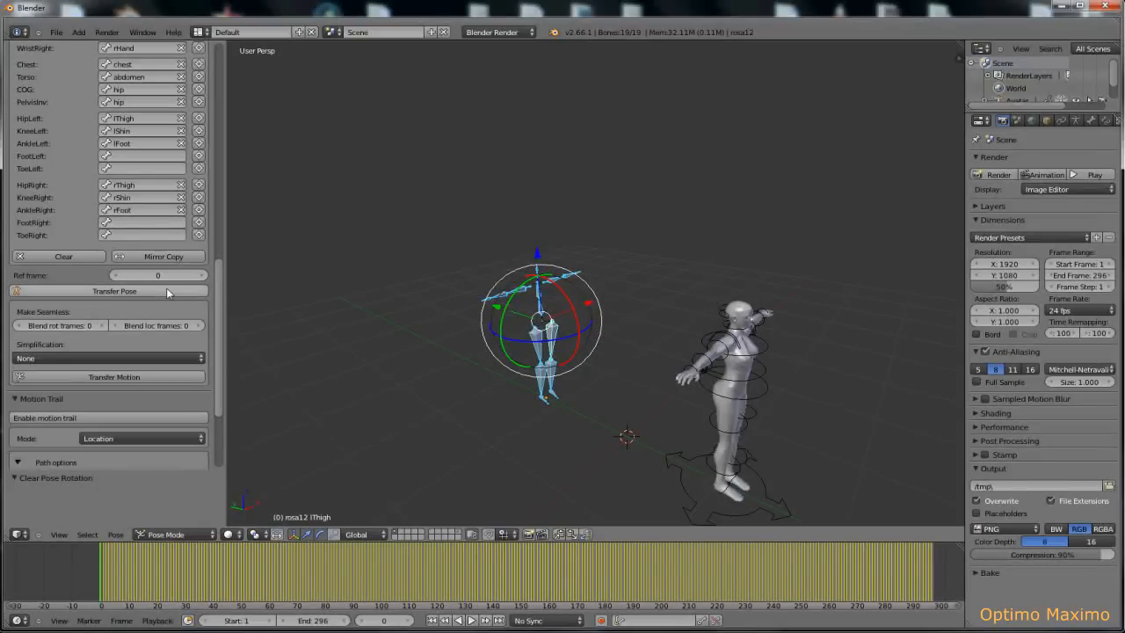
{"action": "mouse_move", "coordinate": [114, 291]}
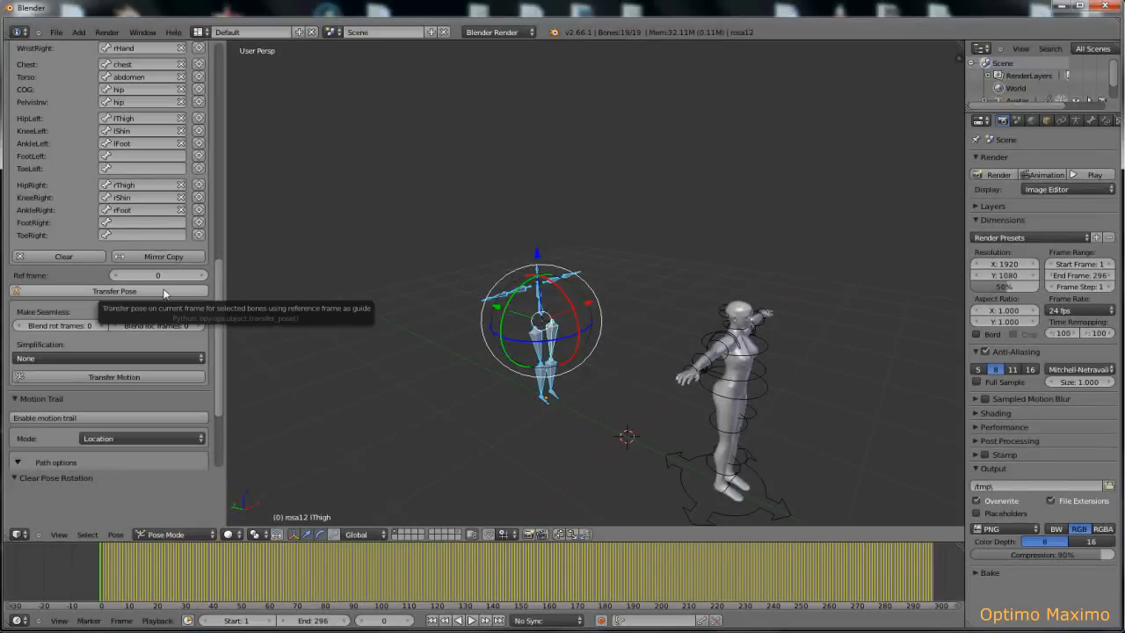
{"action": "mouse_move", "coordinate": [334, 326]}
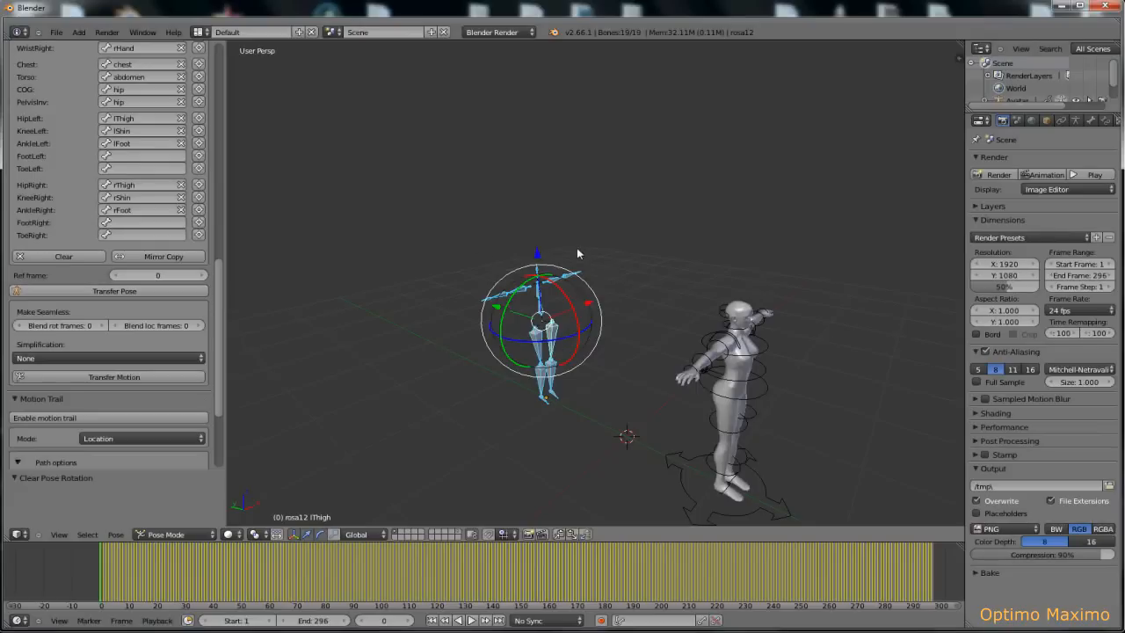
{"action": "mouse_move", "coordinate": [231, 322]}
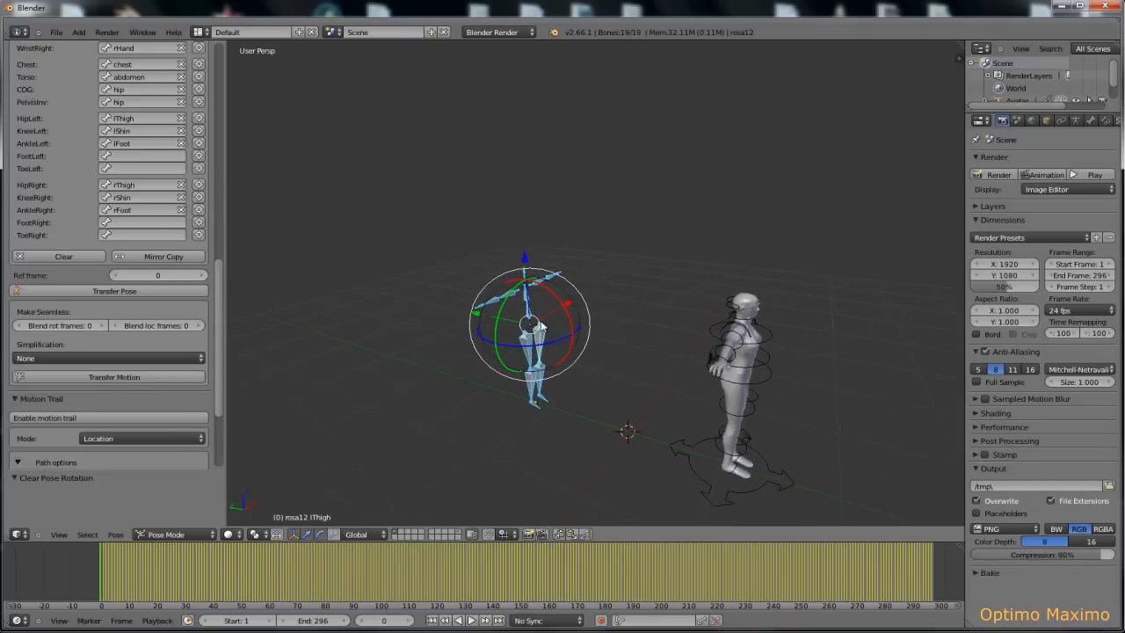
{"action": "mouse_move", "coordinate": [55, 305]}
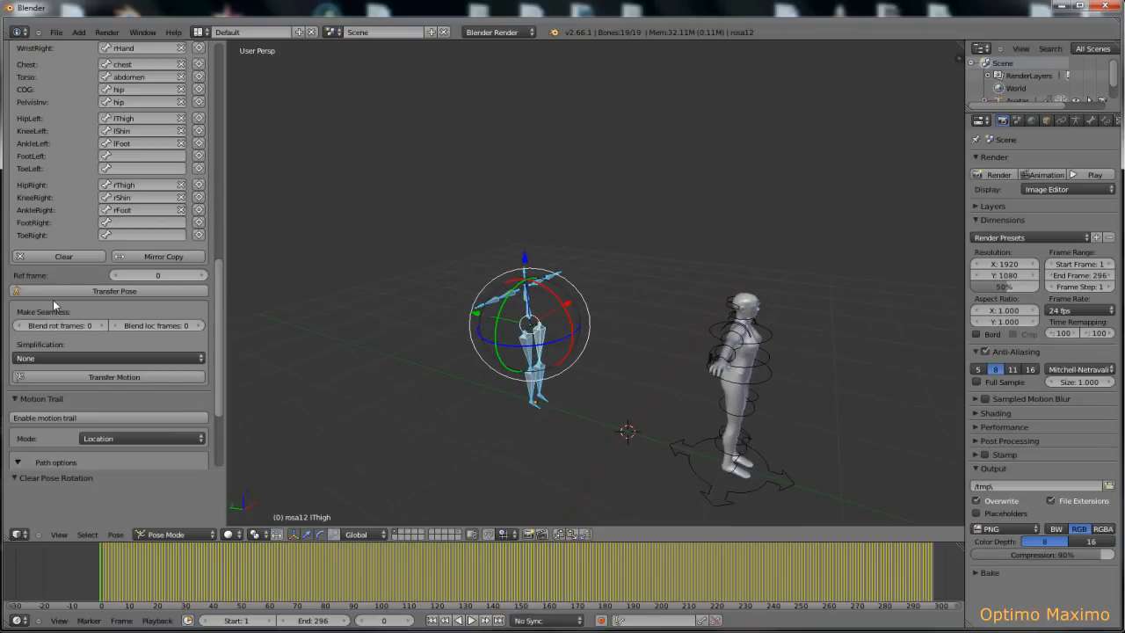
{"action": "mouse_move", "coordinate": [44, 323]}
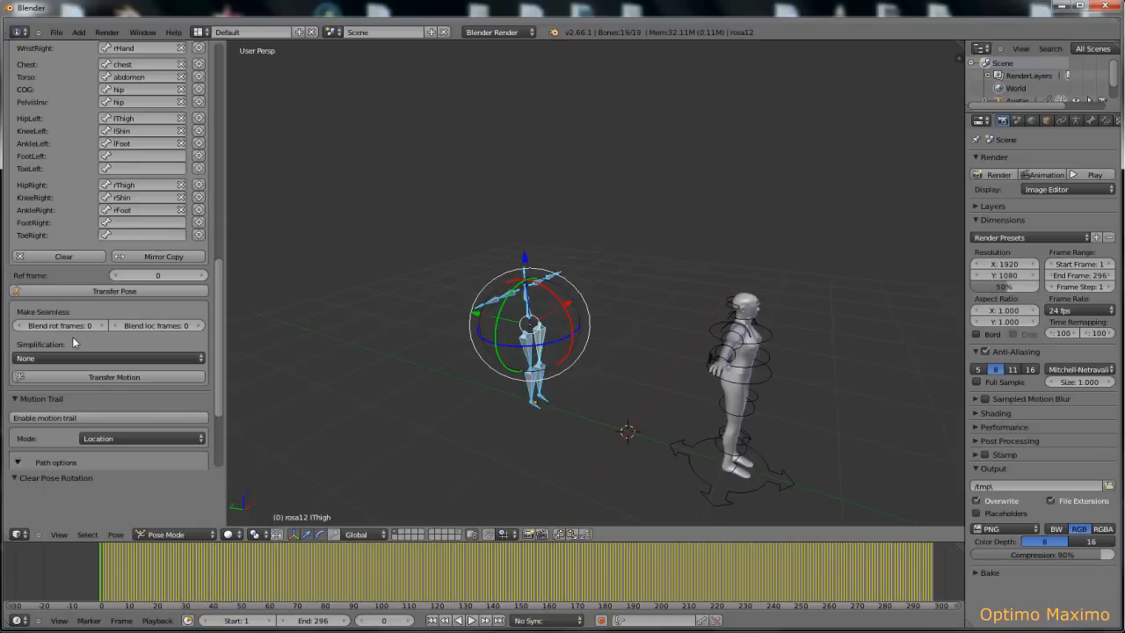
{"action": "mouse_move", "coordinate": [72, 343]}
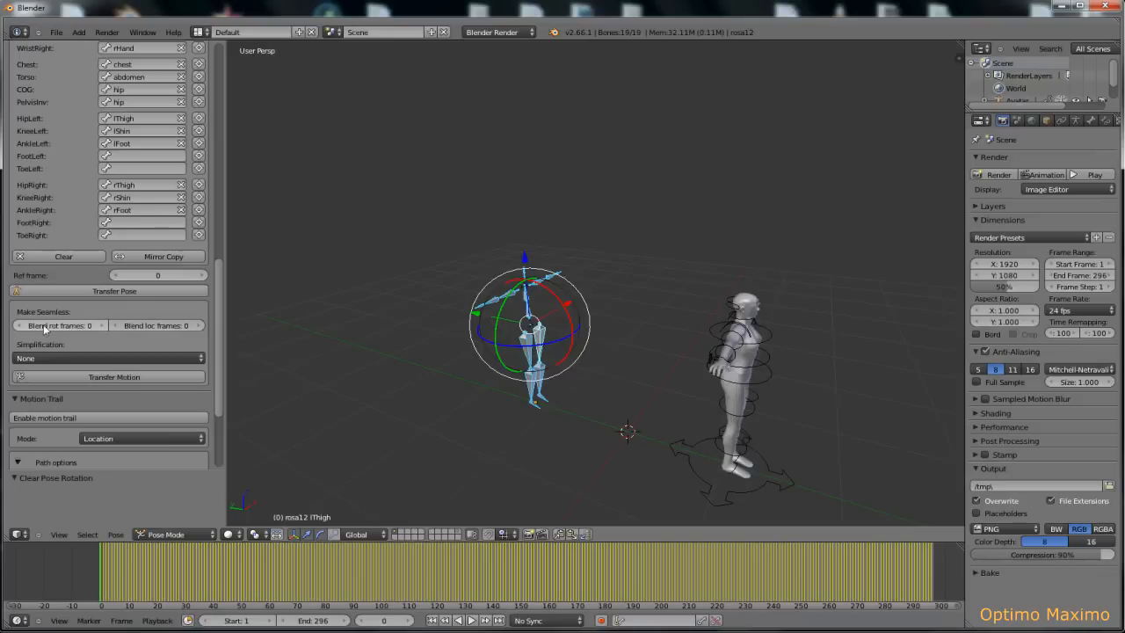
{"action": "mouse_move", "coordinate": [112, 326]}
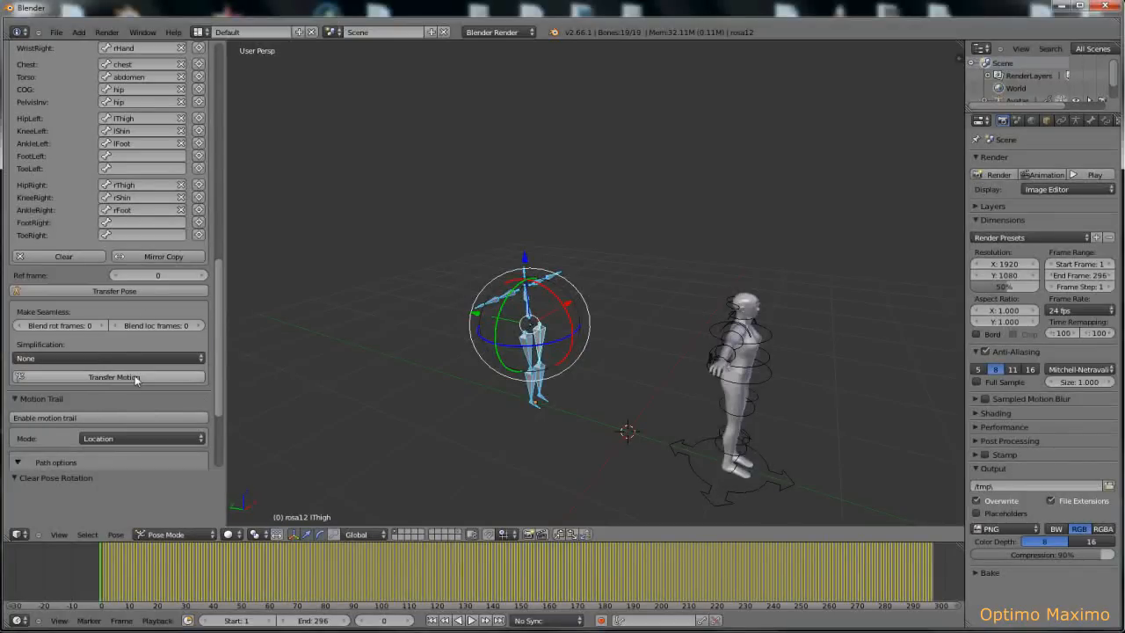
{"action": "mouse_move", "coordinate": [115, 376]}
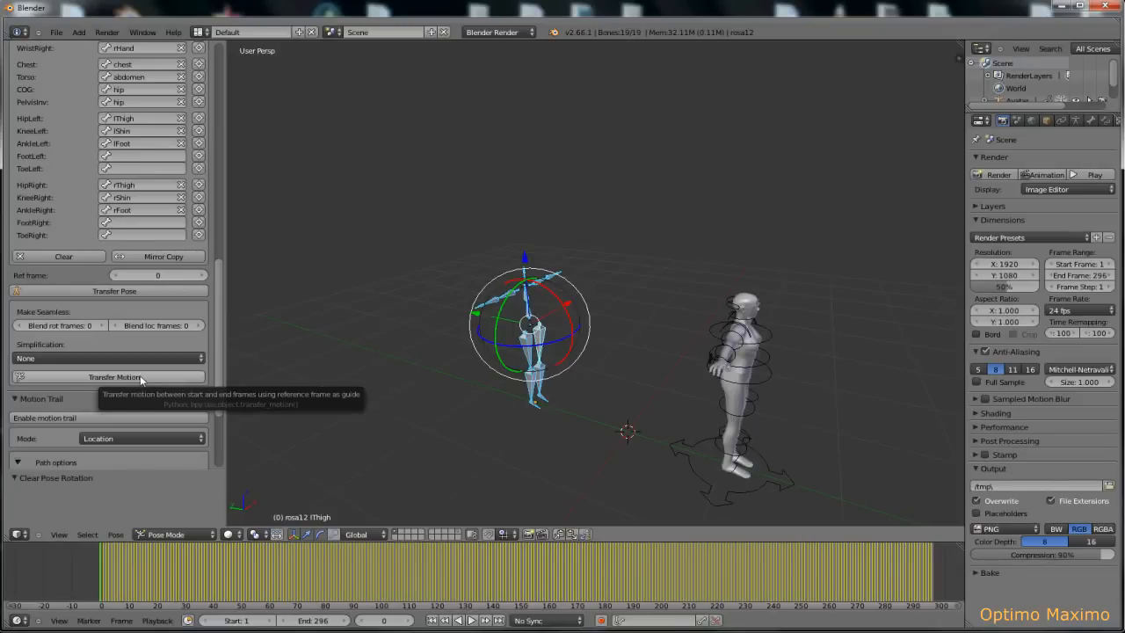
{"action": "mouse_move", "coordinate": [132, 380]}
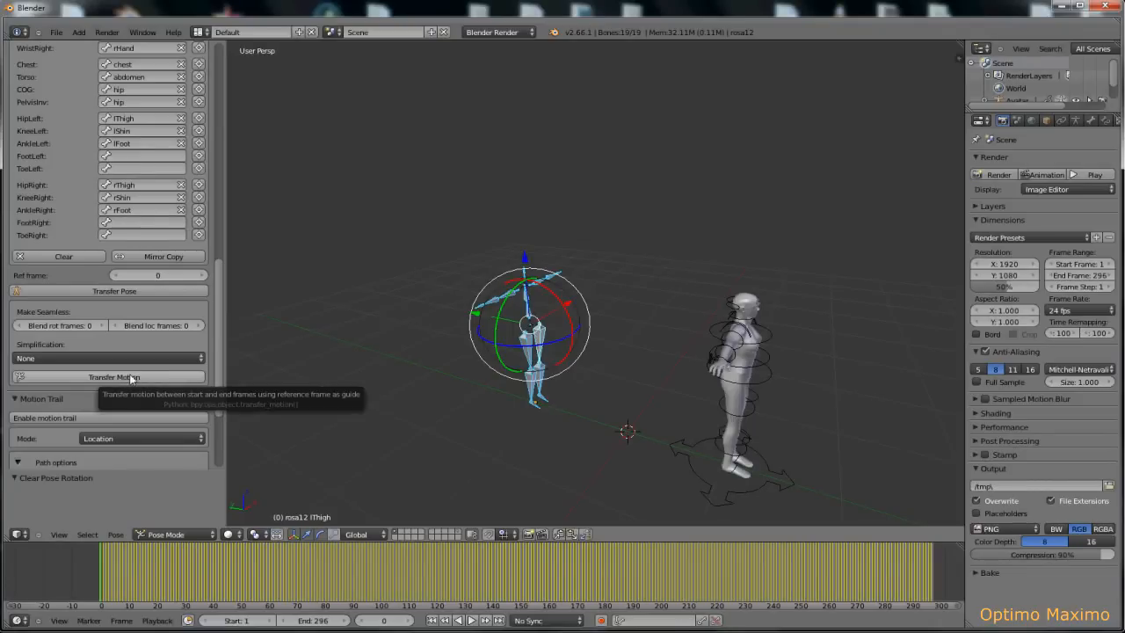
{"action": "mouse_move", "coordinate": [138, 382]}
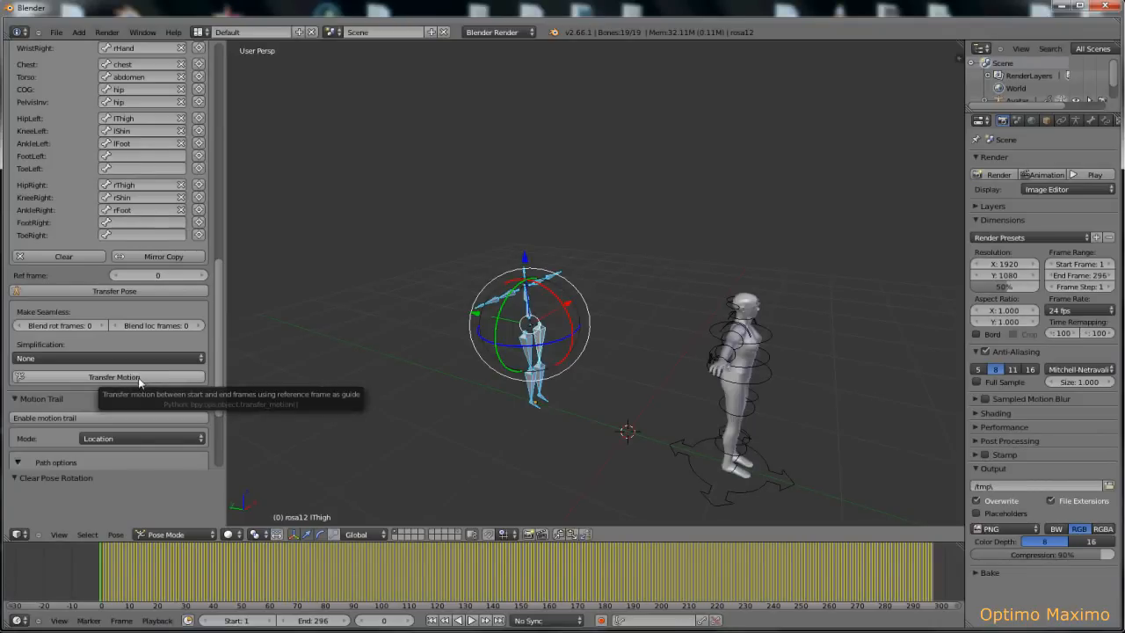
{"action": "mouse_move", "coordinate": [226, 214]}
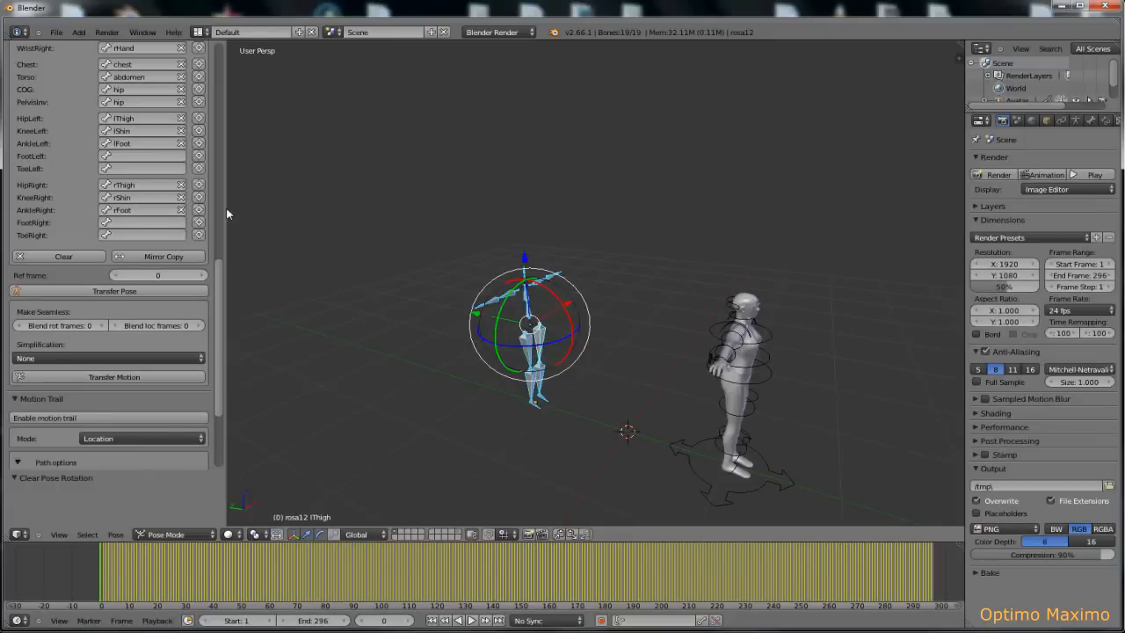
{"action": "mouse_move", "coordinate": [244, 267]}
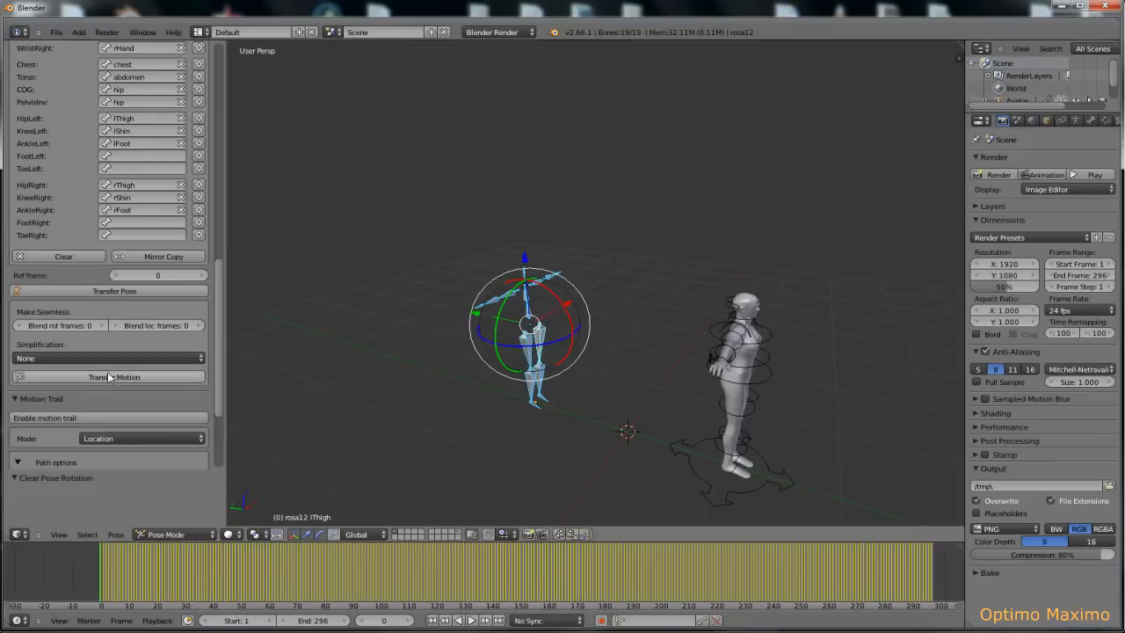
{"action": "mouse_move", "coordinate": [109, 377]}
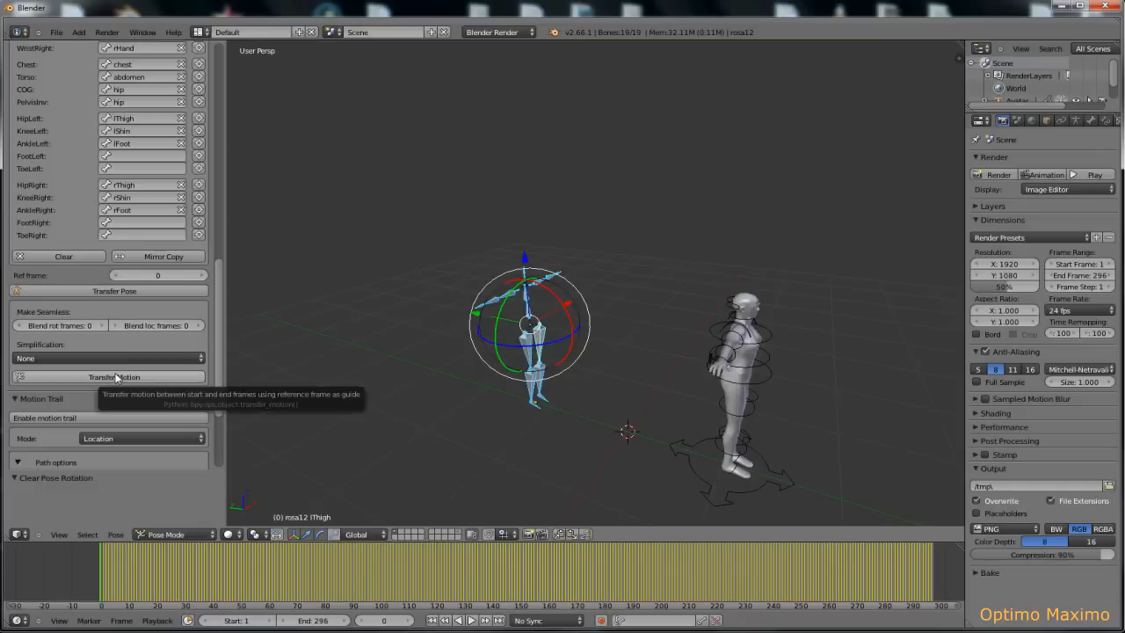
{"action": "mouse_move", "coordinate": [119, 383]}
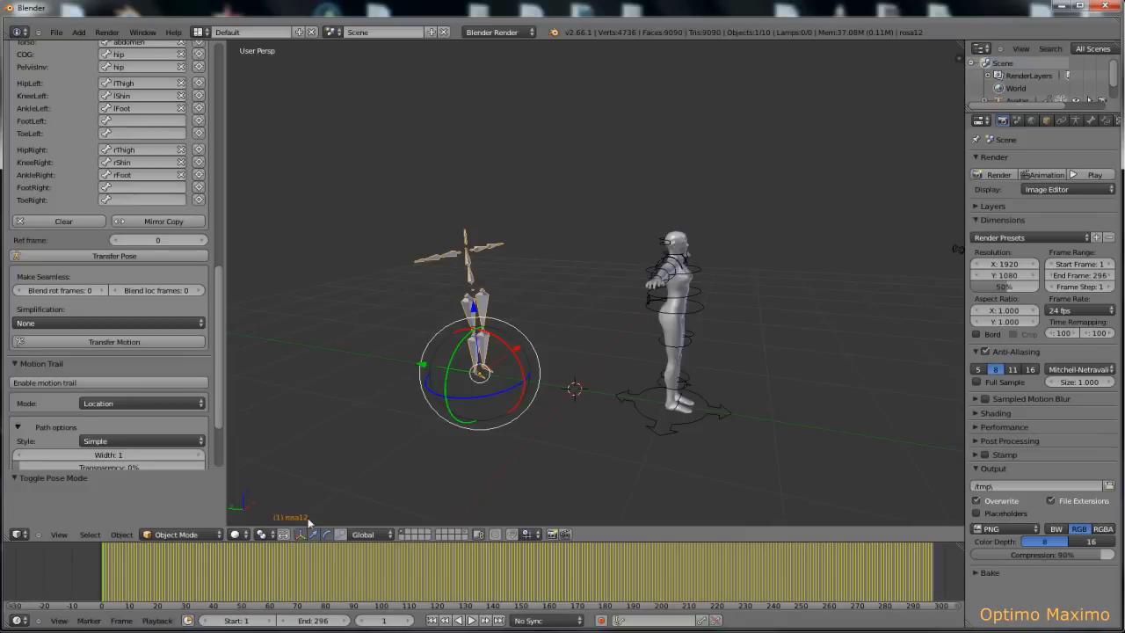
{"action": "mouse_move", "coordinate": [303, 523]}
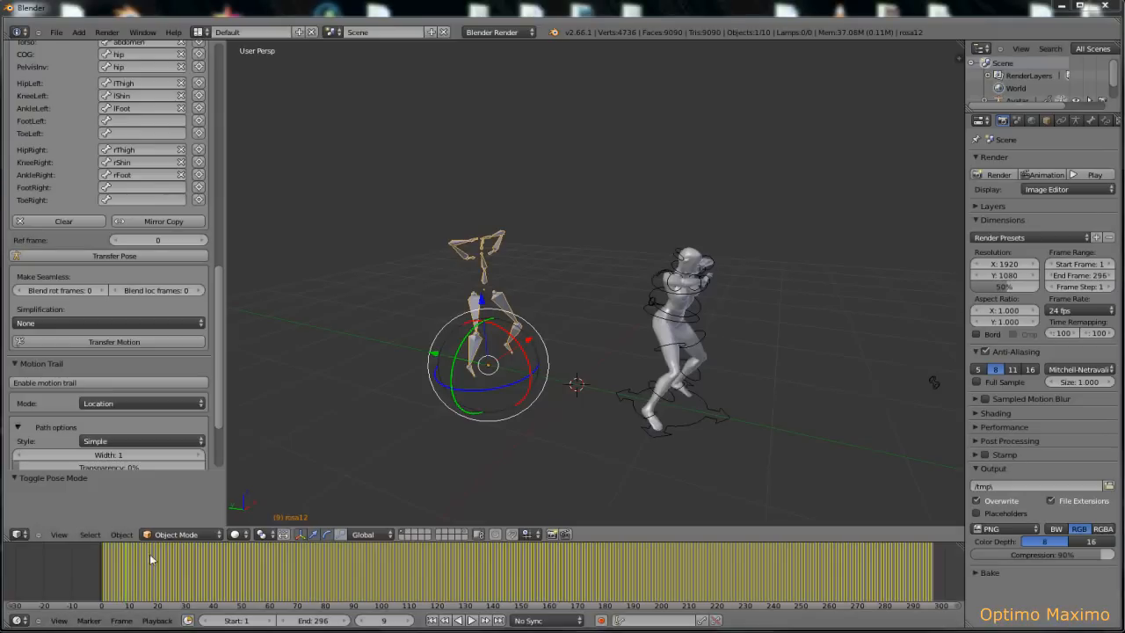
Scrub the timeline from an early frame to around frame 120 to watch the avatar's dance
{"action": "left_click", "coordinate": [167, 572]}
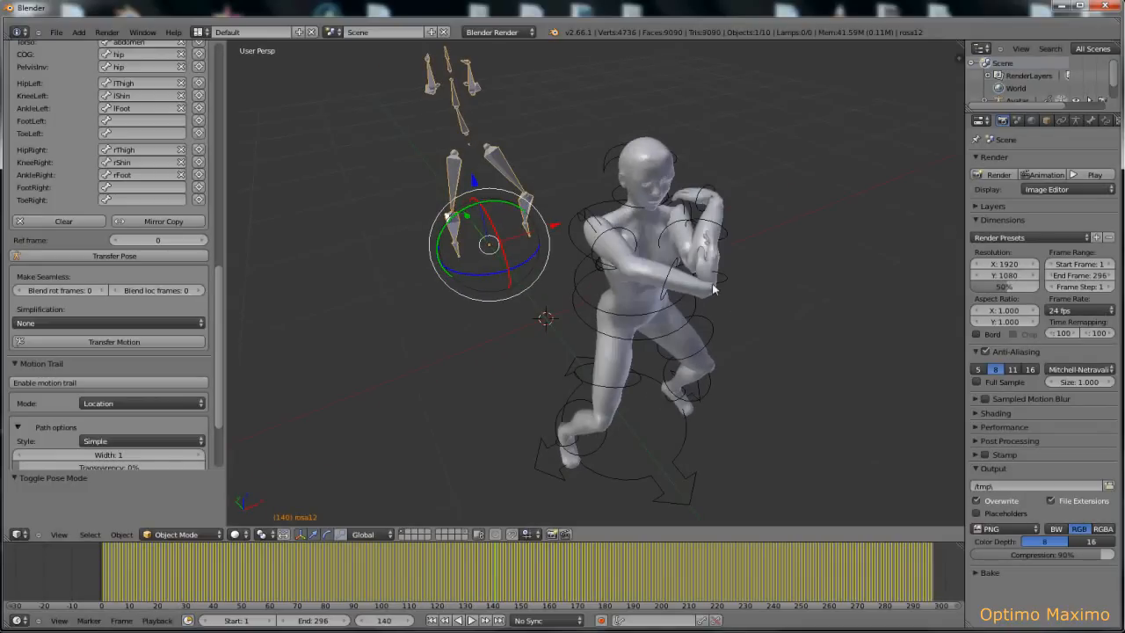
{"action": "left_click", "coordinate": [435, 571]}
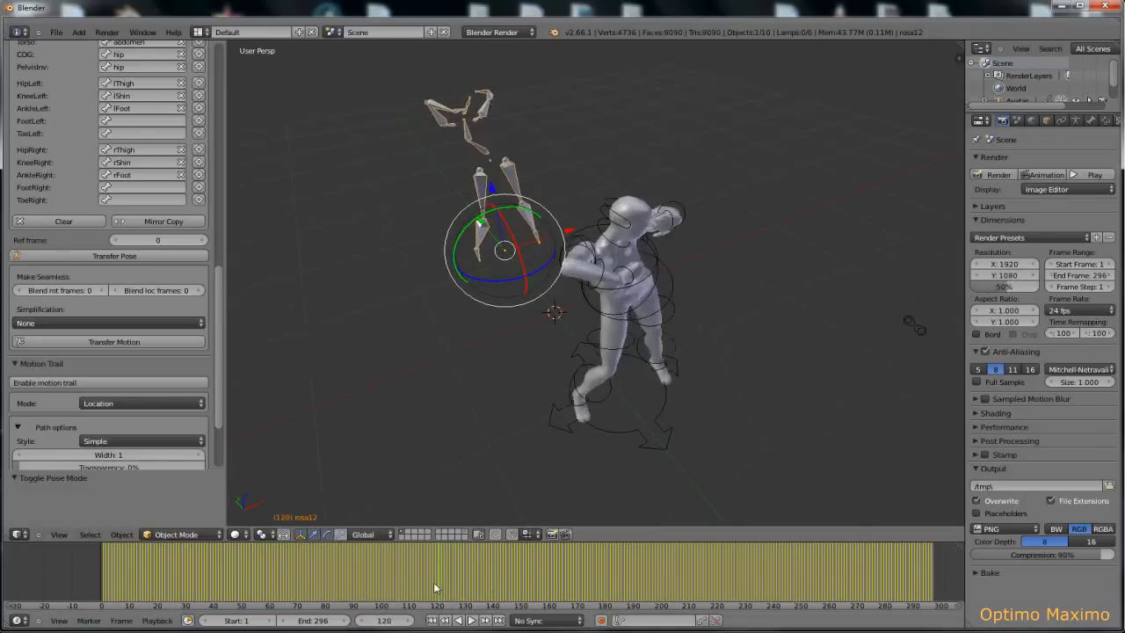
{"action": "left_click", "coordinate": [414, 571]}
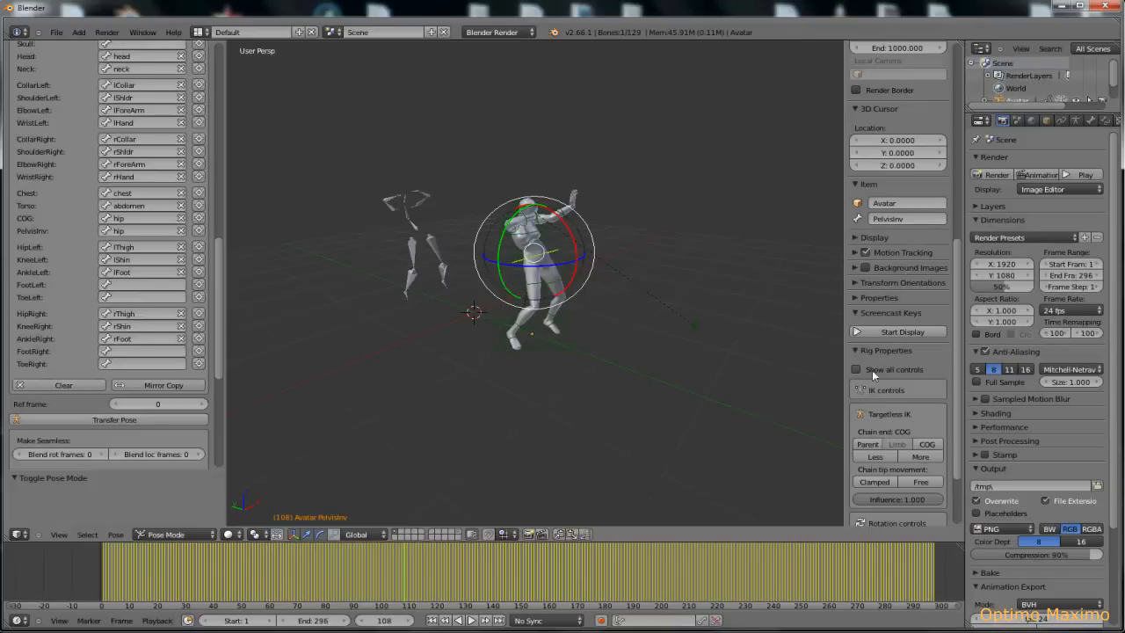
Tick All bones, click Disable rotation limits in Rig Properties, then scrub to frame 85
{"action": "scroll", "scroll_direction": "down", "scroll_amount": 3}
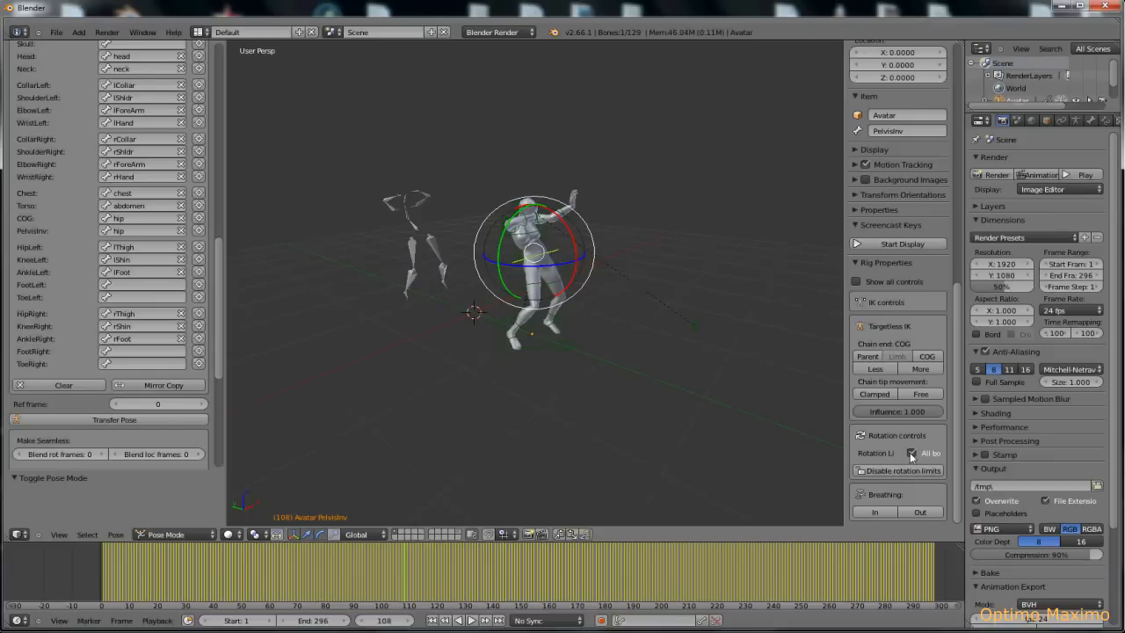
{"action": "left_click", "coordinate": [913, 453]}
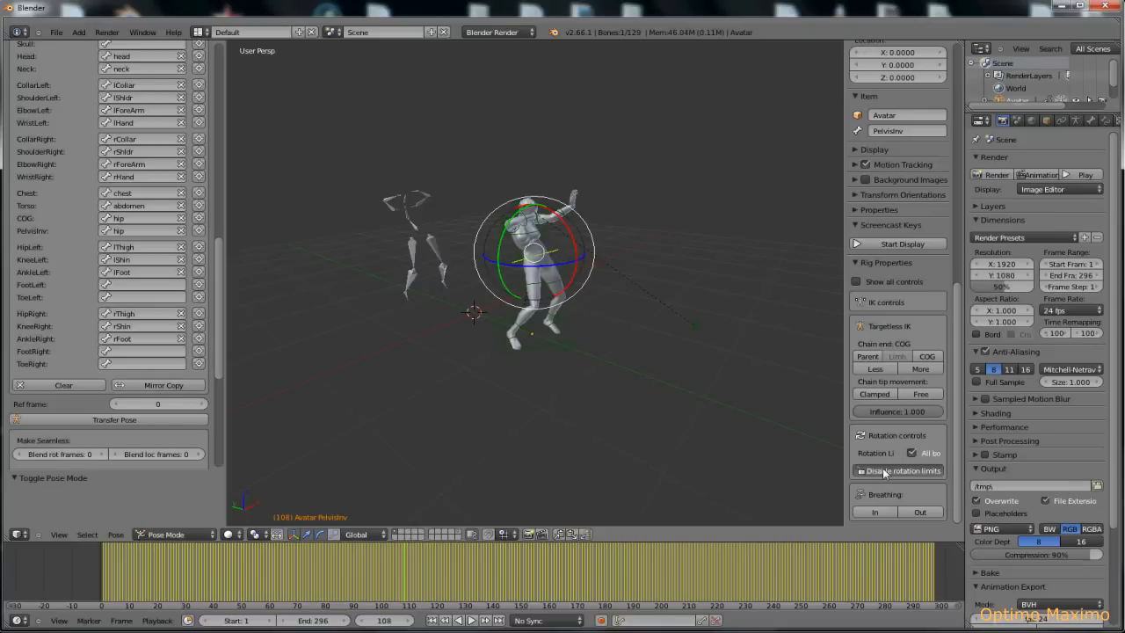
{"action": "left_click", "coordinate": [897, 471]}
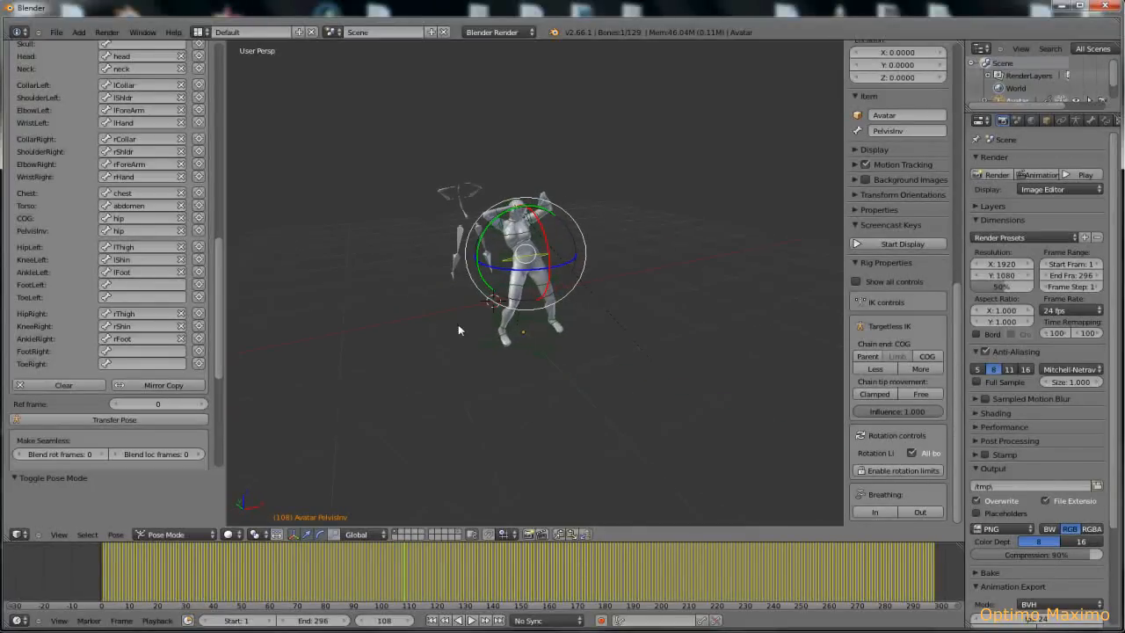
{"action": "left_click", "coordinate": [273, 558]}
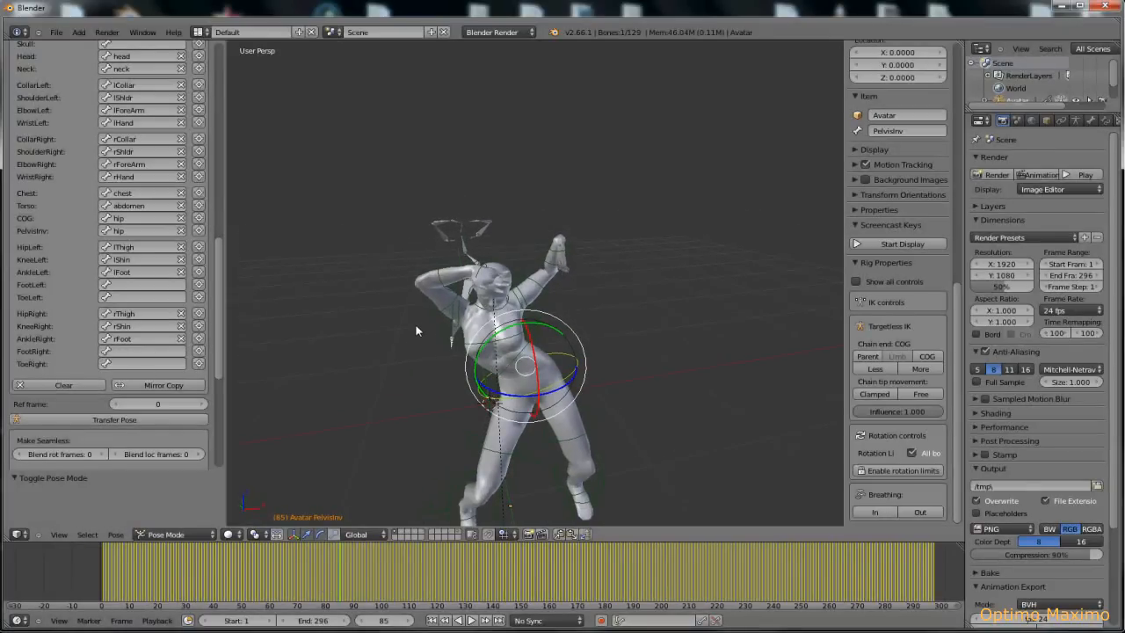
Switch to the Animation screen layout and turn the Graph Editor into an NLA Editor
{"action": "left_click", "coordinate": [203, 32]}
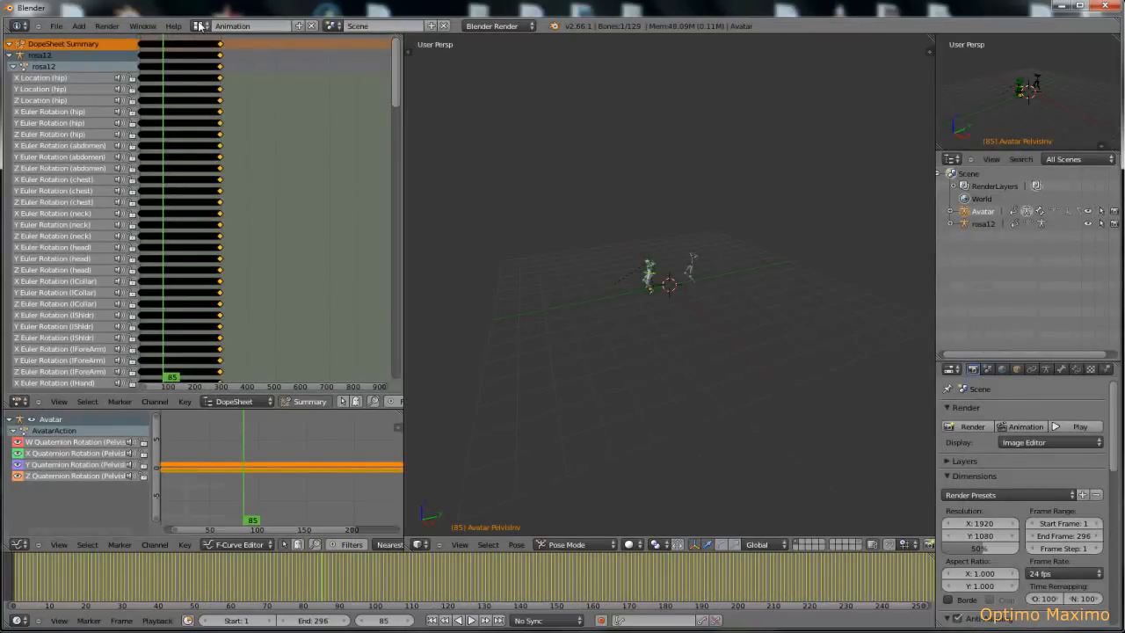
{"action": "left_click", "coordinate": [202, 26]}
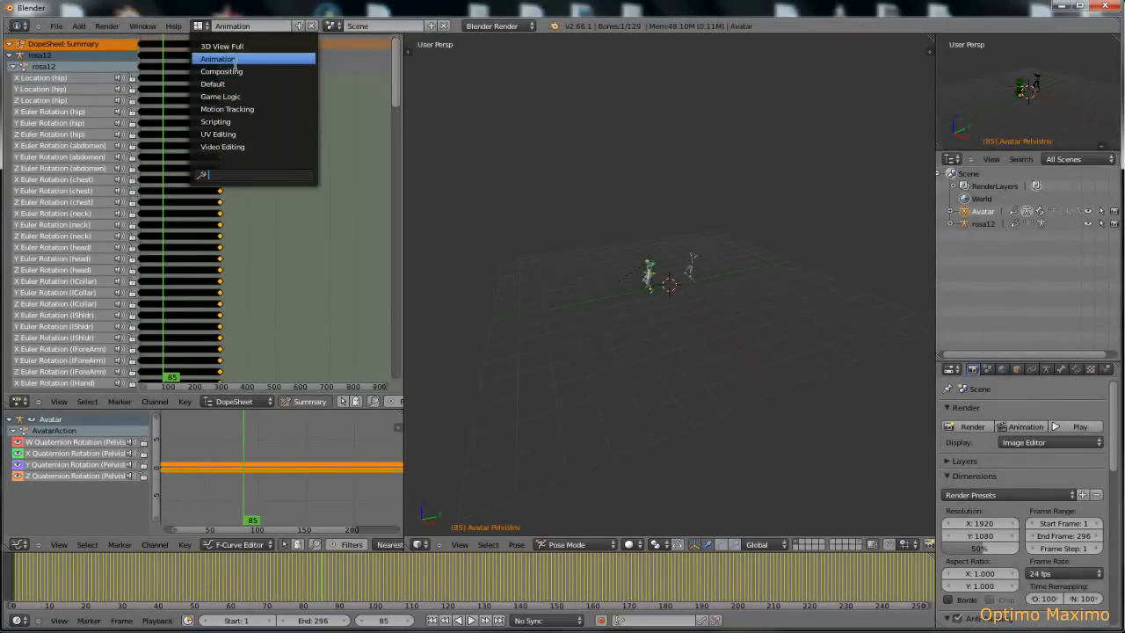
{"action": "left_click", "coordinate": [217, 59]}
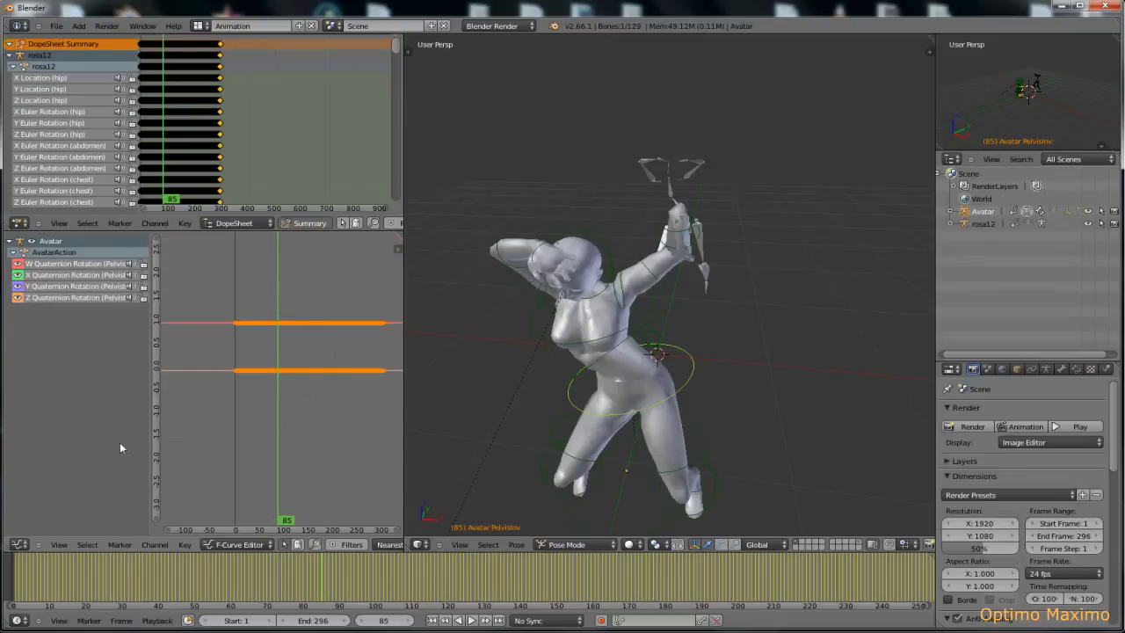
{"action": "mouse_move", "coordinate": [282, 410]}
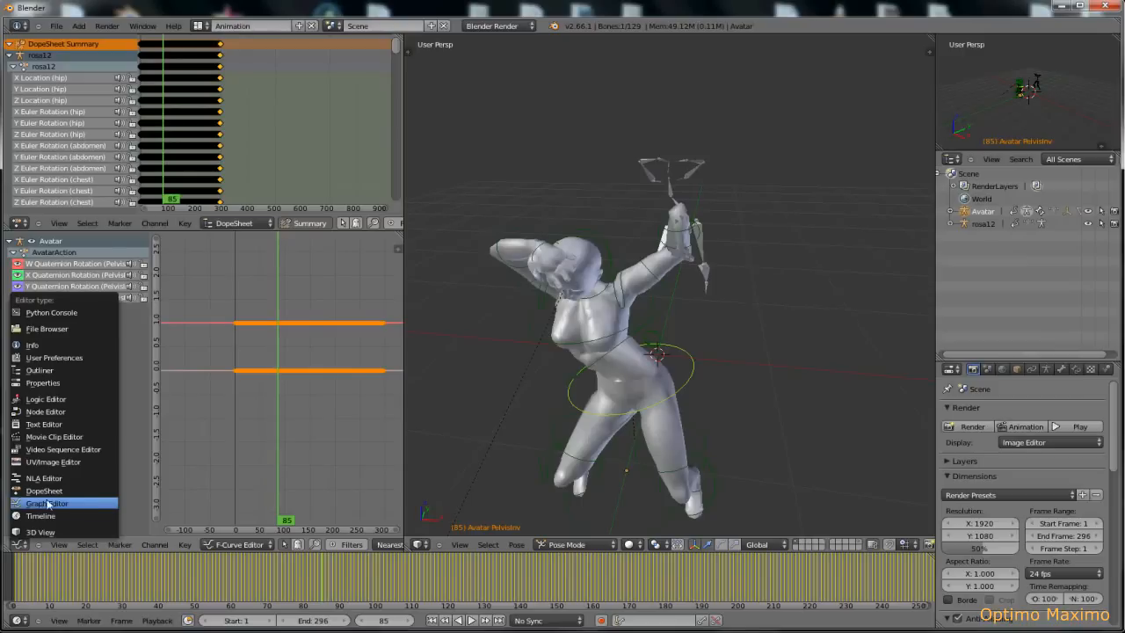
{"action": "mouse_move", "coordinate": [44, 478]}
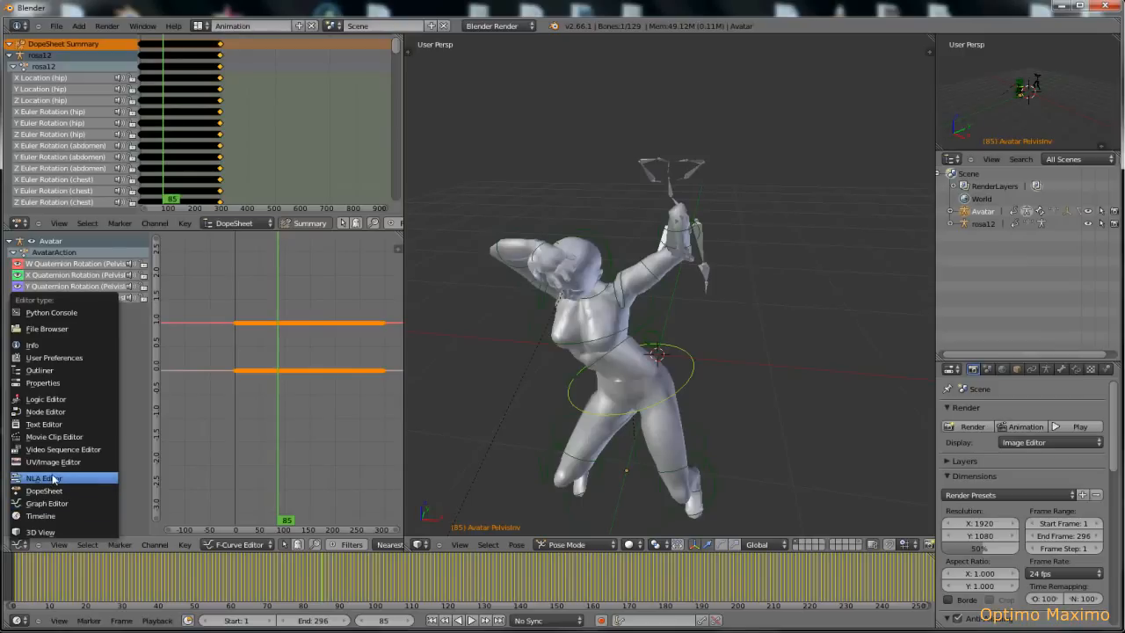
{"action": "left_click", "coordinate": [45, 491]}
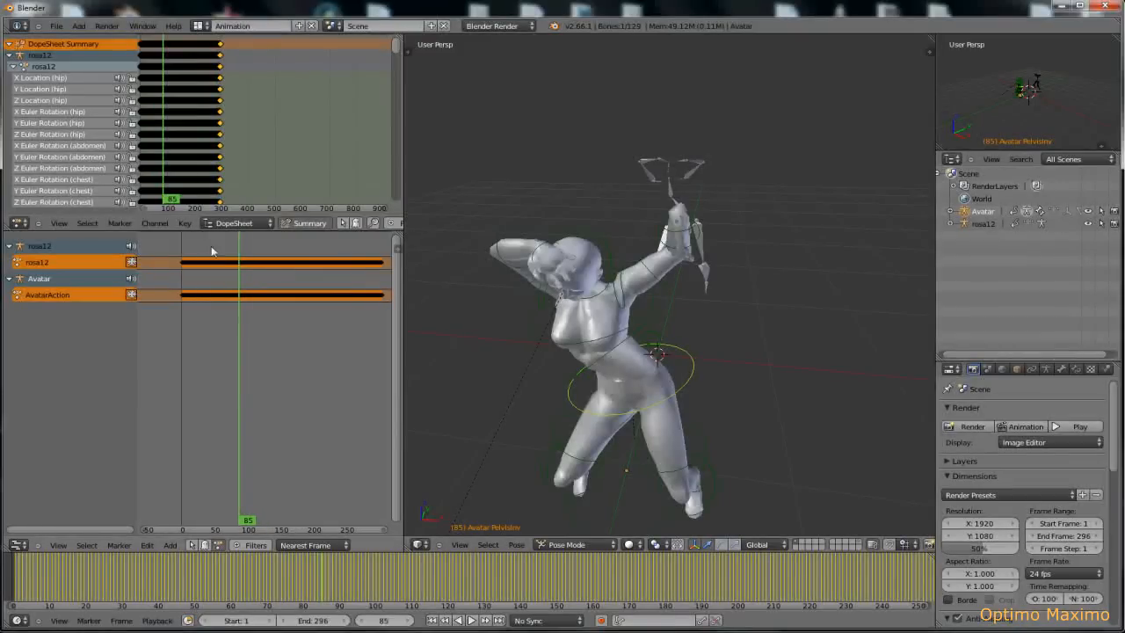
{"action": "mouse_move", "coordinate": [115, 282]}
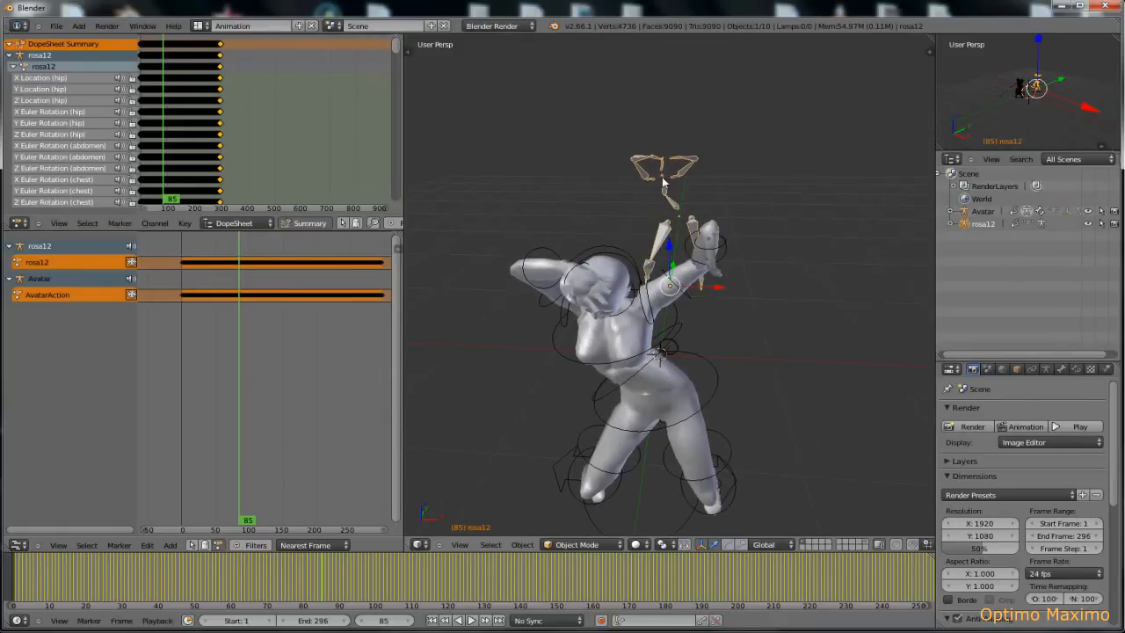
Select the rosa12 BVH armature and confirm its deletion
{"action": "right_click", "coordinate": [663, 176]}
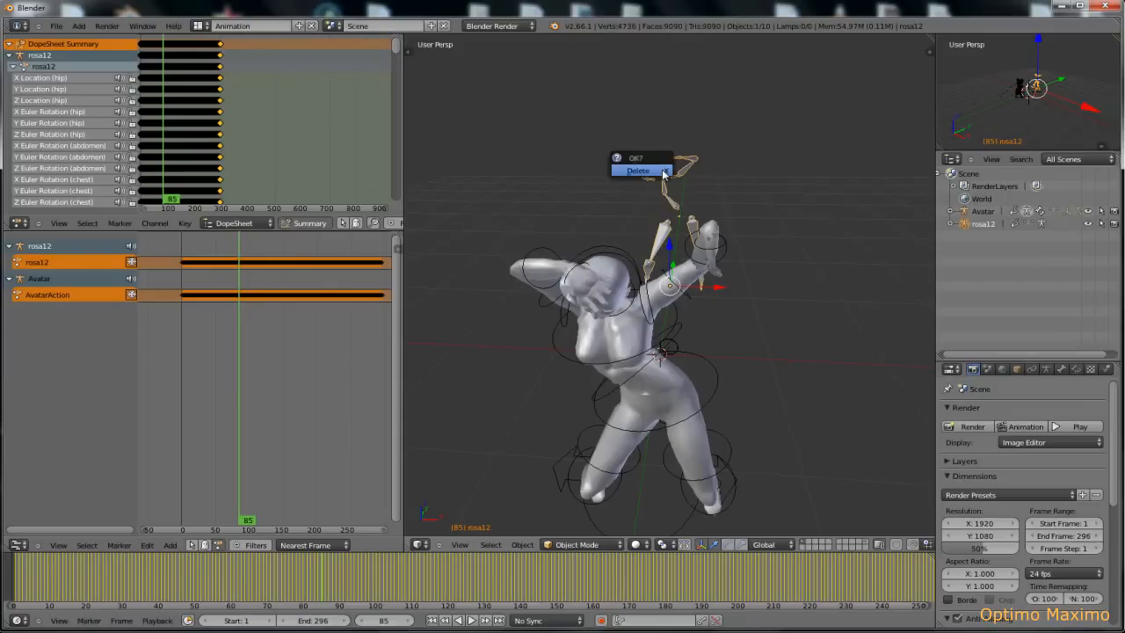
{"action": "left_click", "coordinate": [639, 171]}
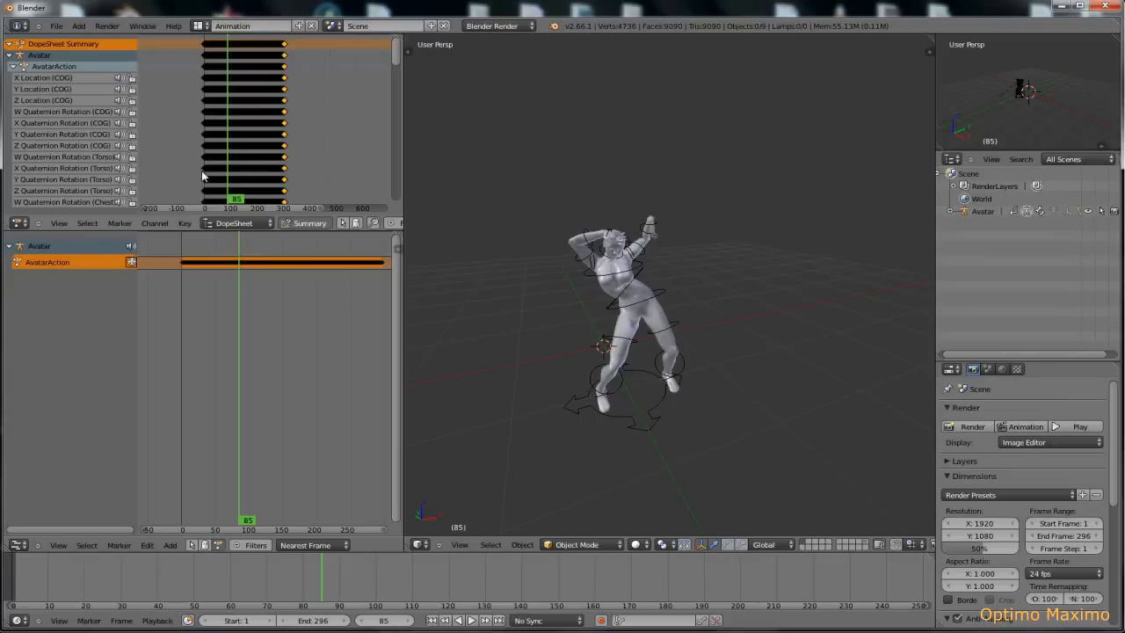
{"action": "mouse_move", "coordinate": [205, 170]}
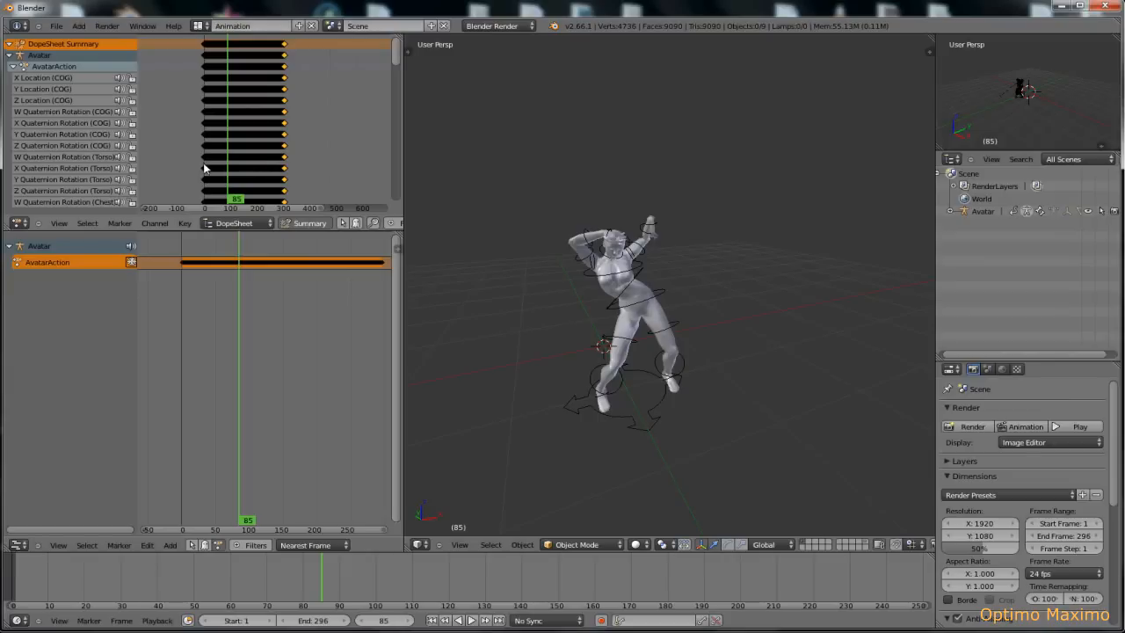
{"action": "mouse_move", "coordinate": [204, 156]}
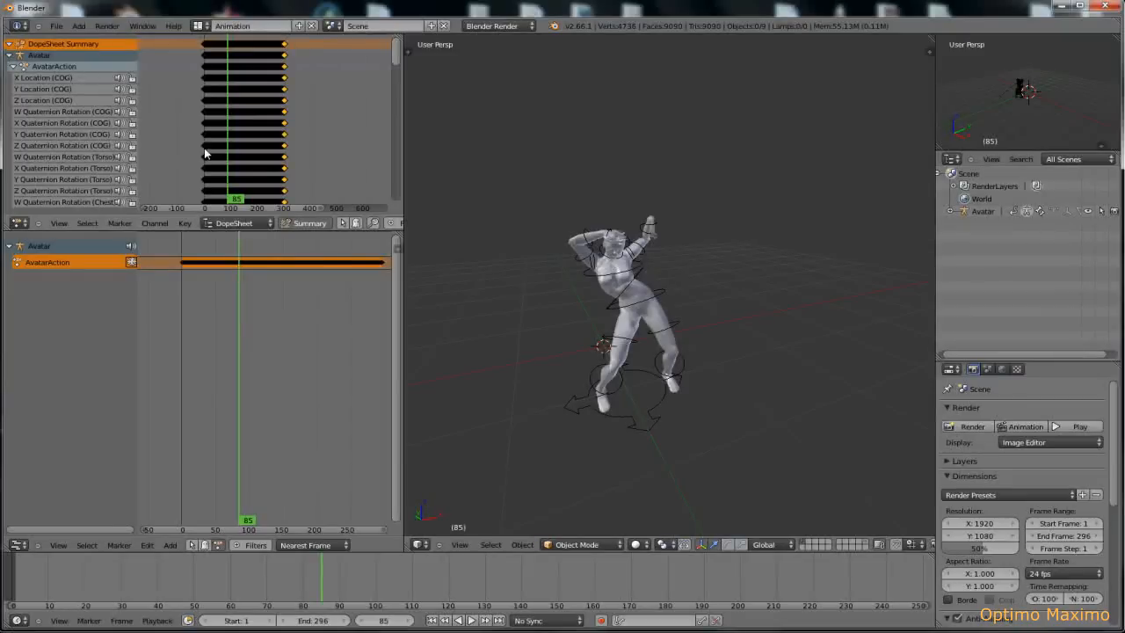
{"action": "mouse_move", "coordinate": [218, 255]}
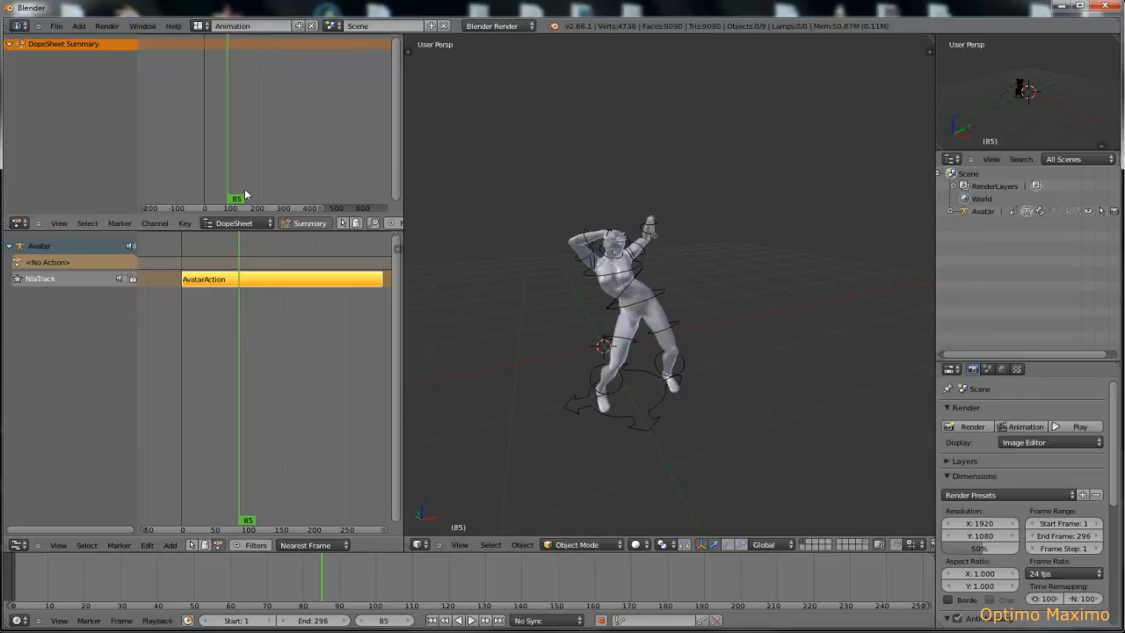
{"action": "mouse_move", "coordinate": [285, 289]}
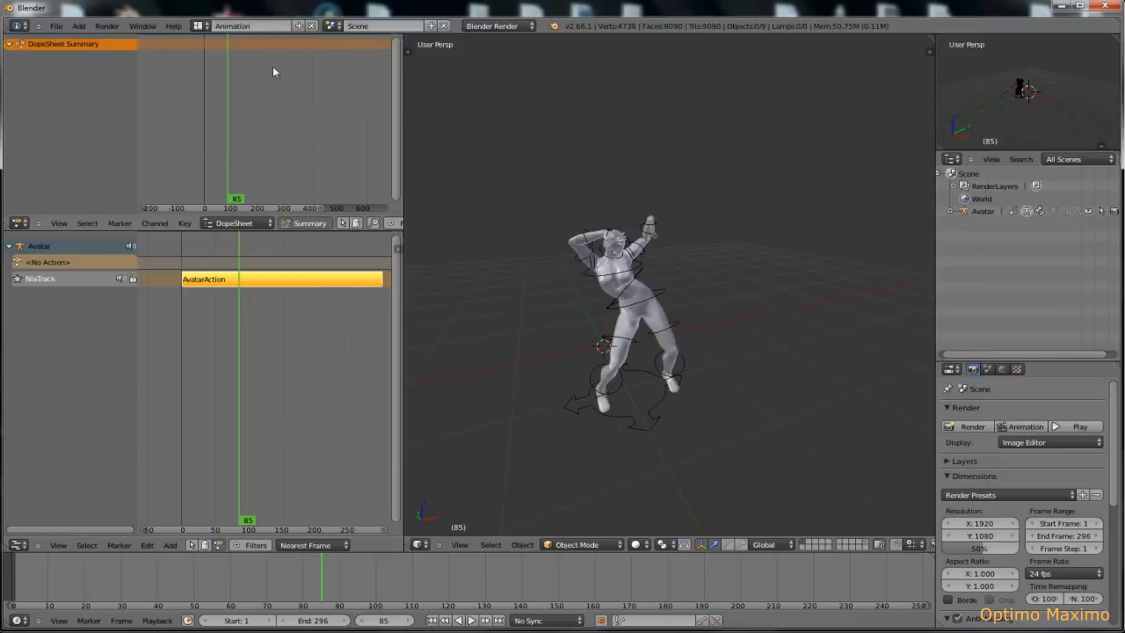
{"action": "mouse_move", "coordinate": [255, 167]}
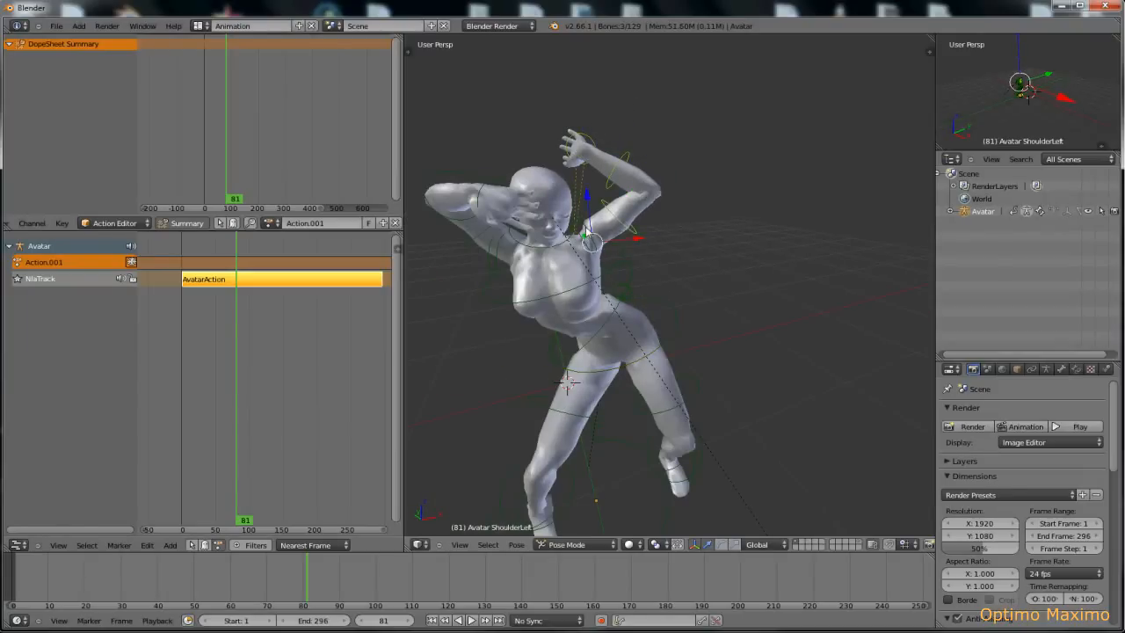
Insert rotation keyframes on CollarLeft, ShoulderLeft, ElbowLeft and WristLeft at frame 81
{"action": "key", "text": "i"}
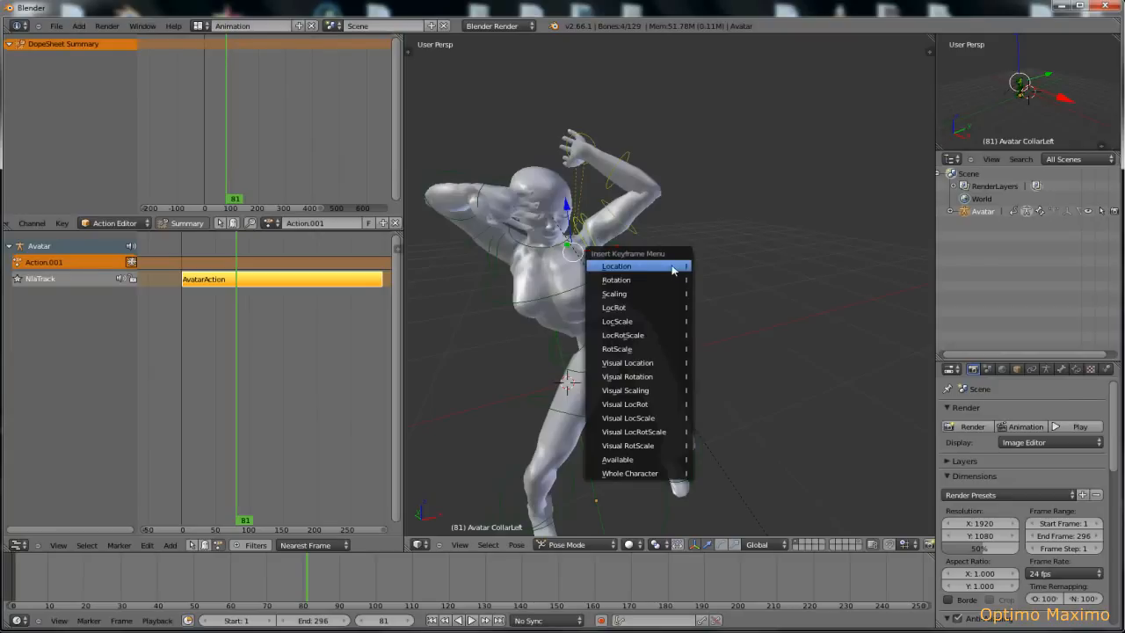
{"action": "mouse_move", "coordinate": [621, 280]}
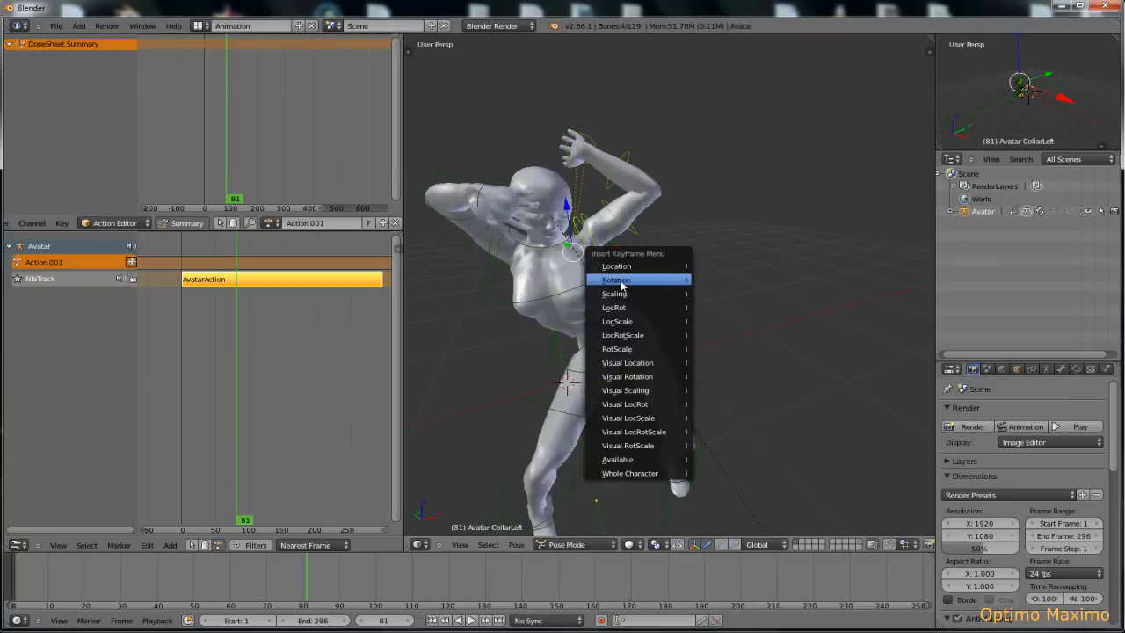
{"action": "left_click", "coordinate": [616, 280]}
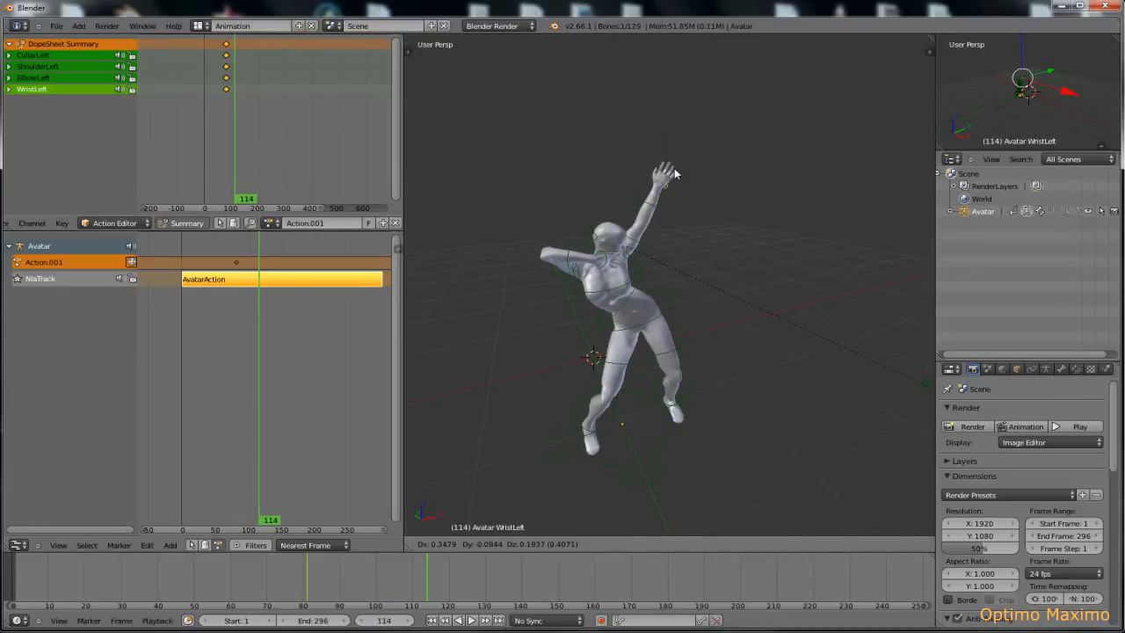
Repose the left wrist and elbow, keying the arm at frame 114 and selecting frame-134 keys
{"action": "left_click", "coordinate": [611, 250]}
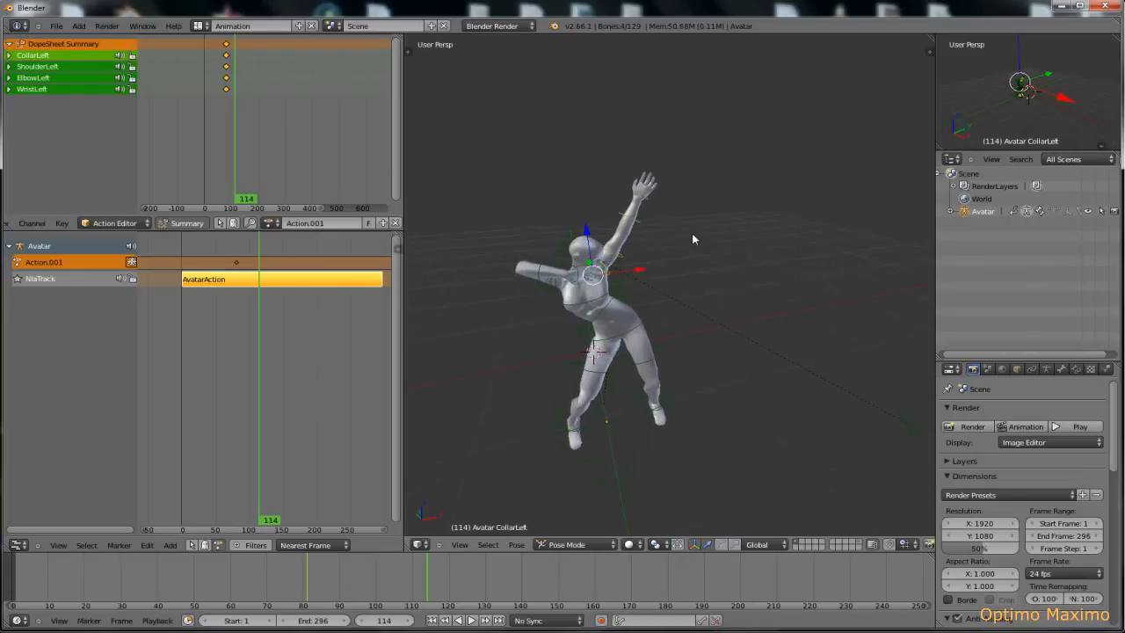
{"action": "key", "text": "i"}
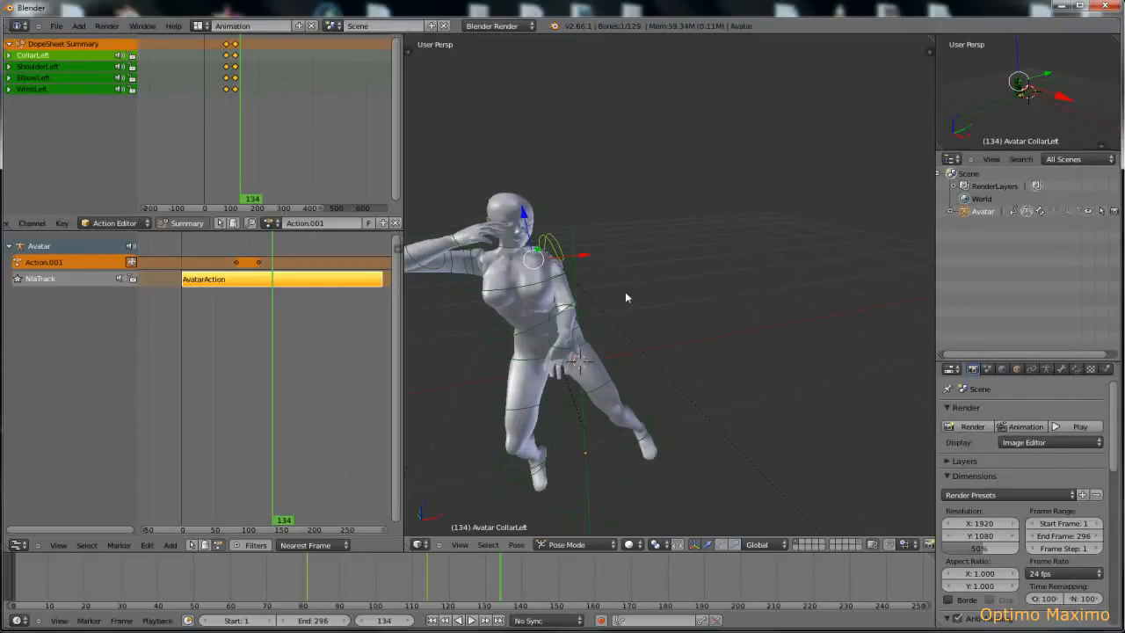
{"action": "left_click", "coordinate": [764, 544]}
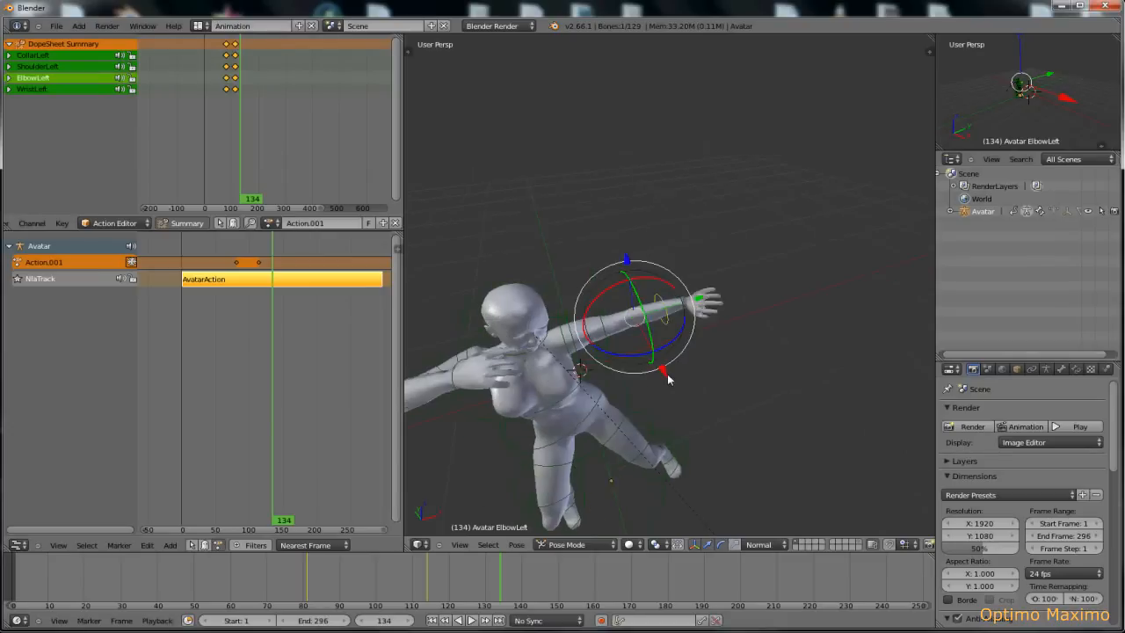
{"action": "left_click_drag", "start_coordinate": [668, 378], "coordinate": [580, 527]}
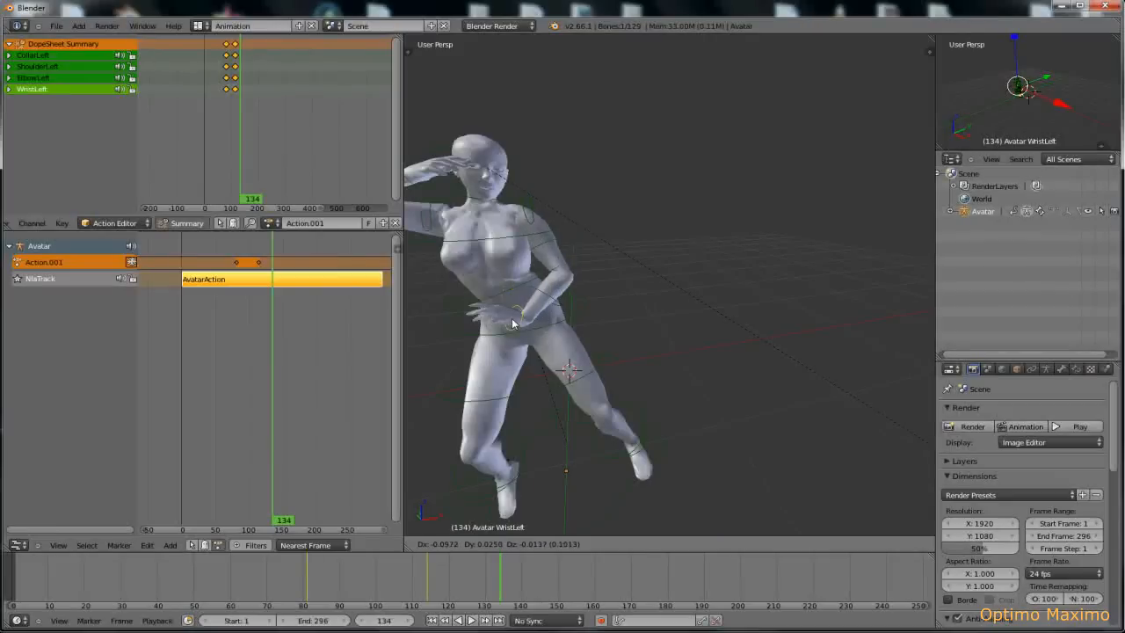
{"action": "left_click", "coordinate": [545, 273]}
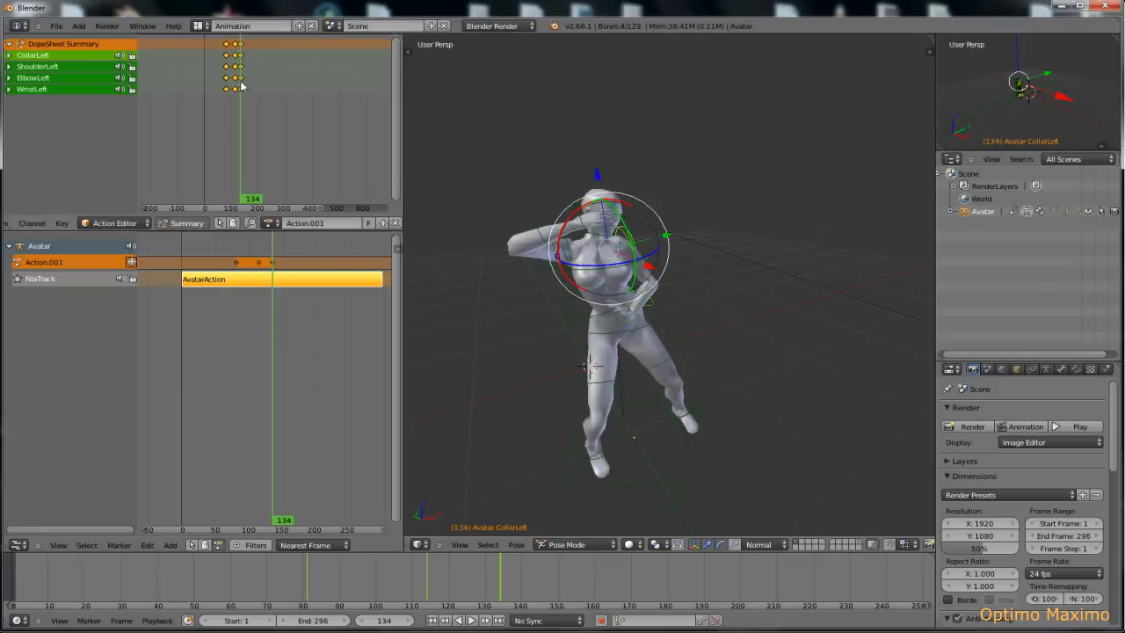
{"action": "left_click", "coordinate": [249, 530]}
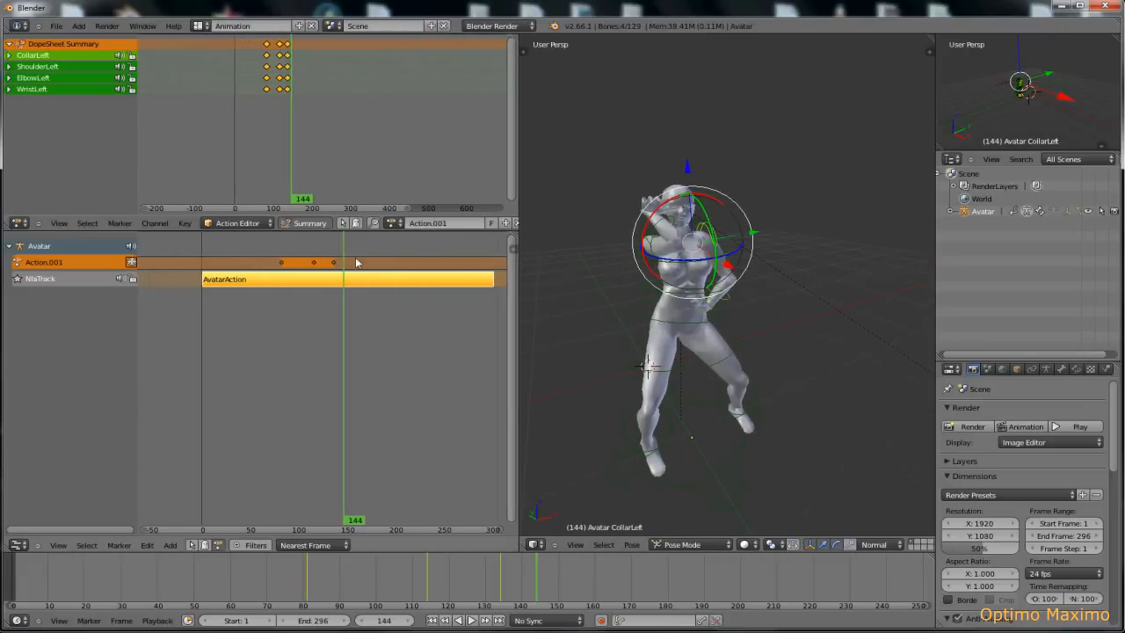
{"action": "left_click", "coordinate": [394, 255]}
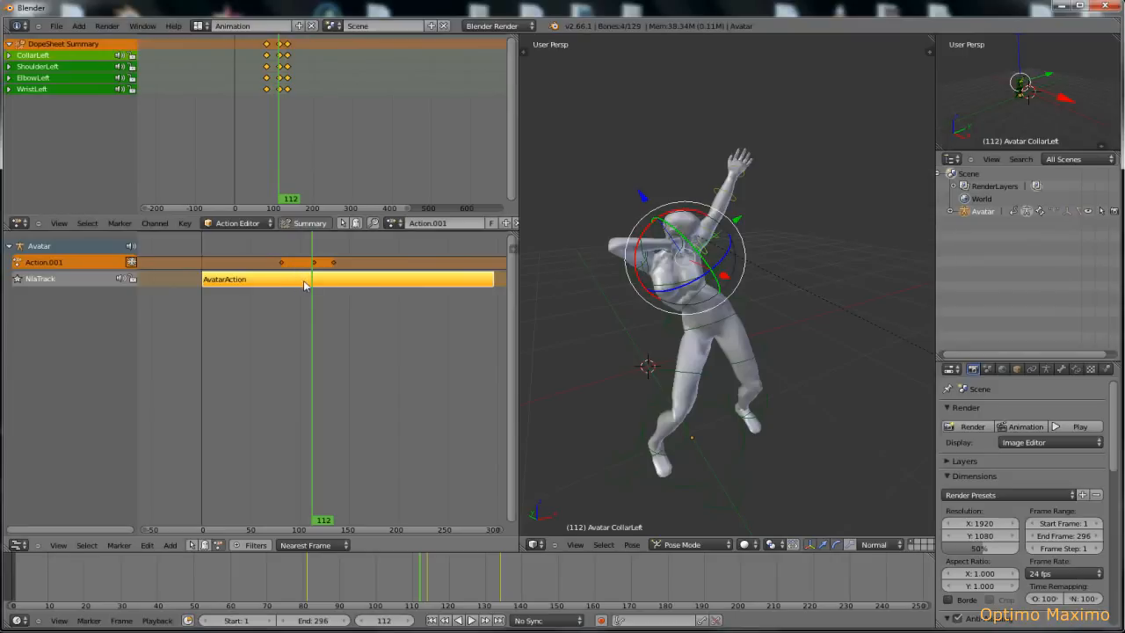
{"action": "left_click", "coordinate": [132, 262]}
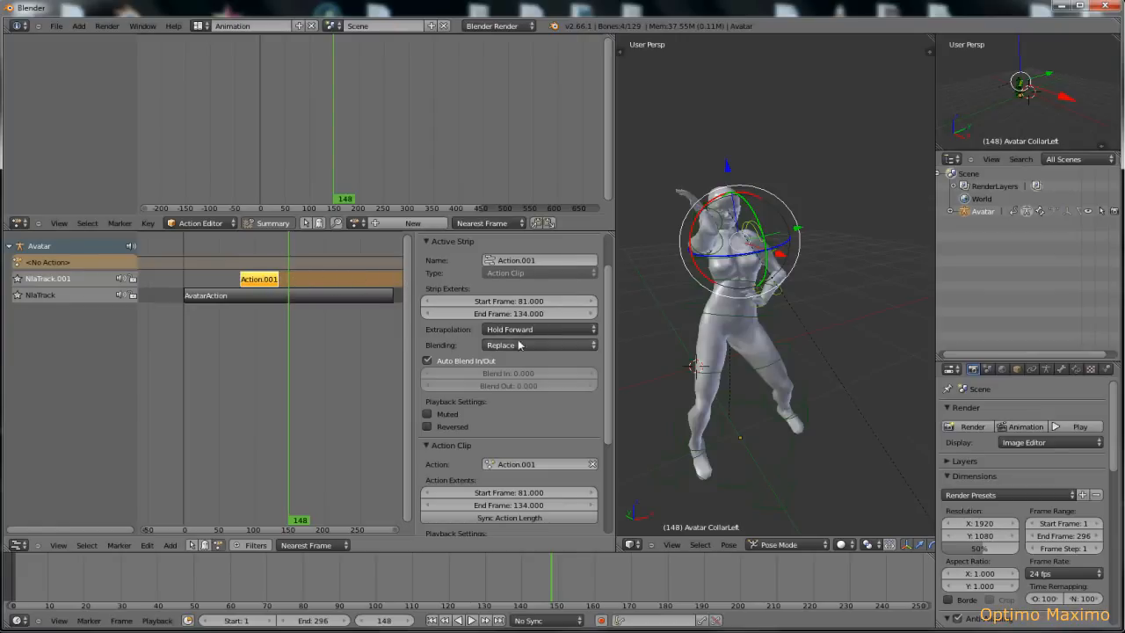
Change the Action.001 strip's extrapolation from Hold Forward to Nothing
{"action": "left_click", "coordinate": [539, 329]}
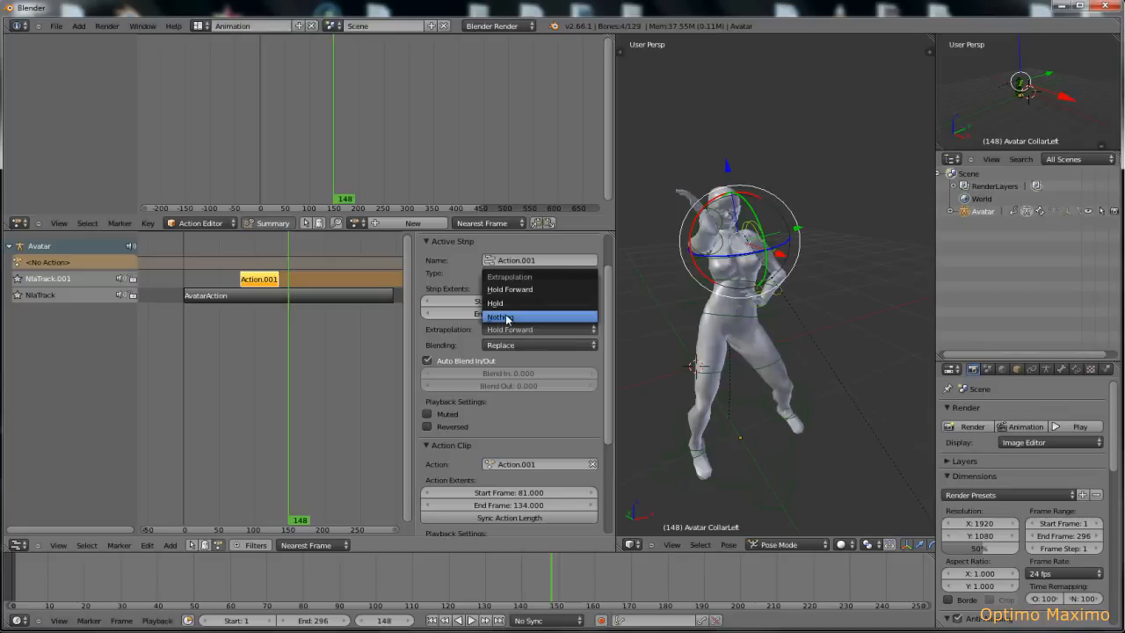
{"action": "left_click", "coordinate": [499, 317]}
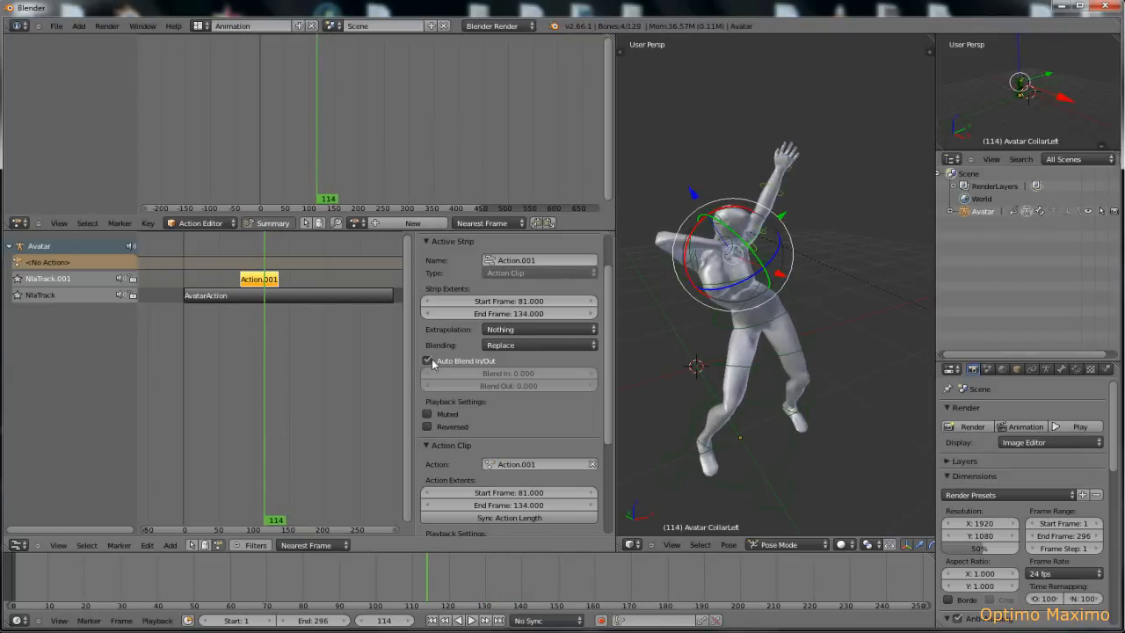
Uncheck Auto Blend In/Out on the Action.001 strip
{"action": "left_click", "coordinate": [428, 360]}
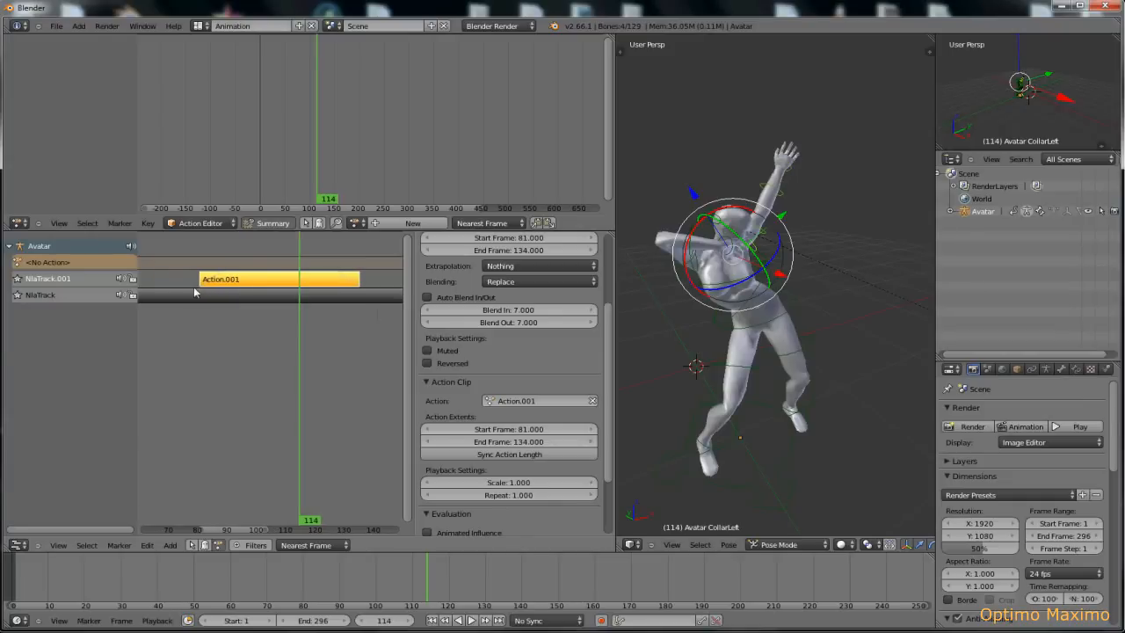
{"action": "mouse_move", "coordinate": [222, 279]}
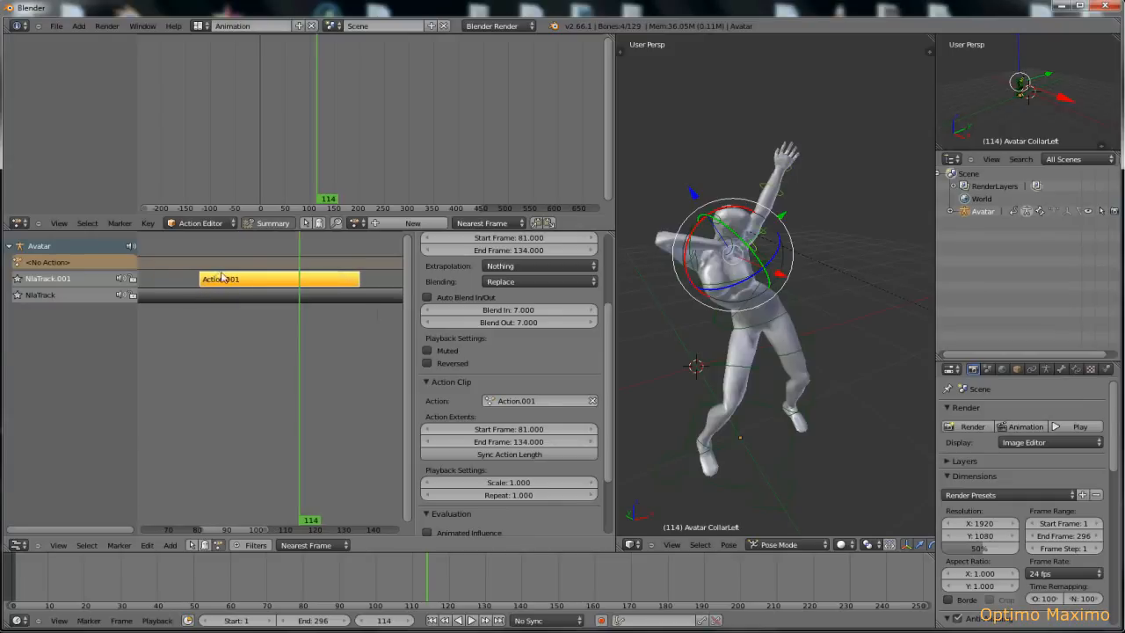
{"action": "mouse_move", "coordinate": [268, 279]}
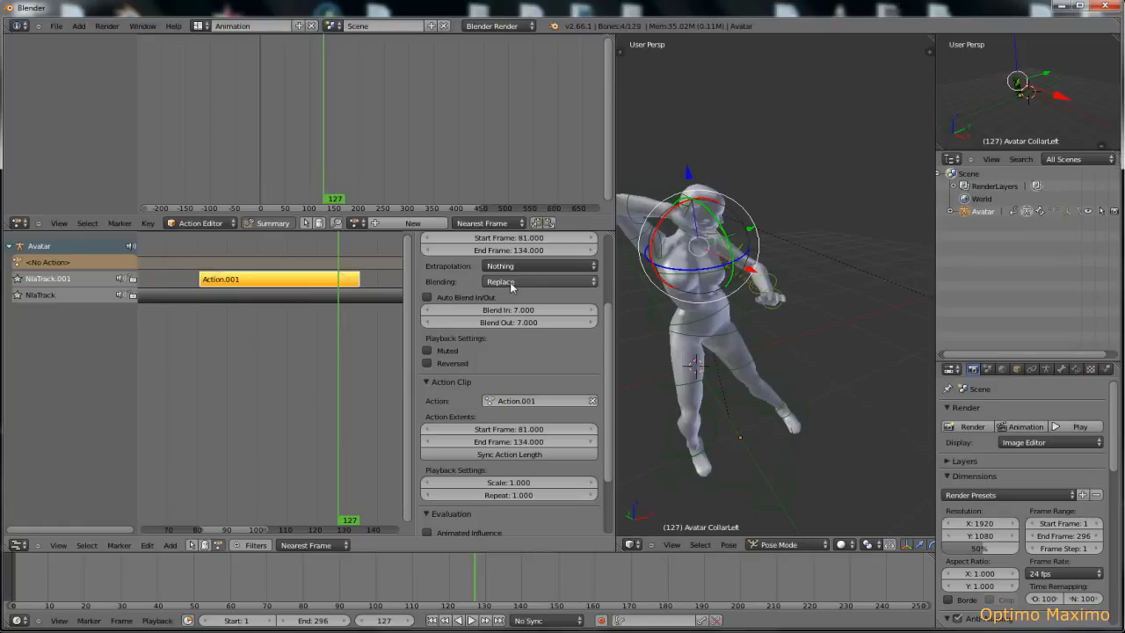
Try Add and then Subtract blending on the correction strip
{"action": "left_click", "coordinate": [539, 282]}
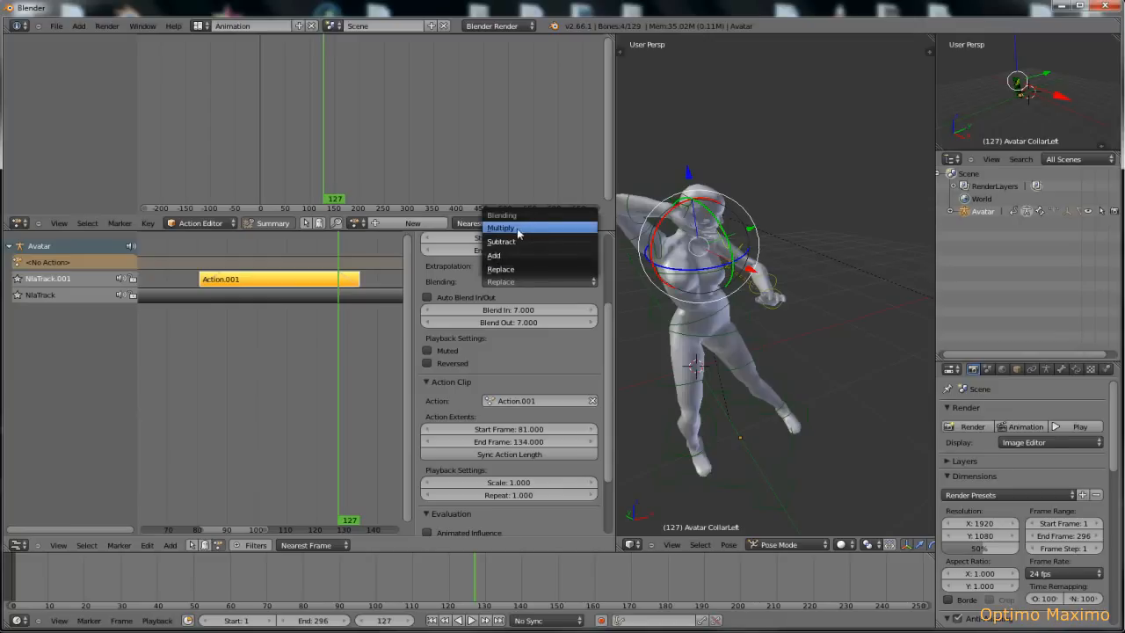
{"action": "left_click", "coordinate": [494, 255]}
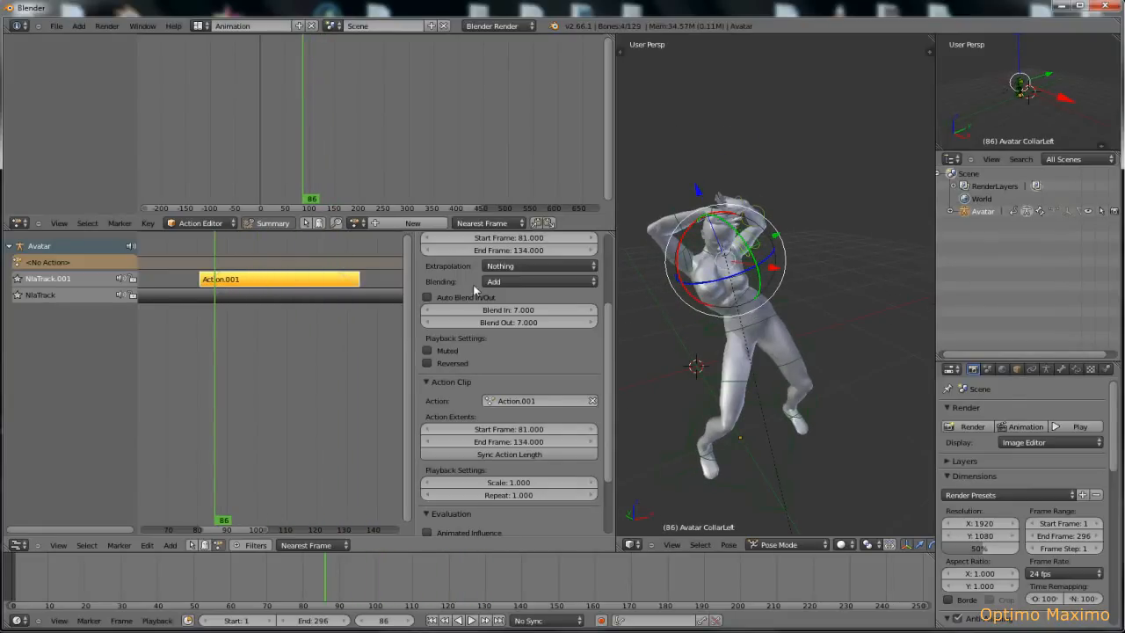
{"action": "left_click", "coordinate": [538, 282]}
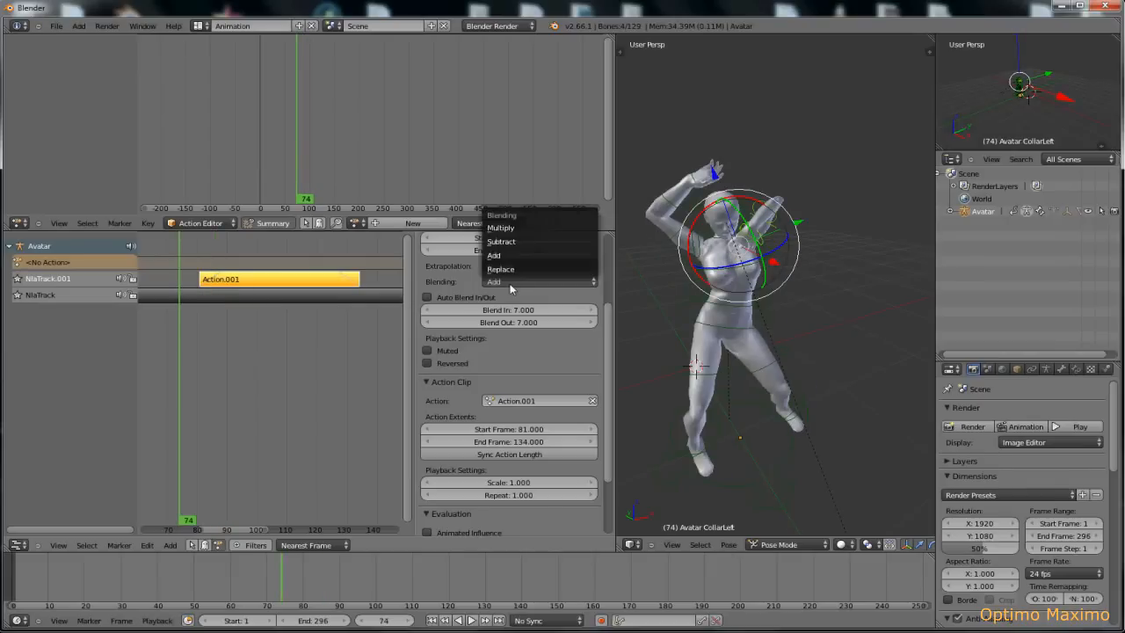
{"action": "left_click", "coordinate": [501, 242]}
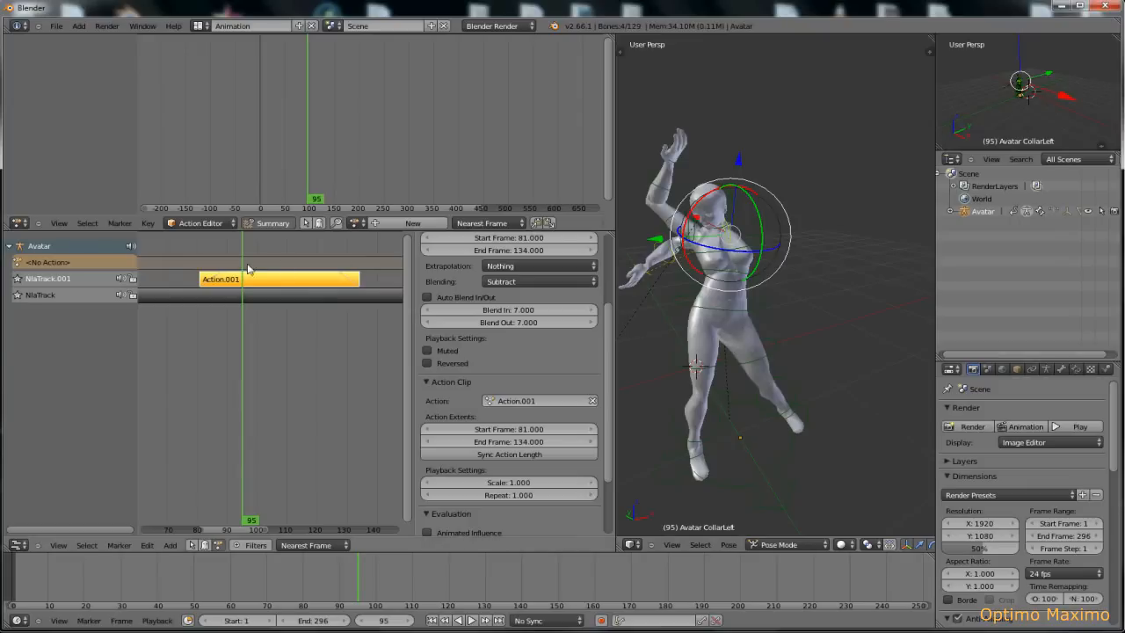
Try Multiply, return blending to Add, and set Blend In to 15 frames
{"action": "left_click", "coordinate": [539, 282]}
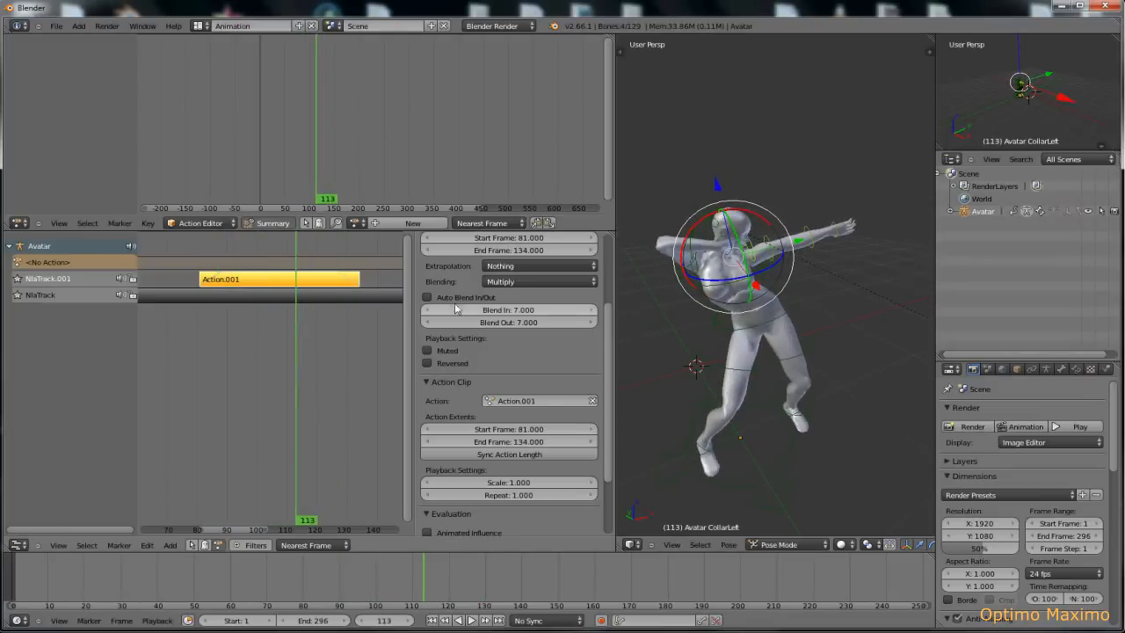
{"action": "left_click", "coordinate": [538, 281]}
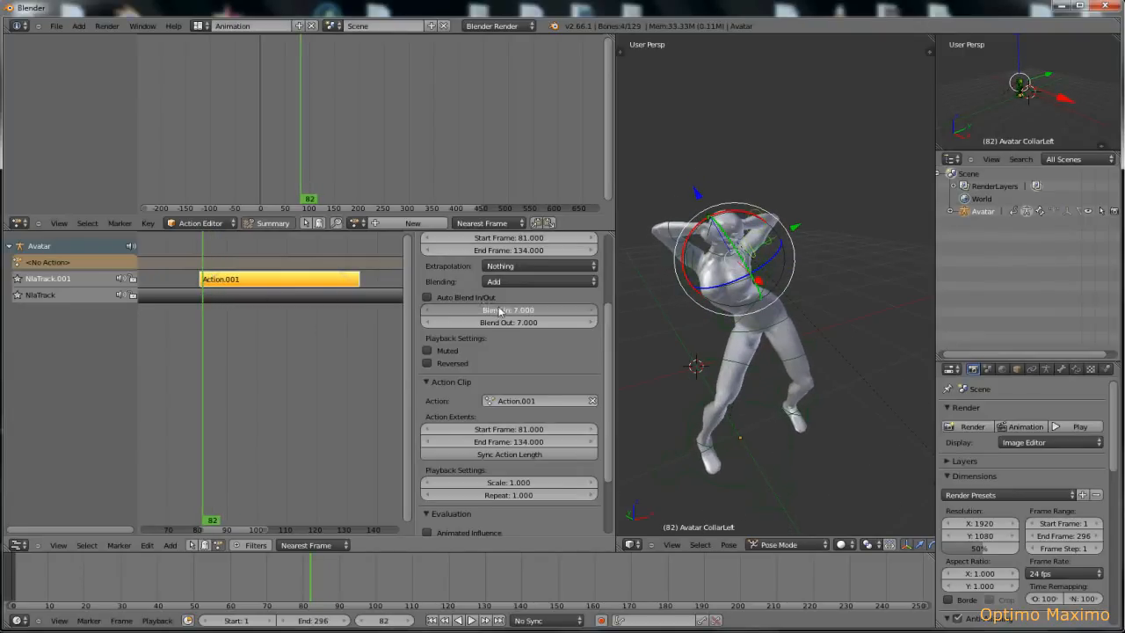
{"action": "left_click", "coordinate": [508, 310]}
{"action": "type", "text": "15"}
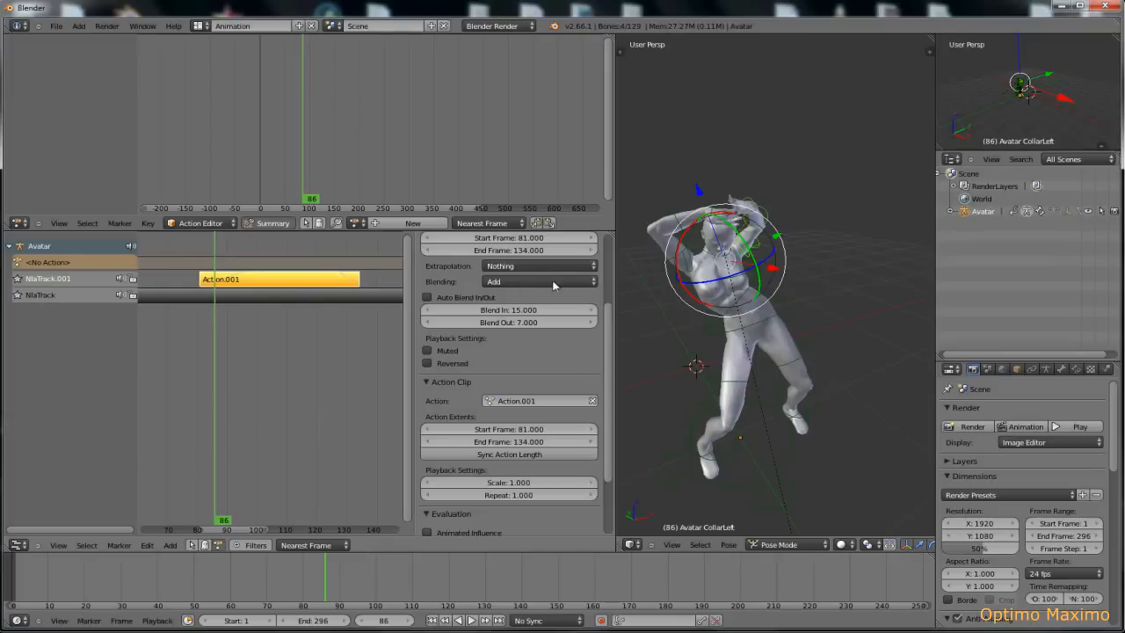
{"action": "left_click", "coordinate": [539, 281]}
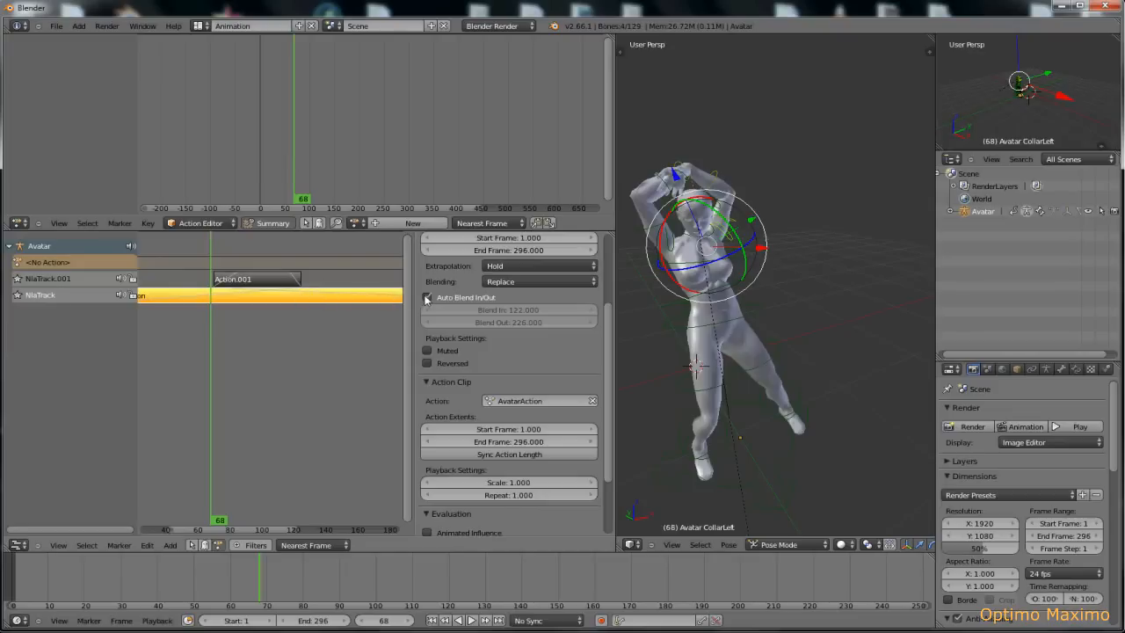
Turn off Auto Blend In/Out on the base strip, then select and slide the Action.001 strip
{"action": "left_click", "coordinate": [427, 297]}
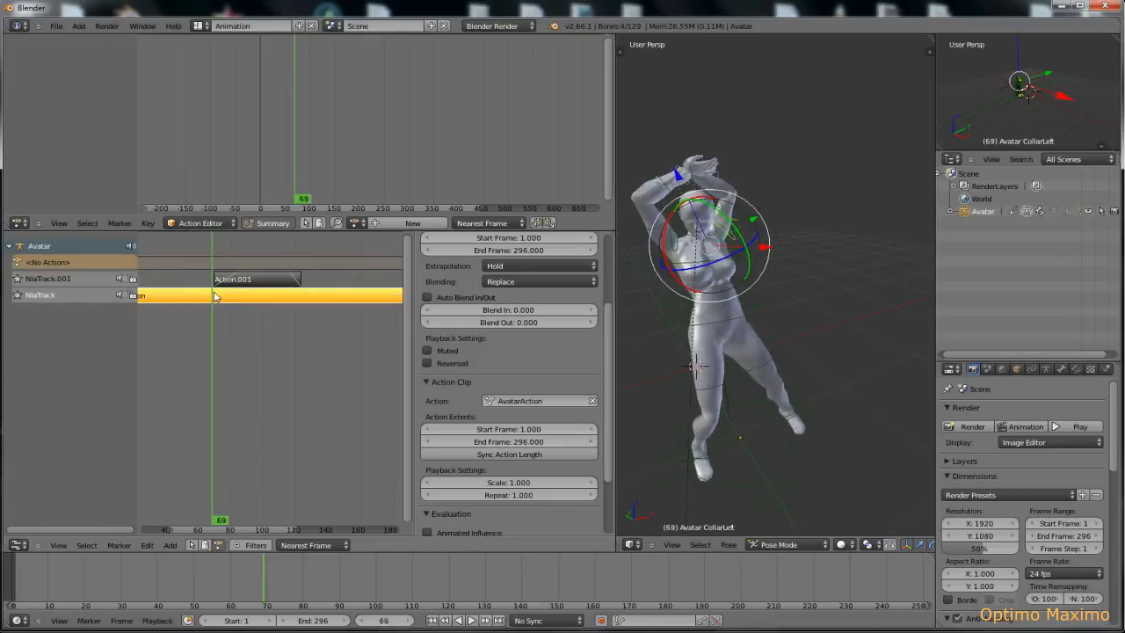
{"action": "left_click_drag", "start_coordinate": [215, 297], "coordinate": [282, 297]}
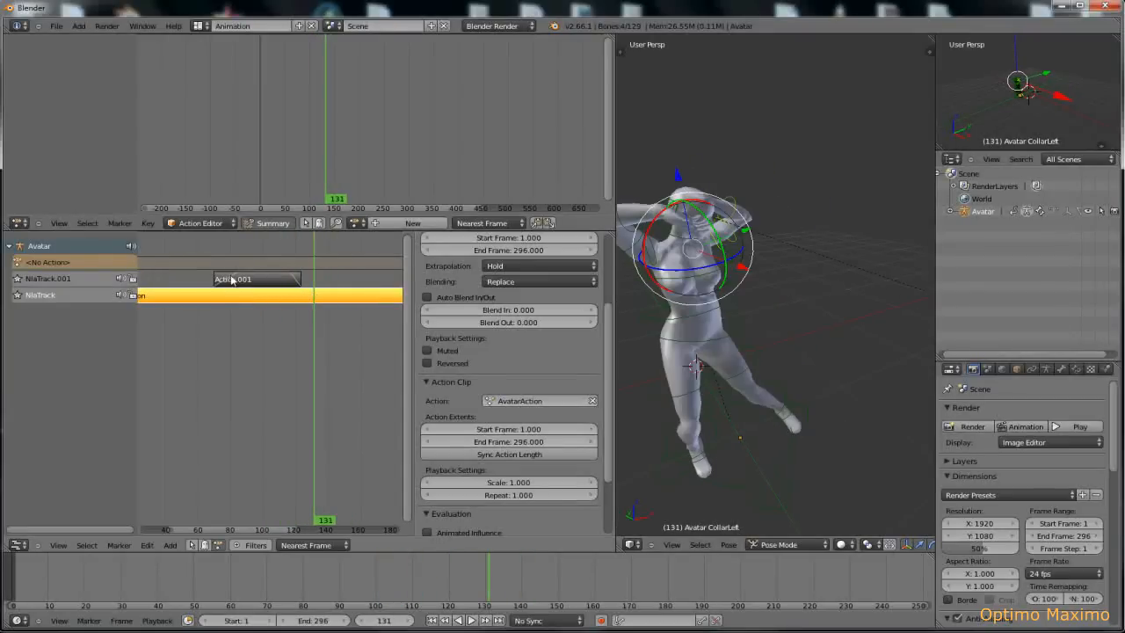
{"action": "left_click", "coordinate": [255, 278]}
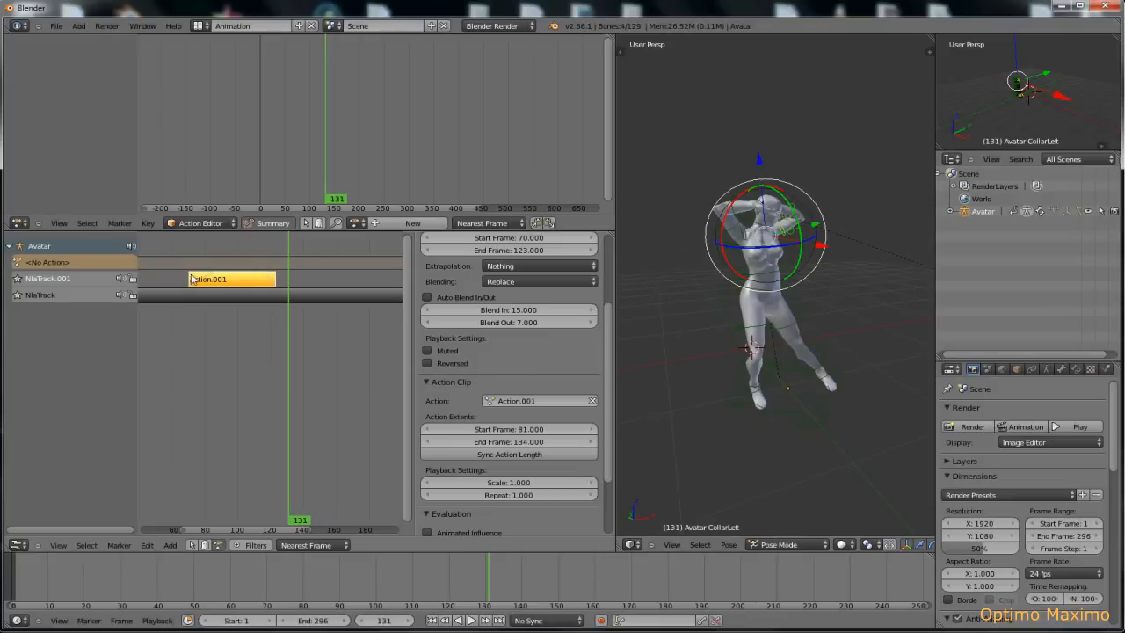
Set the Action.001 correction strip's playback Scale to 2.052
{"action": "scroll", "scroll_direction": "down", "scroll_amount": 3}
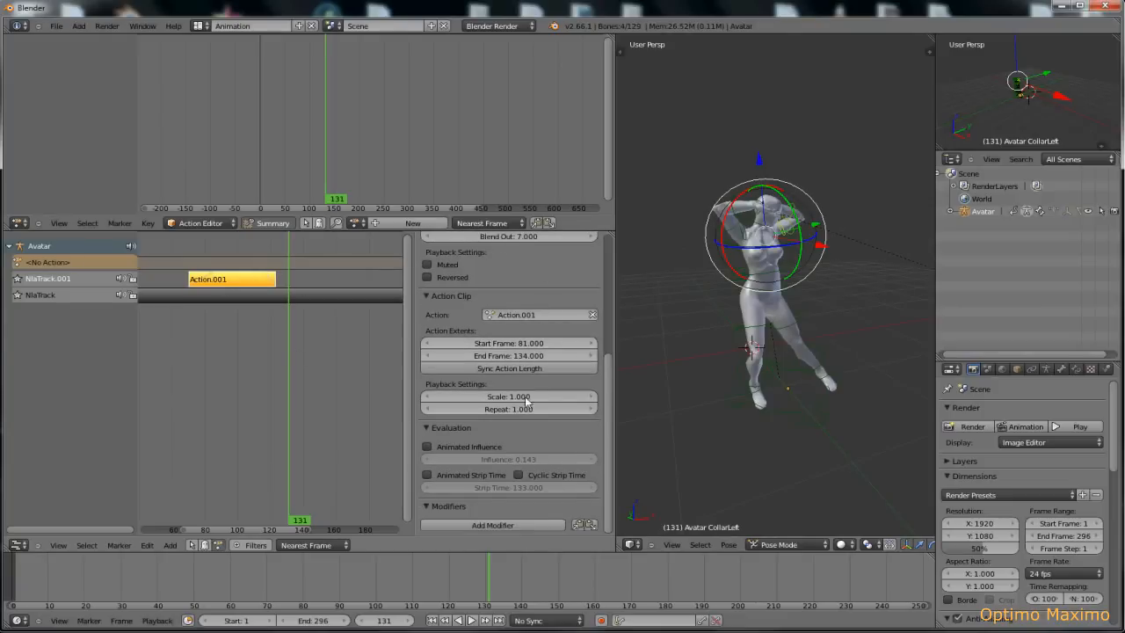
{"action": "left_click", "coordinate": [509, 397]}
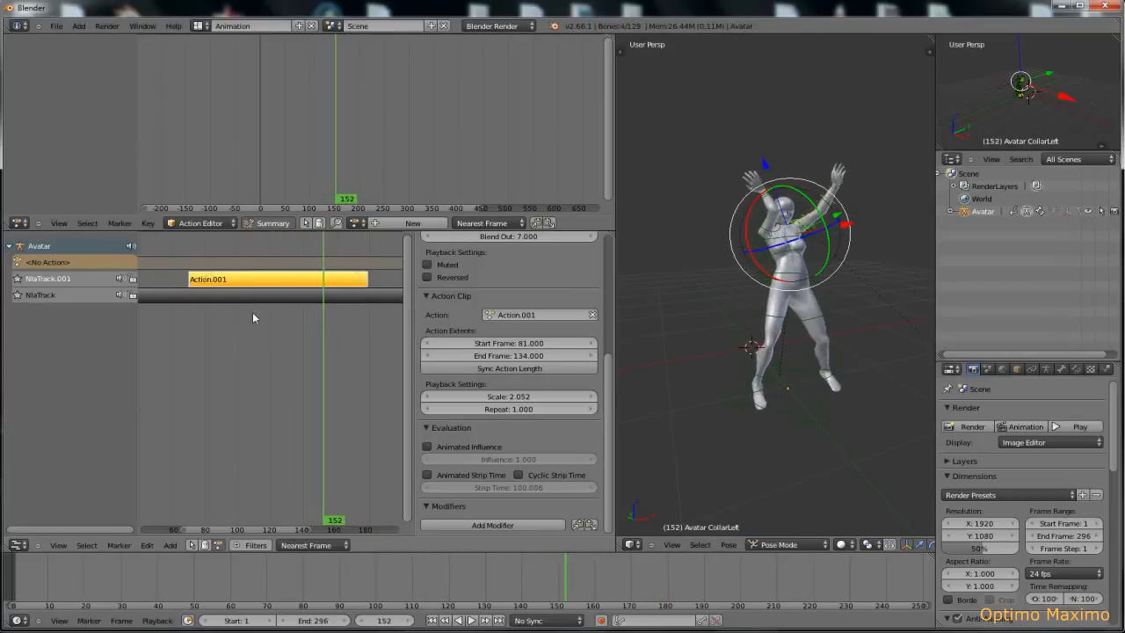
{"action": "left_click", "coordinate": [471, 619]}
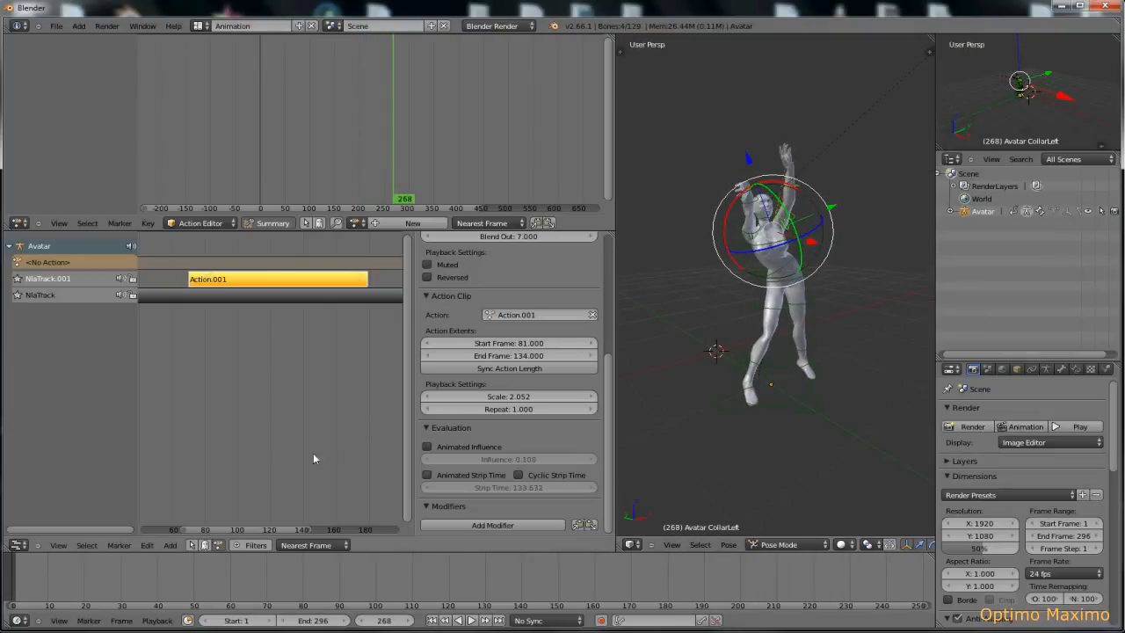
{"action": "left_click", "coordinate": [11, 625]}
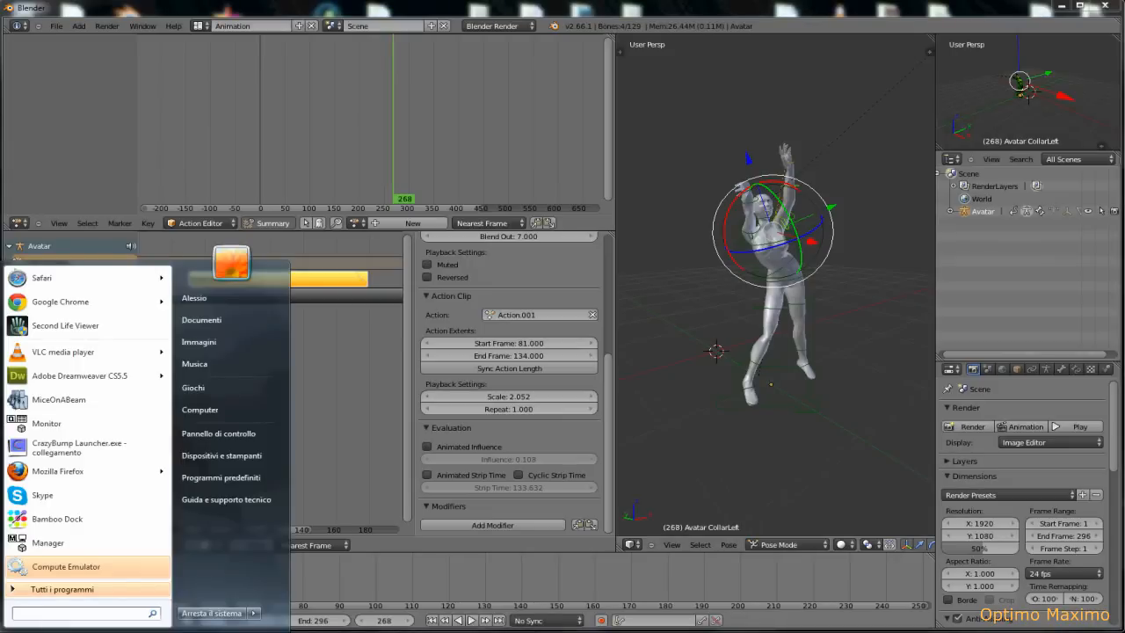
{"action": "type", "text": "rosa12"}
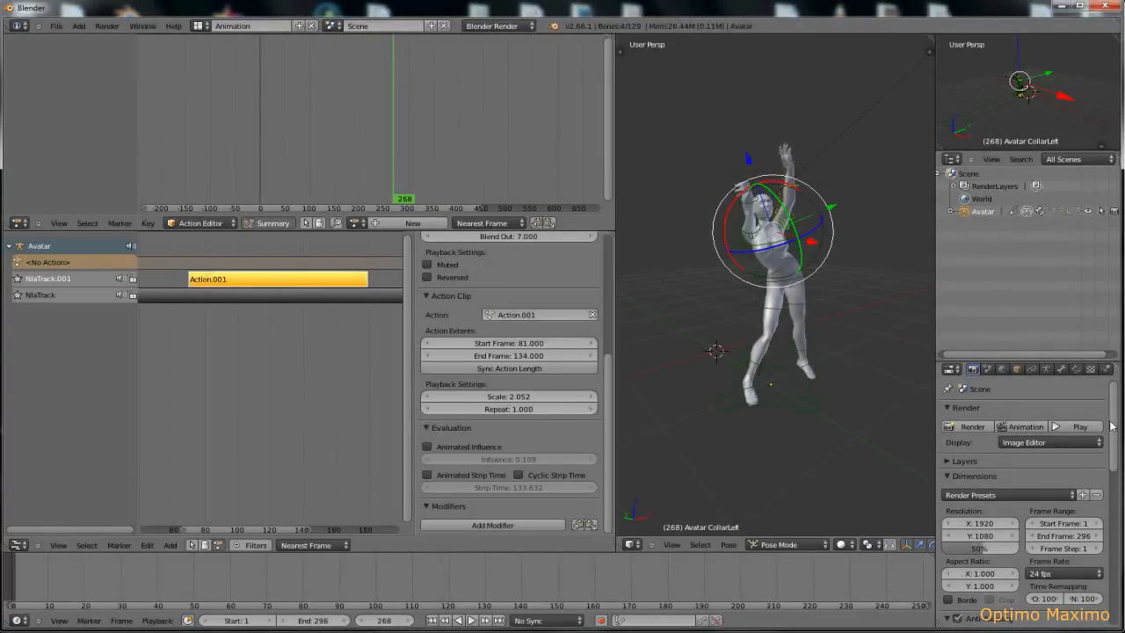
Choose Custom in the Dimensions Frame Rate dropdown and enter 15 FPS
{"action": "scroll", "scroll_direction": "down", "scroll_amount": 3}
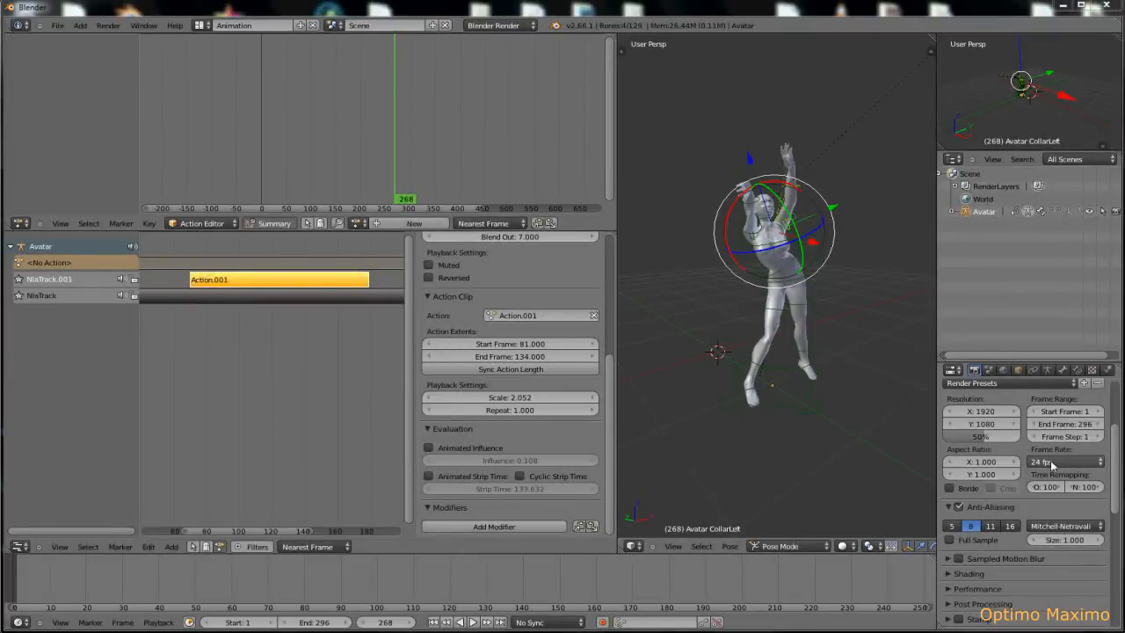
{"action": "left_click", "coordinate": [1064, 461]}
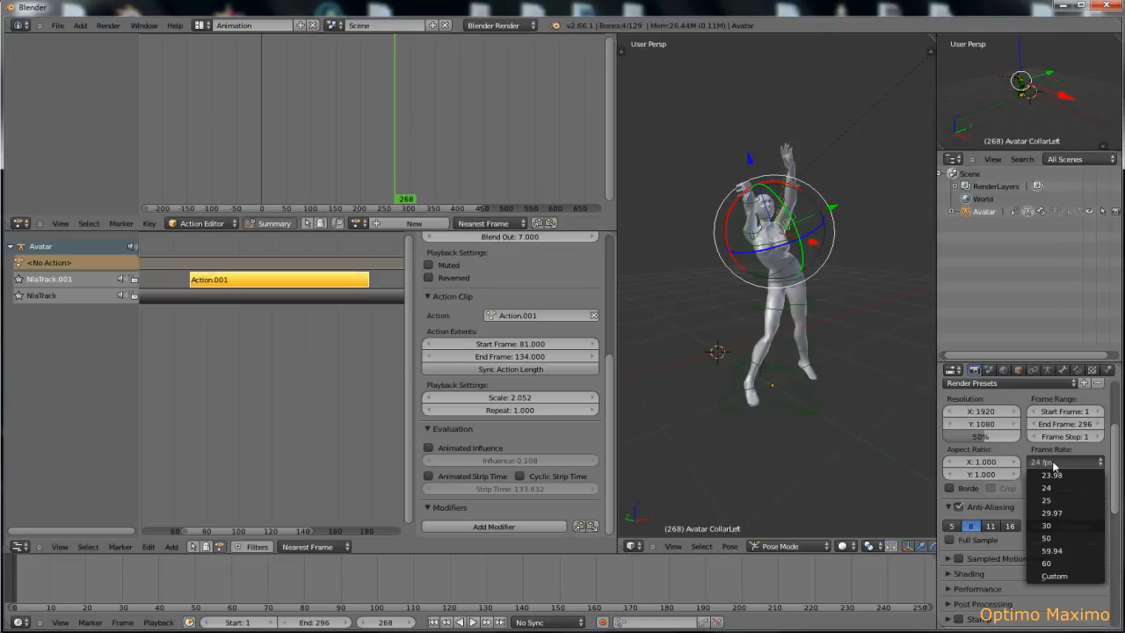
{"action": "mouse_move", "coordinate": [1055, 575]}
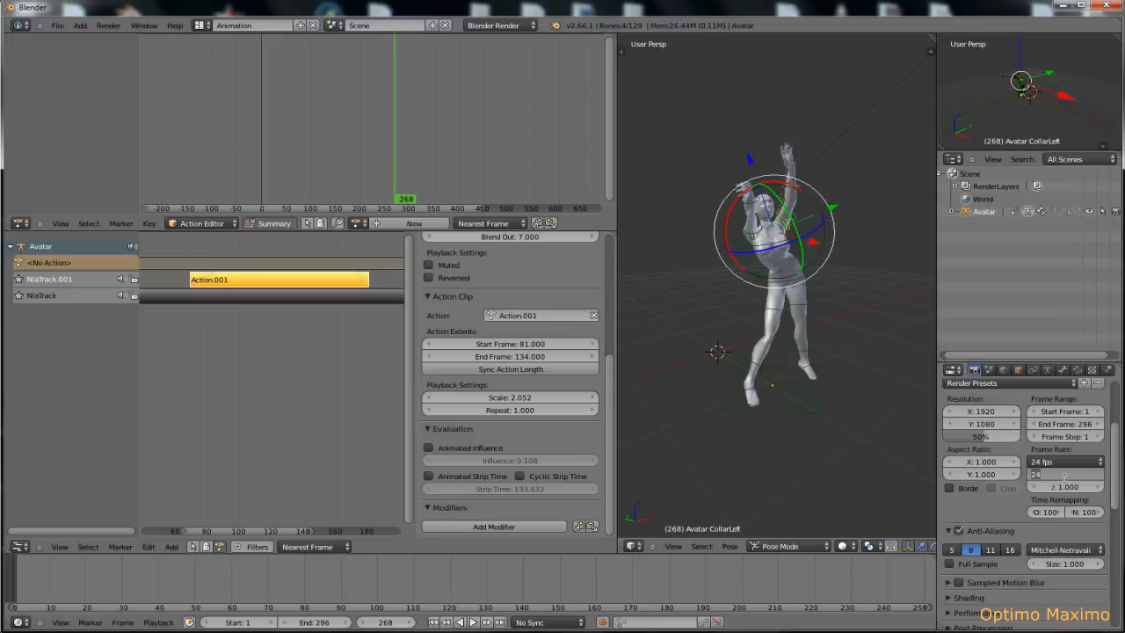
{"action": "left_click", "coordinate": [1064, 461]}
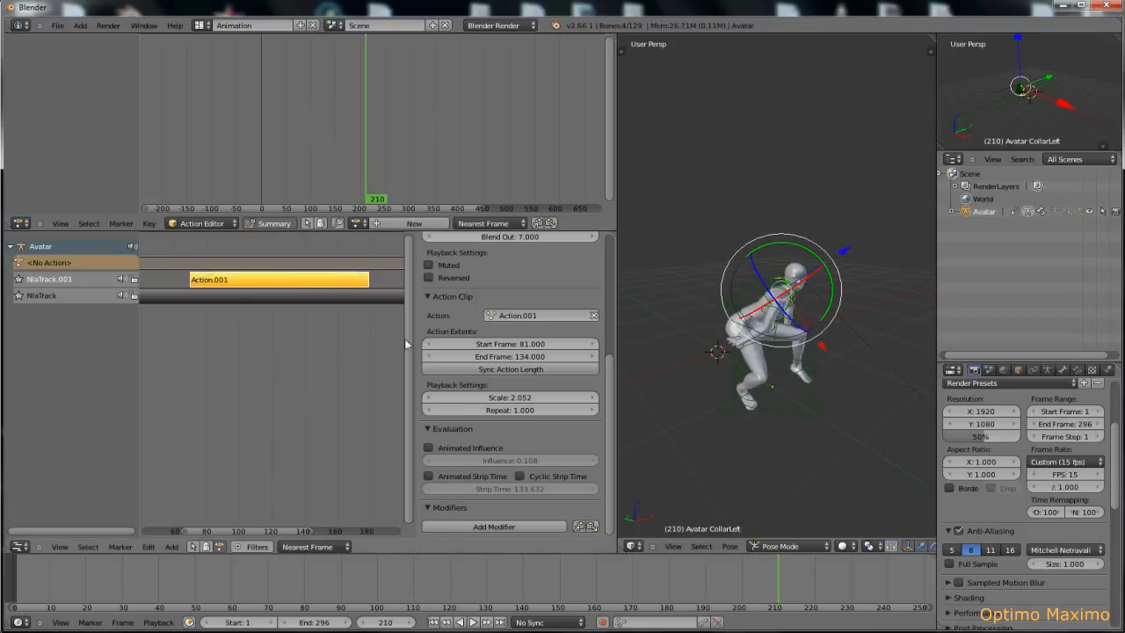
Change the Action.001 strip's Scale to 0.698 and slide it right along the track
{"action": "left_click", "coordinate": [509, 398]}
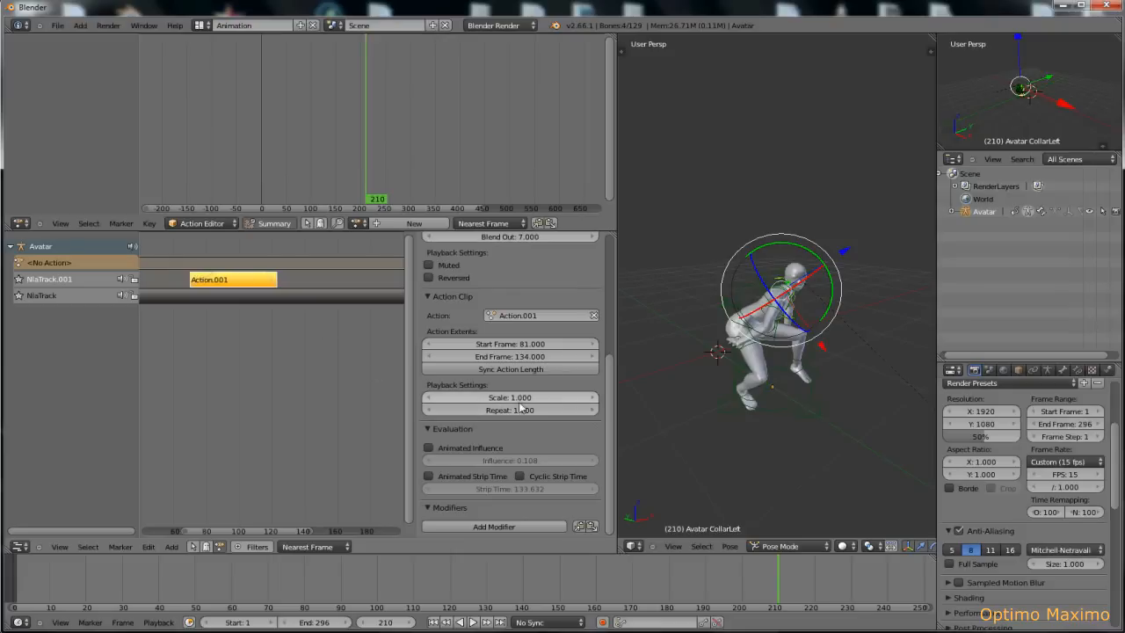
{"action": "left_click", "coordinate": [510, 397]}
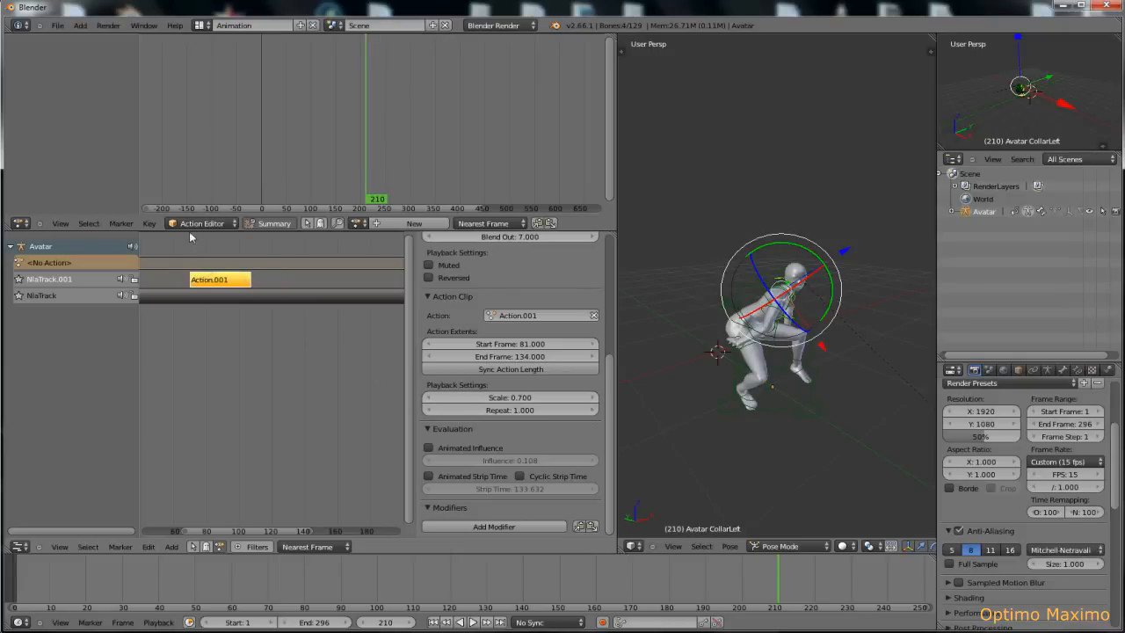
{"action": "left_click", "coordinate": [231, 290]}
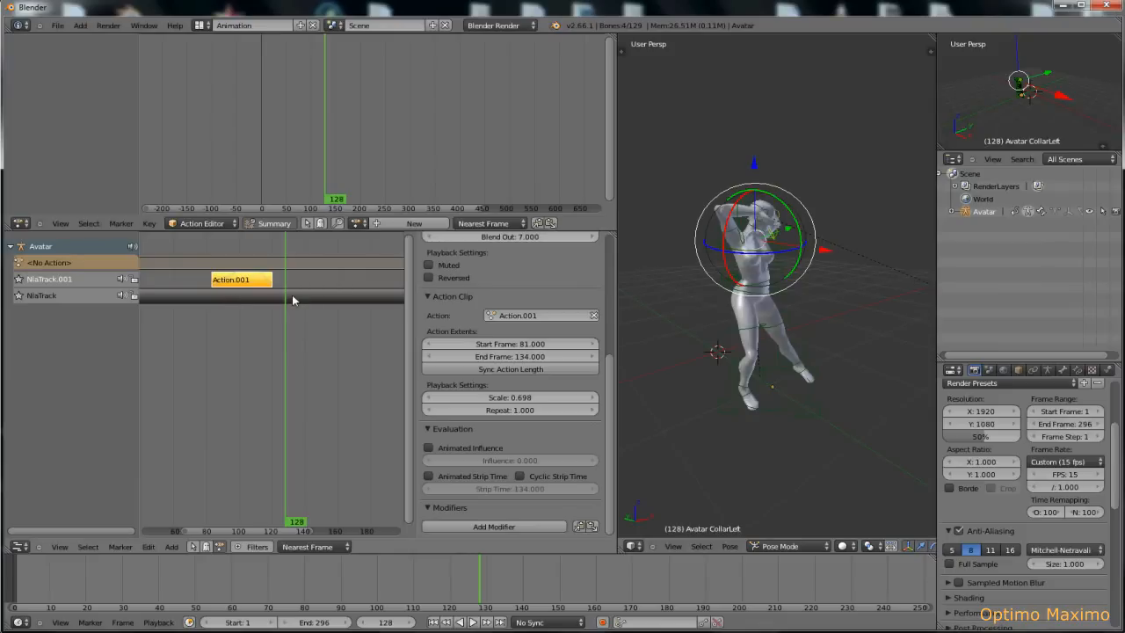
{"action": "mouse_move", "coordinate": [501, 396]}
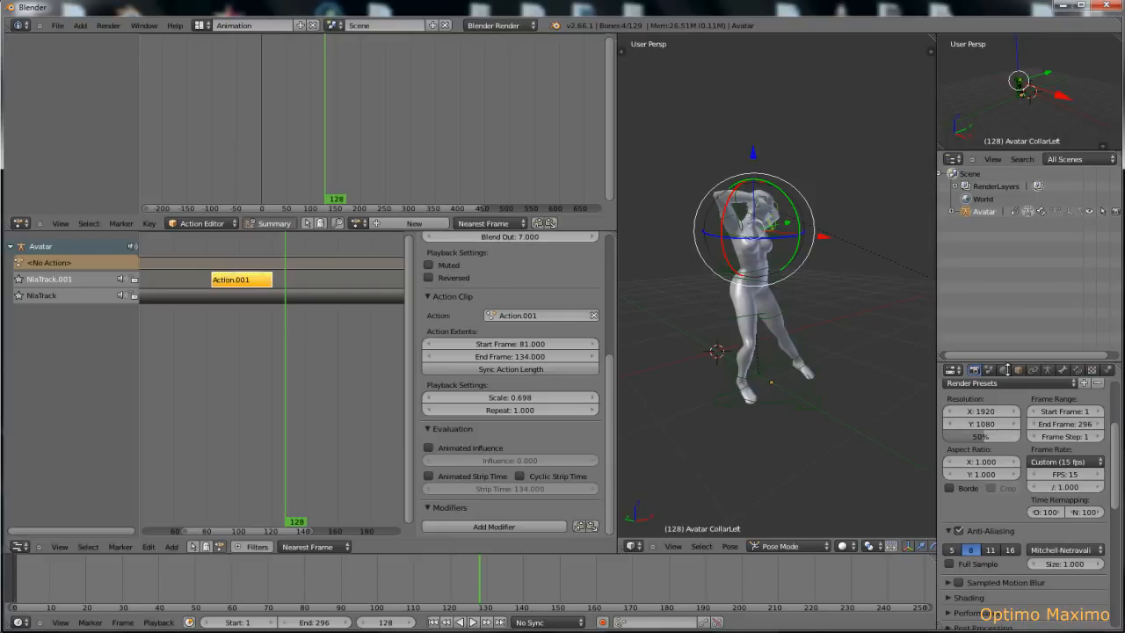
Scroll Render properties to the Anim export panel showing 15 fps, frames 1–296
{"action": "scroll", "scroll_direction": "down", "scroll_amount": 3}
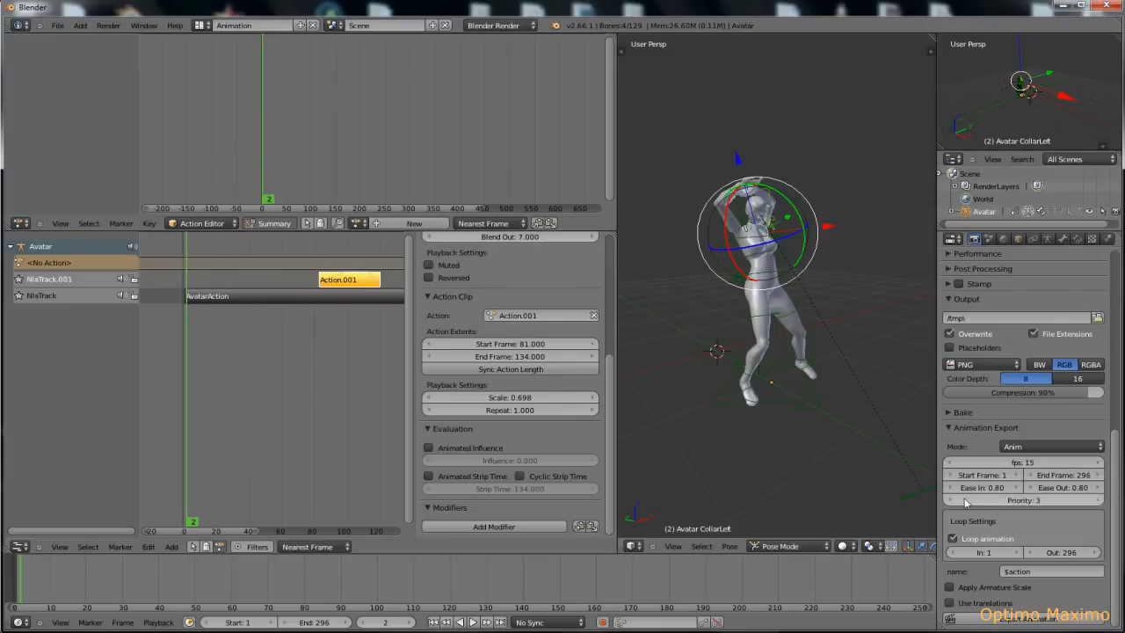
{"action": "mouse_move", "coordinate": [975, 475]}
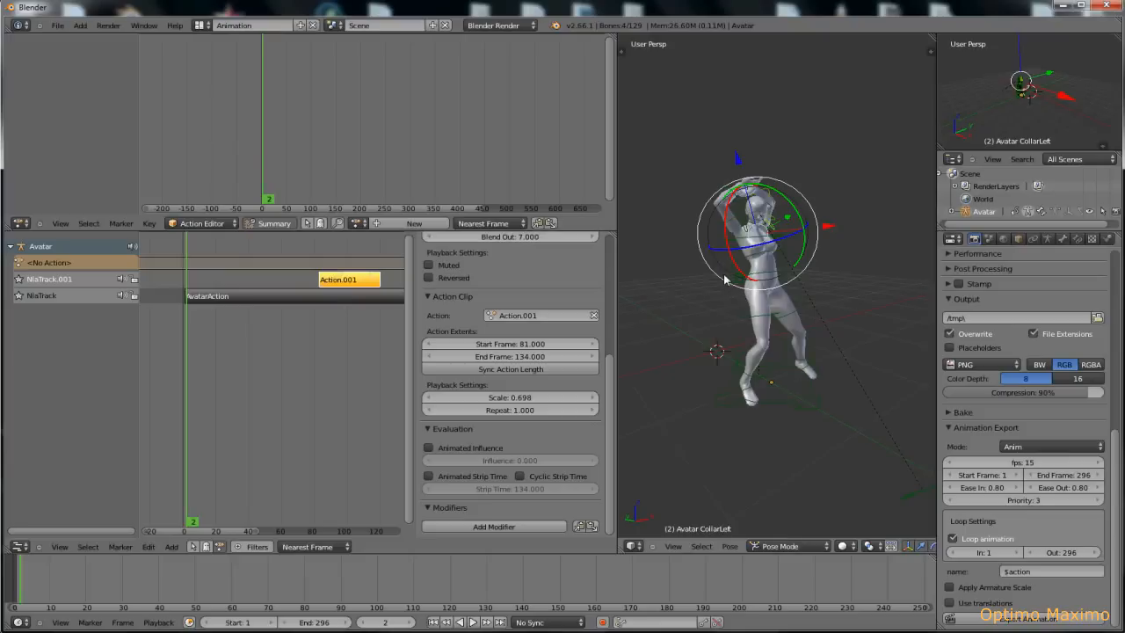
{"action": "mouse_move", "coordinate": [760, 466]}
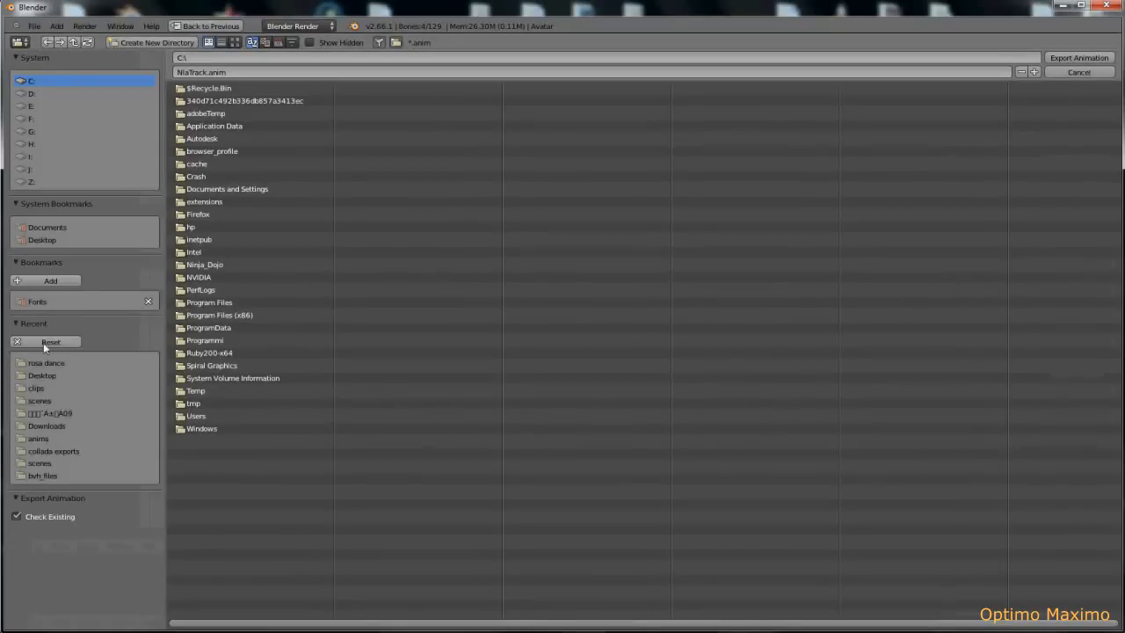
{"action": "mouse_move", "coordinate": [1080, 72]}
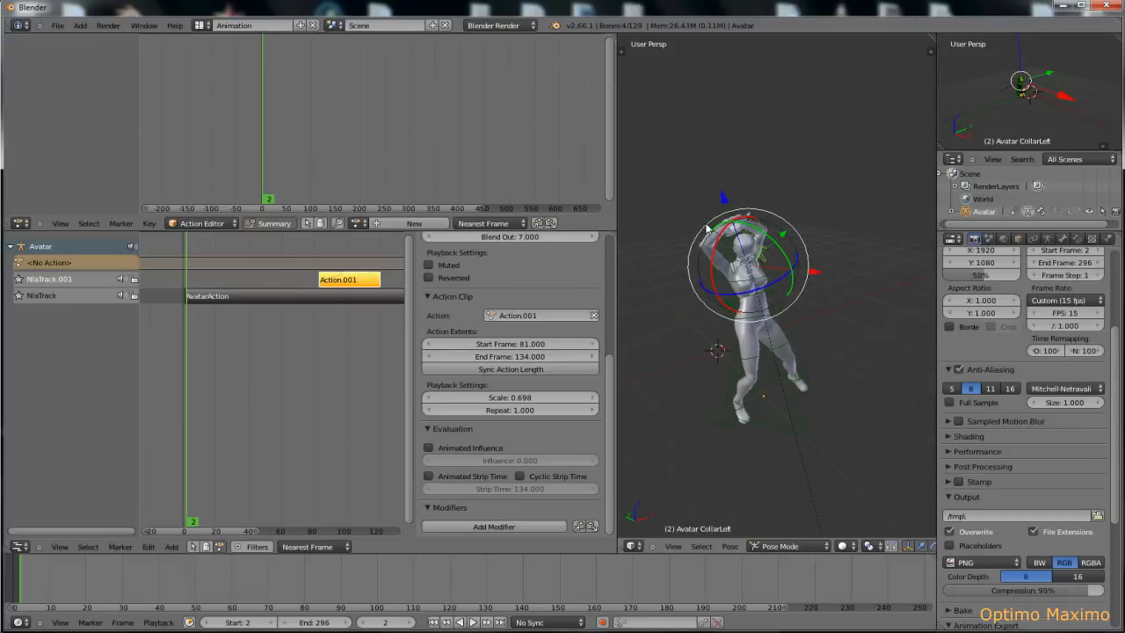
{"action": "mouse_move", "coordinate": [741, 253]}
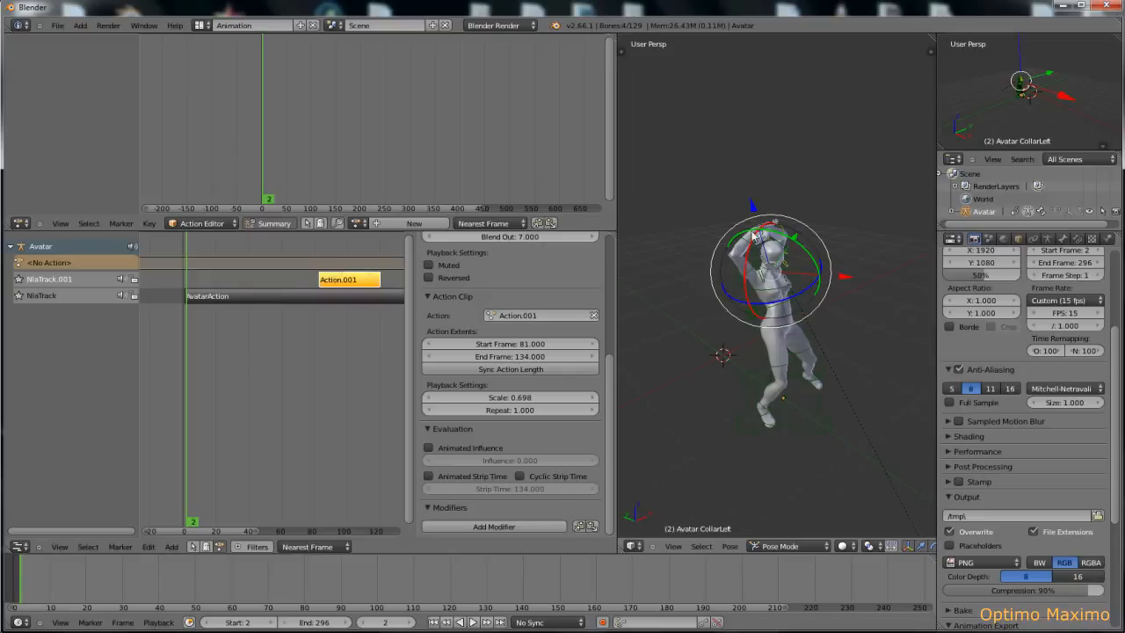
{"action": "mouse_move", "coordinate": [707, 262]}
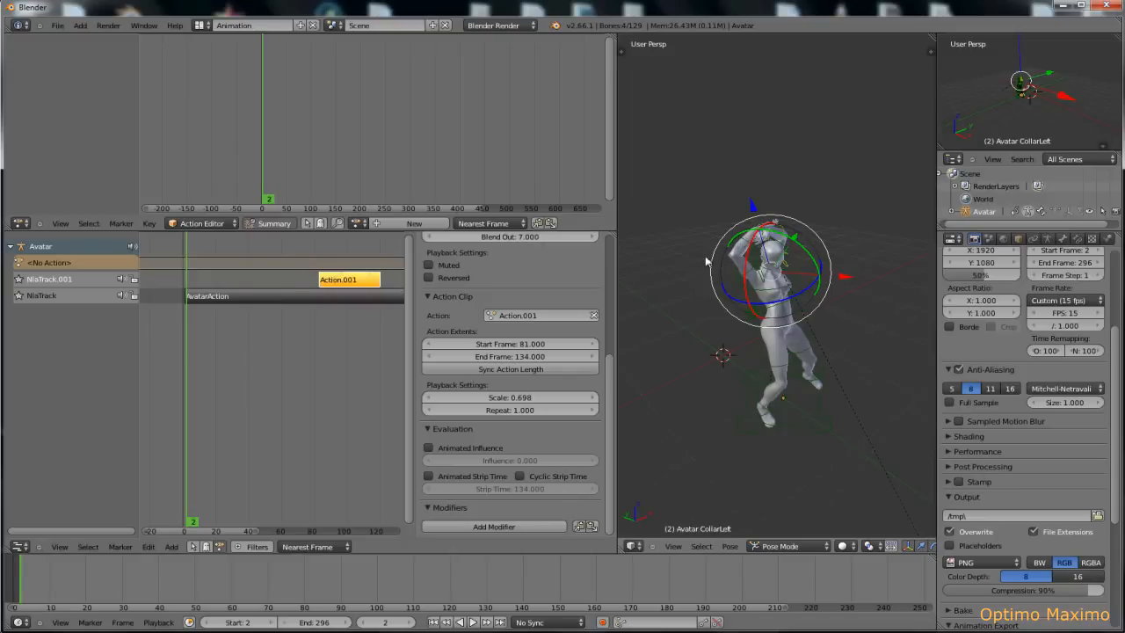